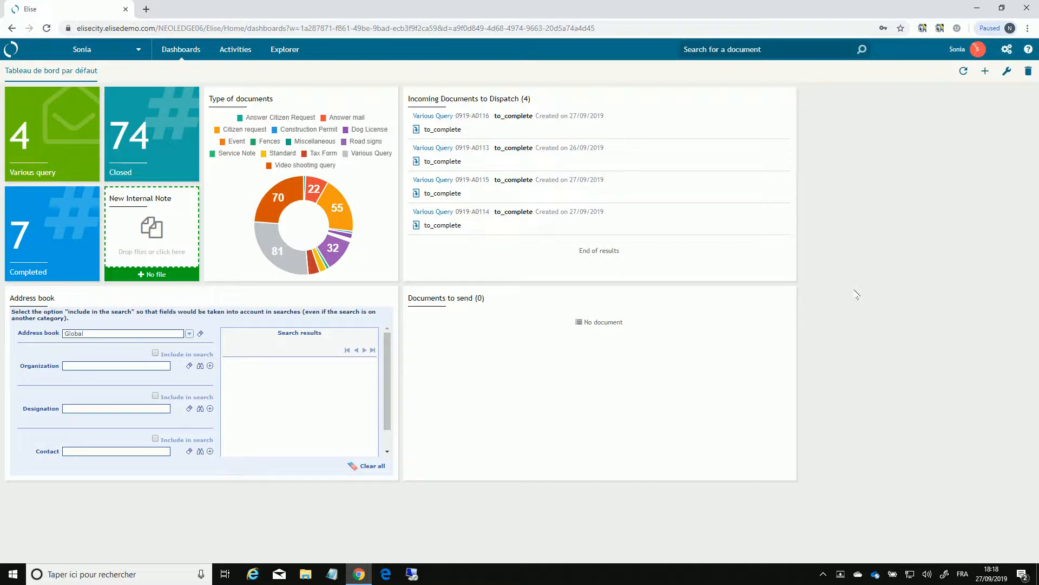
mouse_move(641, 307)
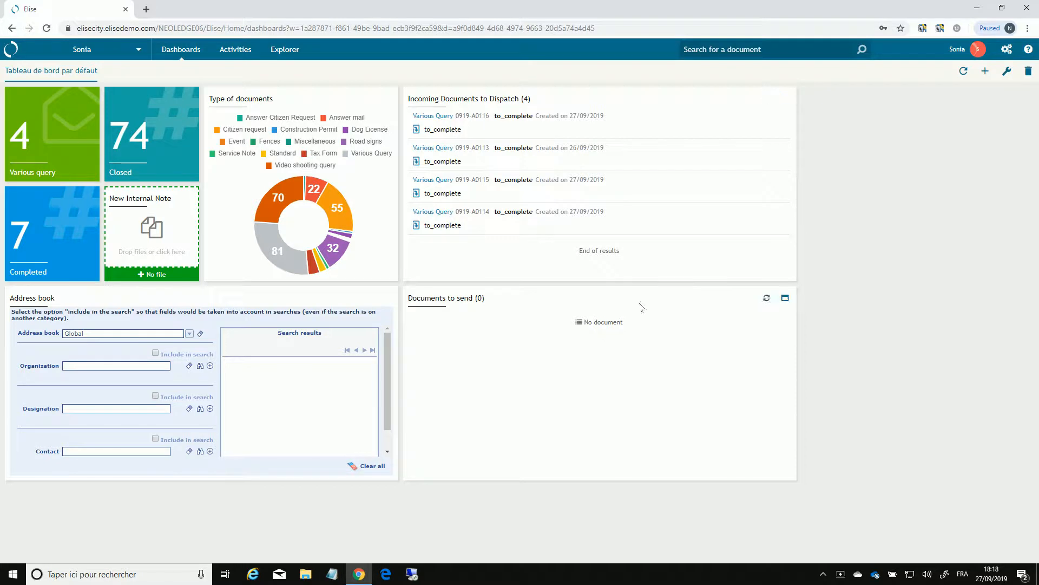
mouse_move(478, 144)
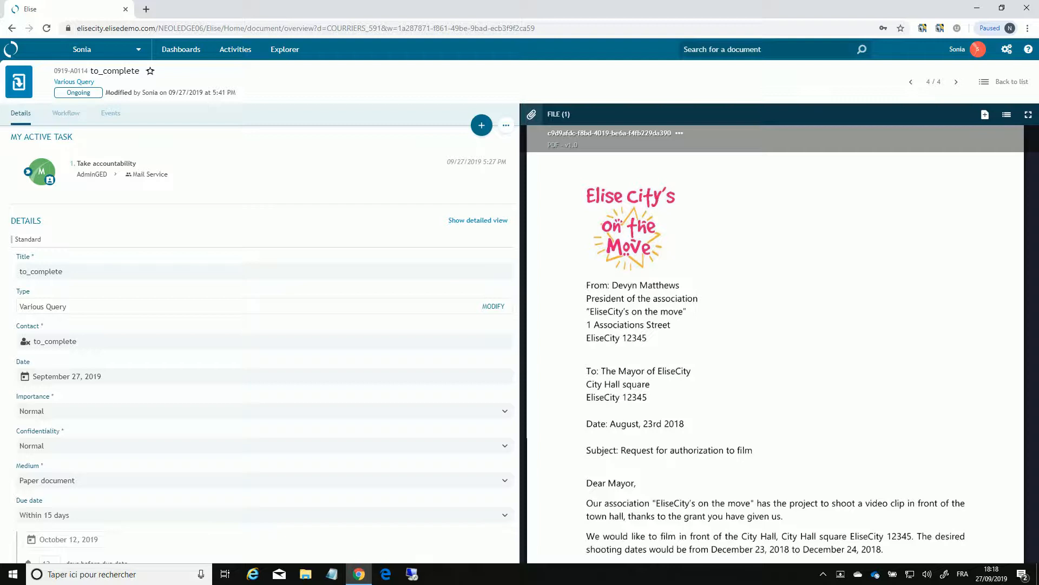
mouse_move(615, 321)
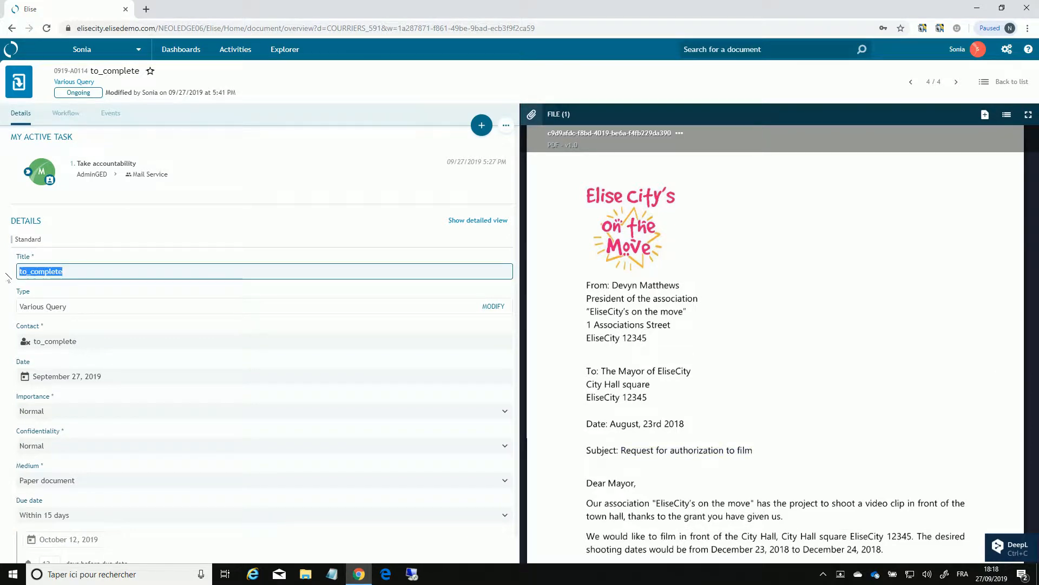
Retitle 0919-A0114 'Request for authorization to film', link EliseCity's on the move, save, view workflow
text(Request for authorization to film)
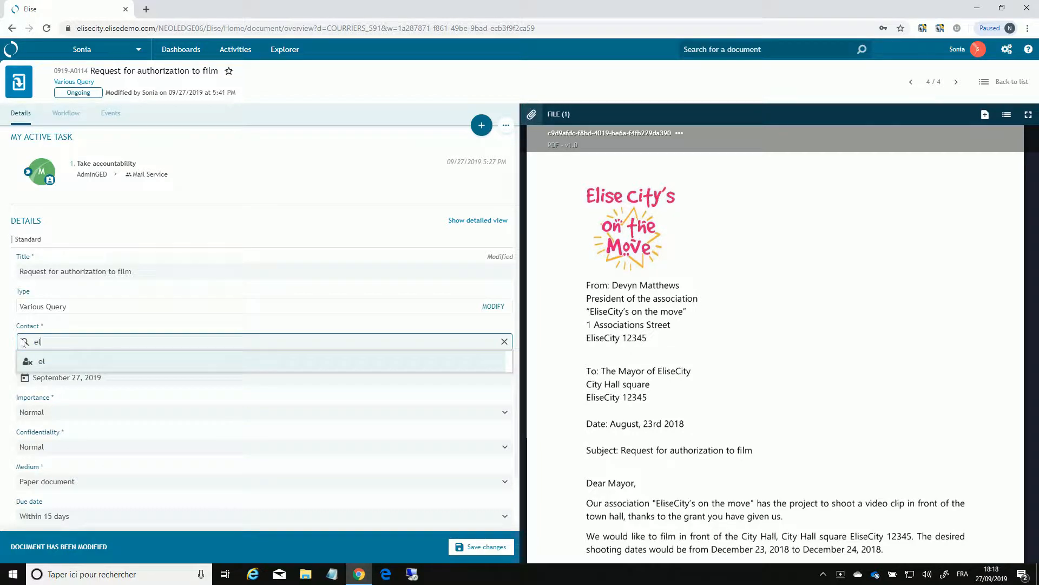
text(ise)
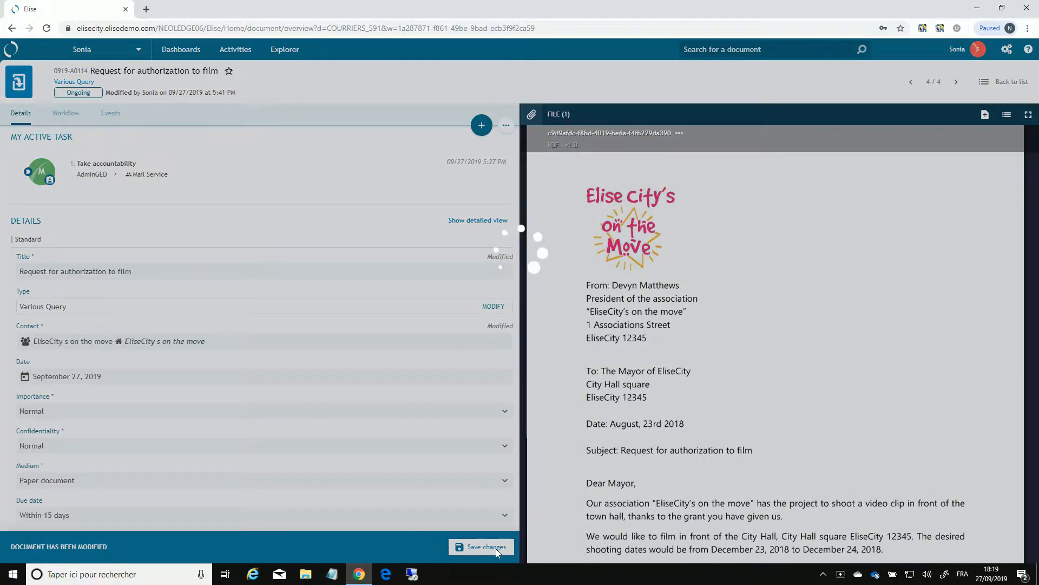
click(481, 546)
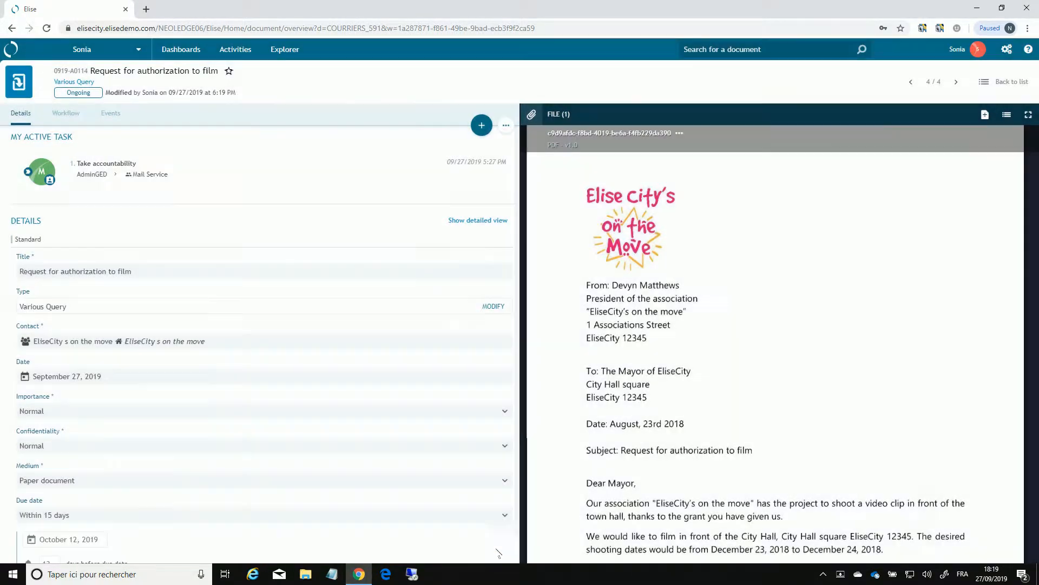
click(66, 112)
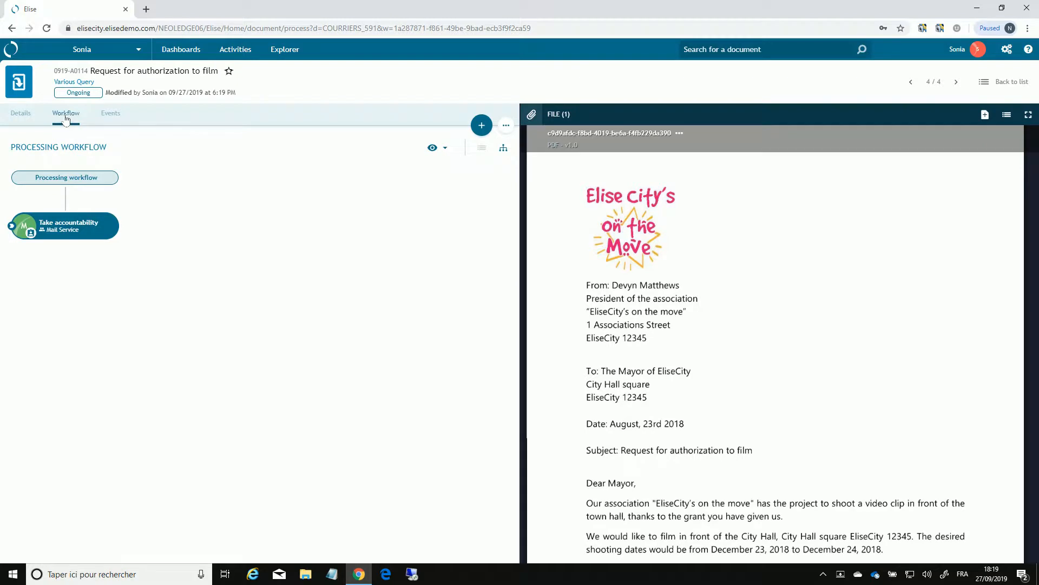
Request a notified Mayor's office accountability task instructed 'Ask mayor's office approval'
click(63, 226)
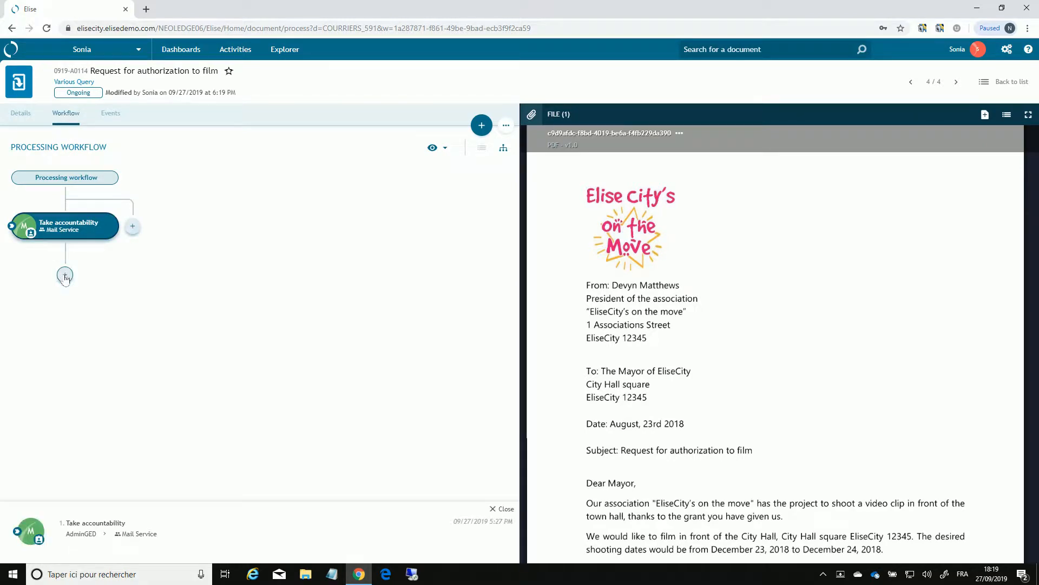
click(65, 276)
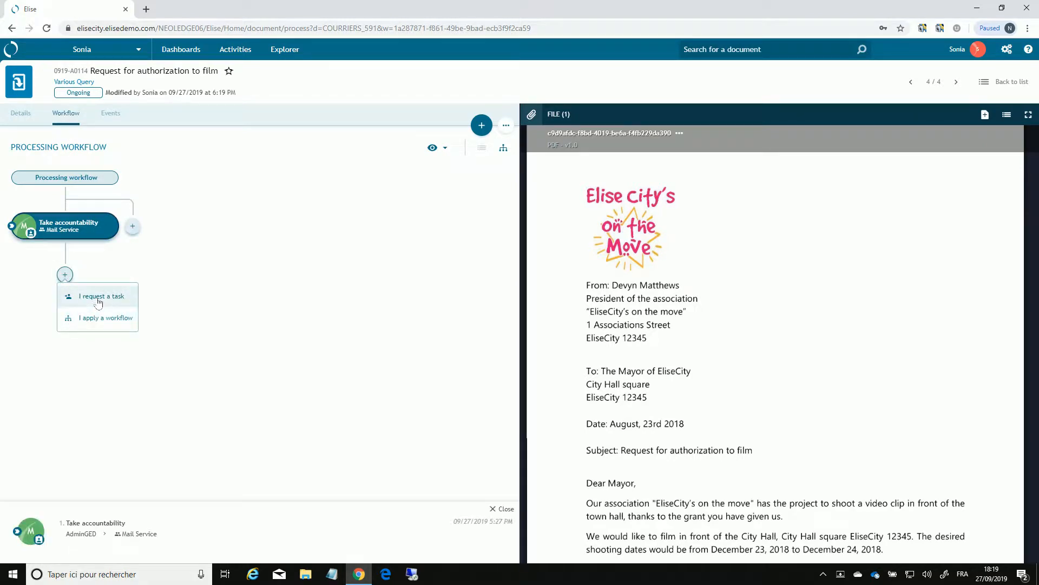
click(101, 296)
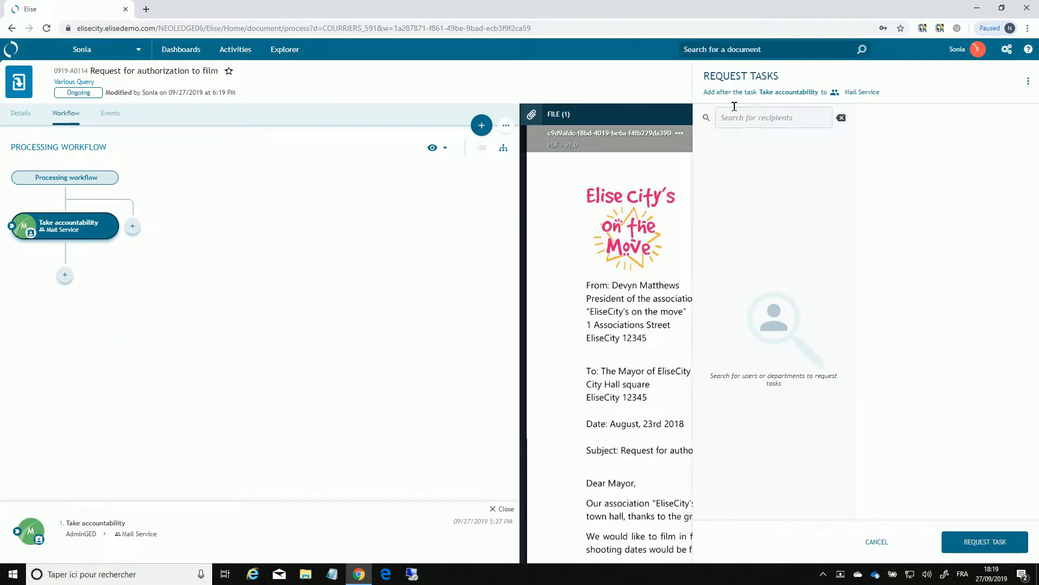
text(ma)
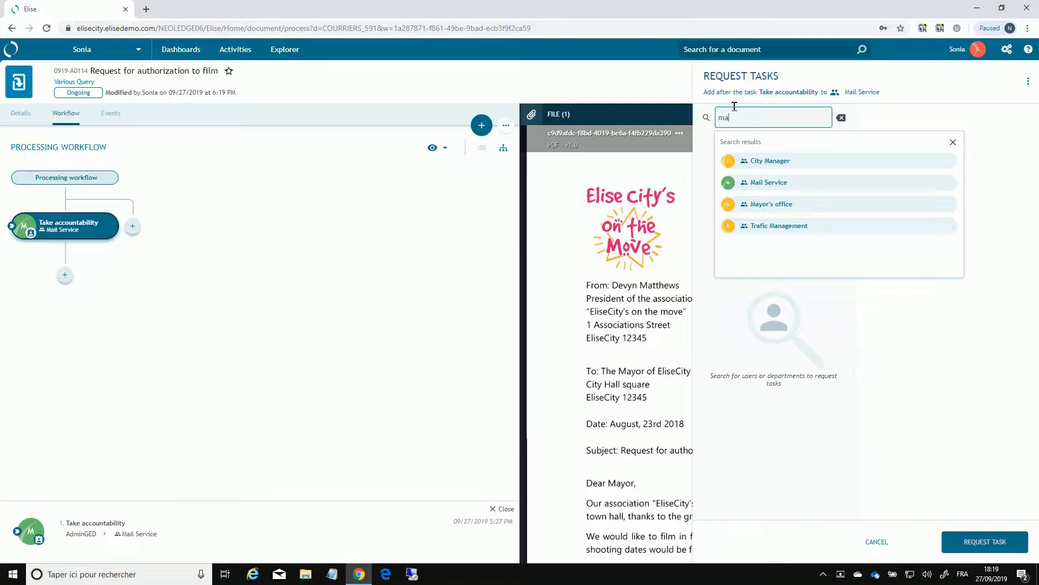
text(y)
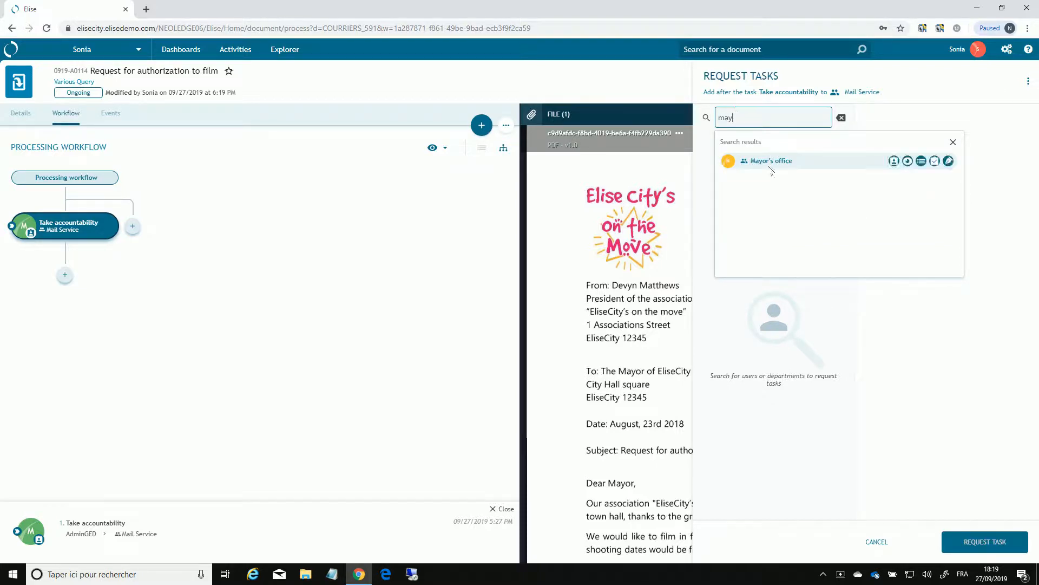
mouse_move(893, 164)
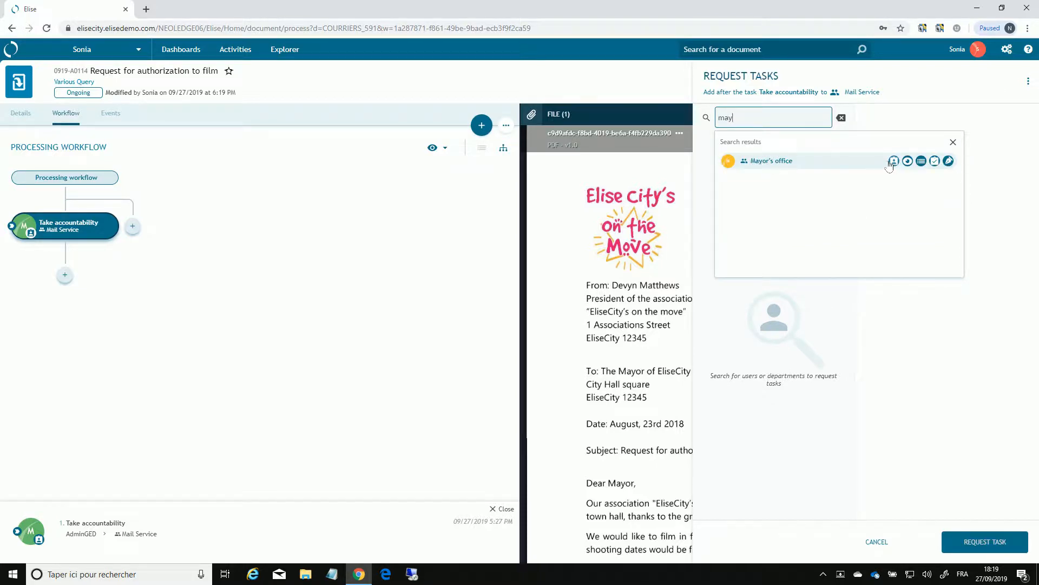
mouse_move(895, 161)
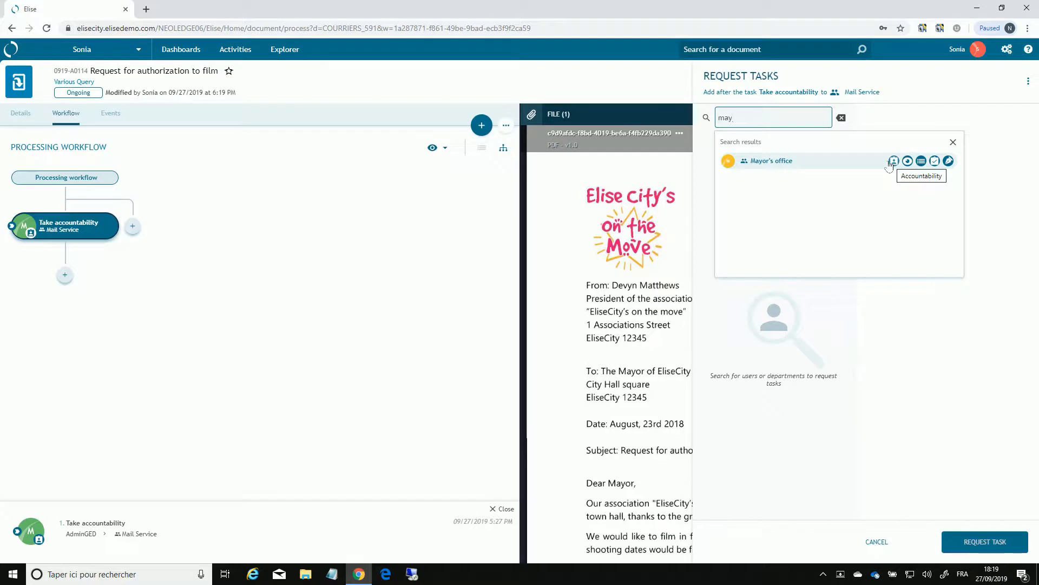
click(893, 160)
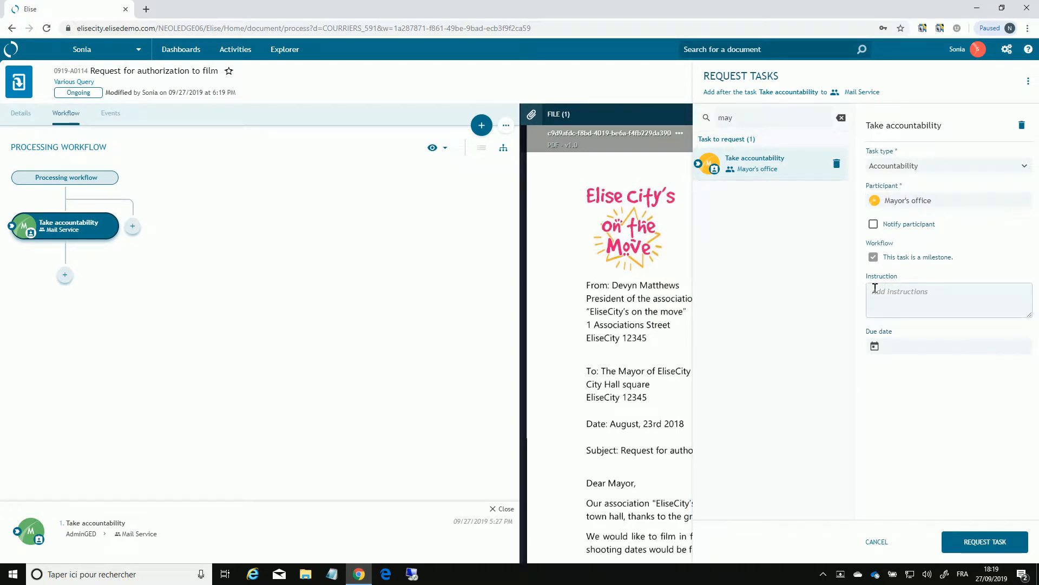
text(Ask mayor's office approval)
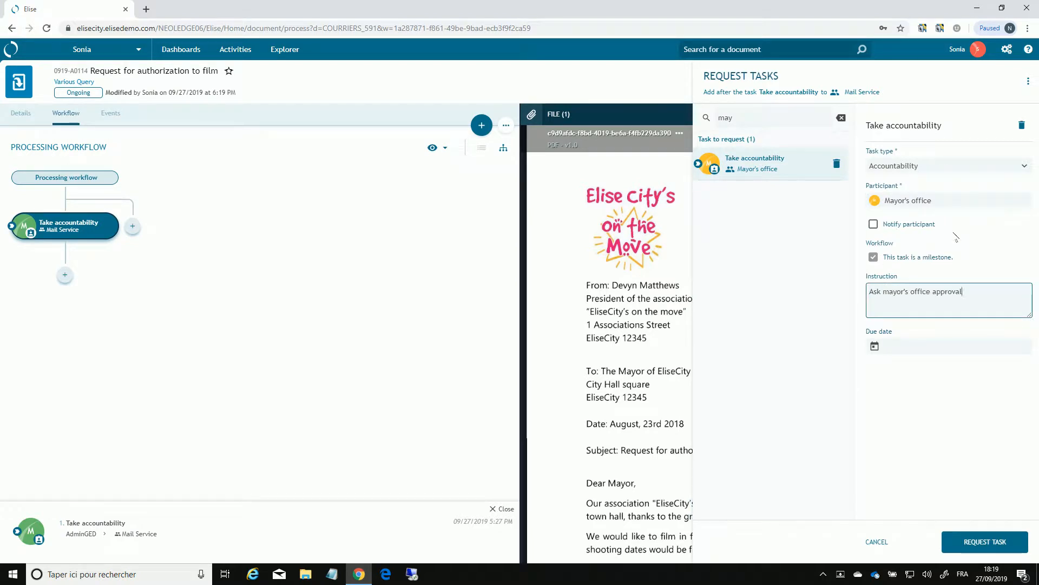
click(873, 224)
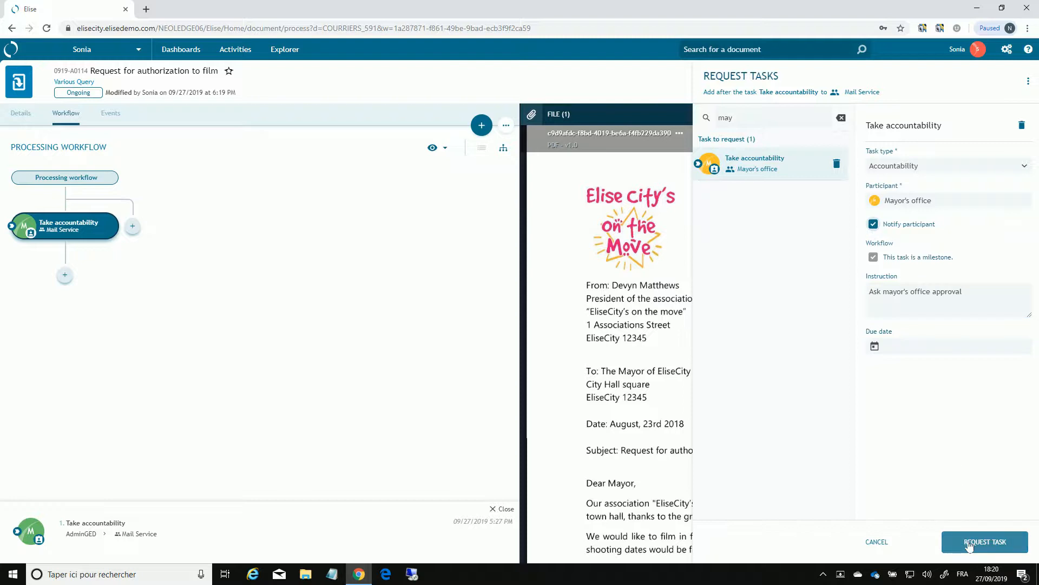
click(984, 542)
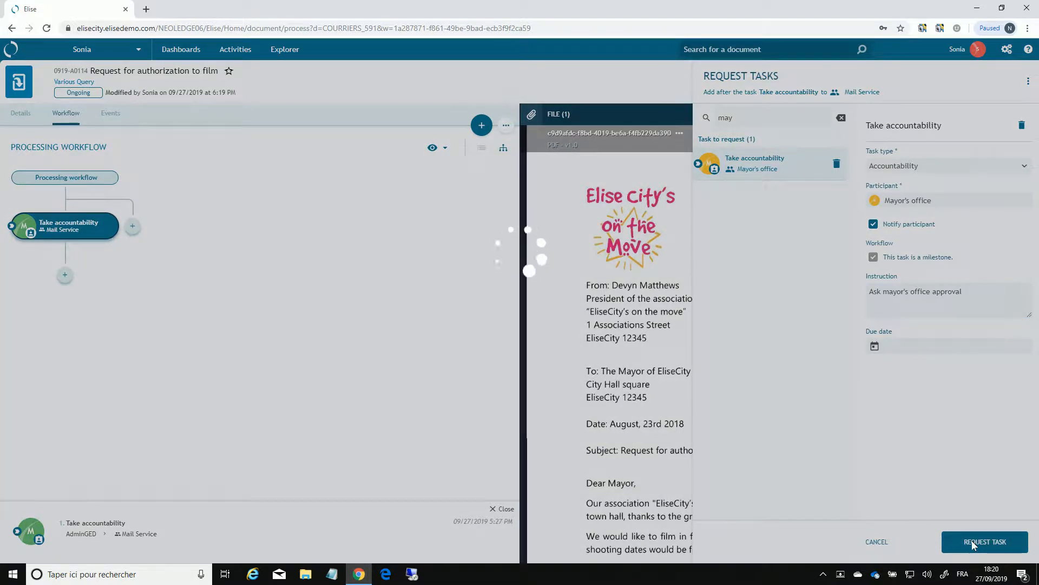
click(984, 541)
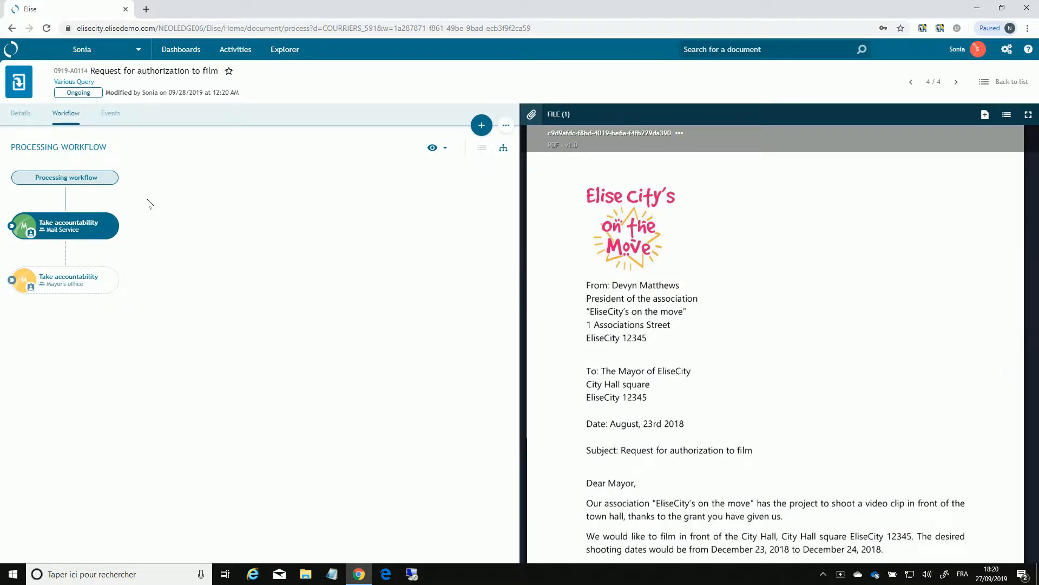
Take accountability for the Mail Service task on 0919-A0114 and return to the dashboard
click(20, 113)
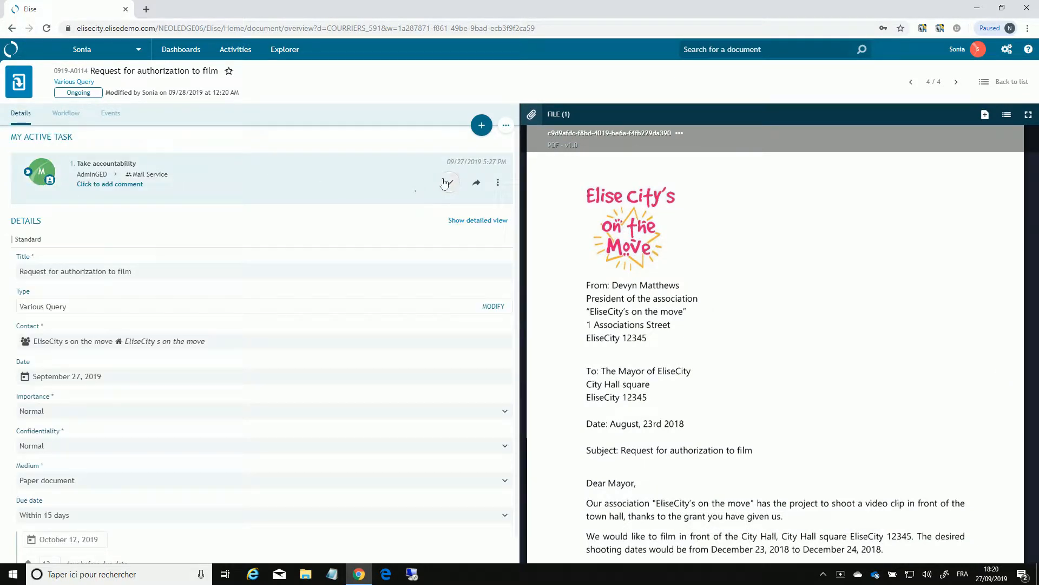
mouse_move(448, 183)
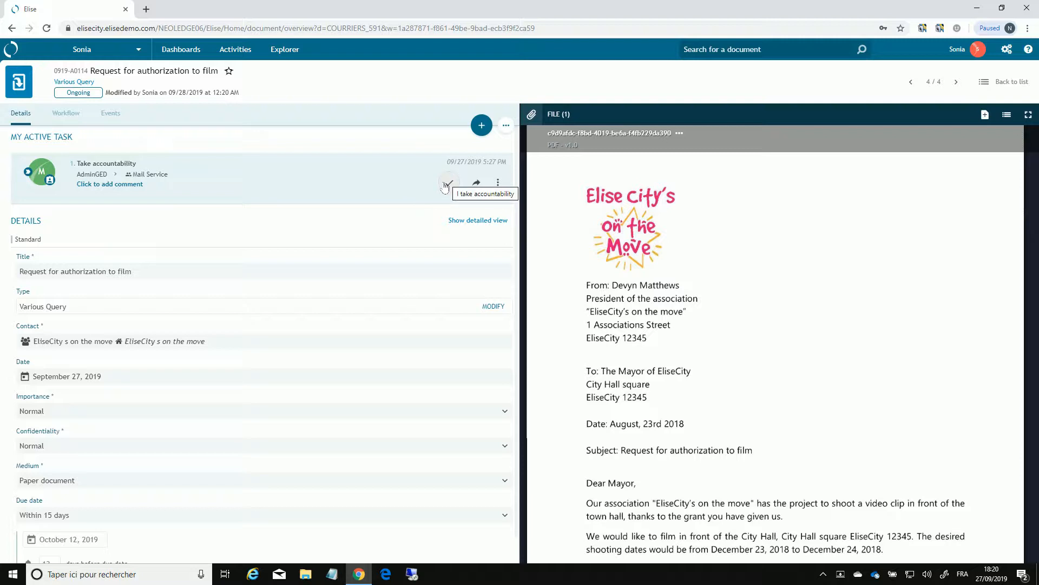
mouse_move(445, 186)
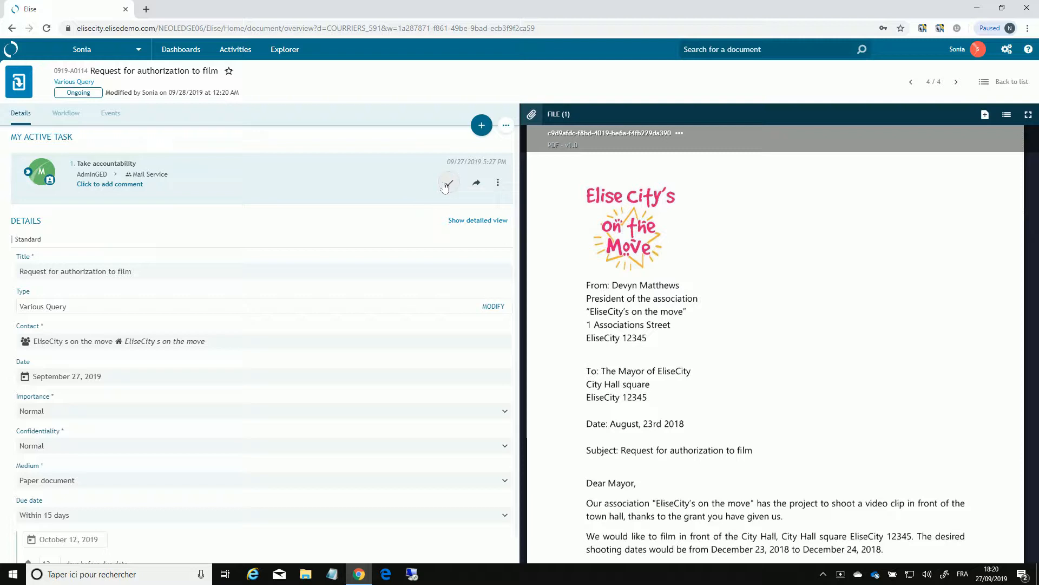
click(447, 184)
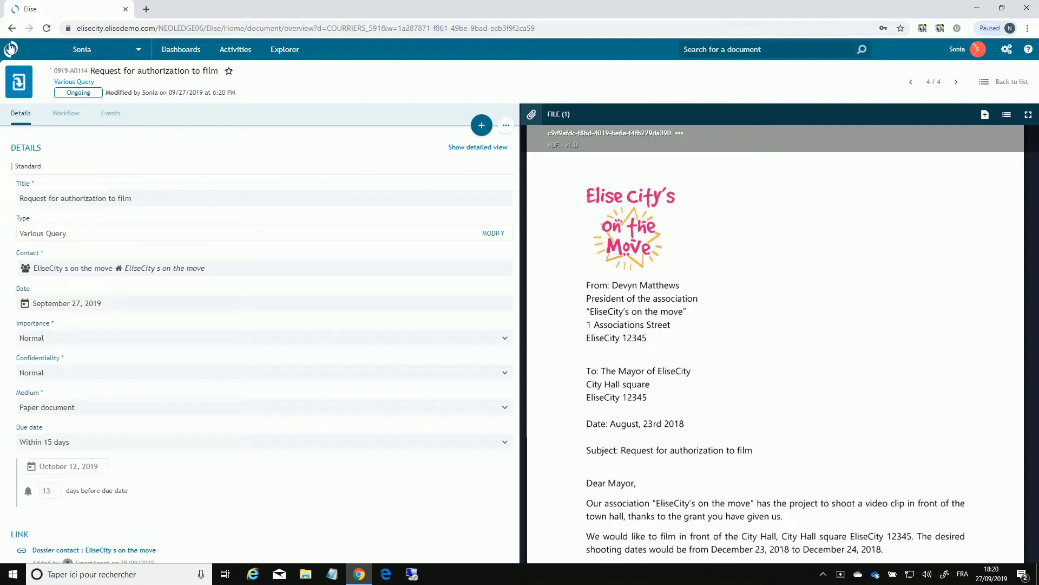
click(181, 48)
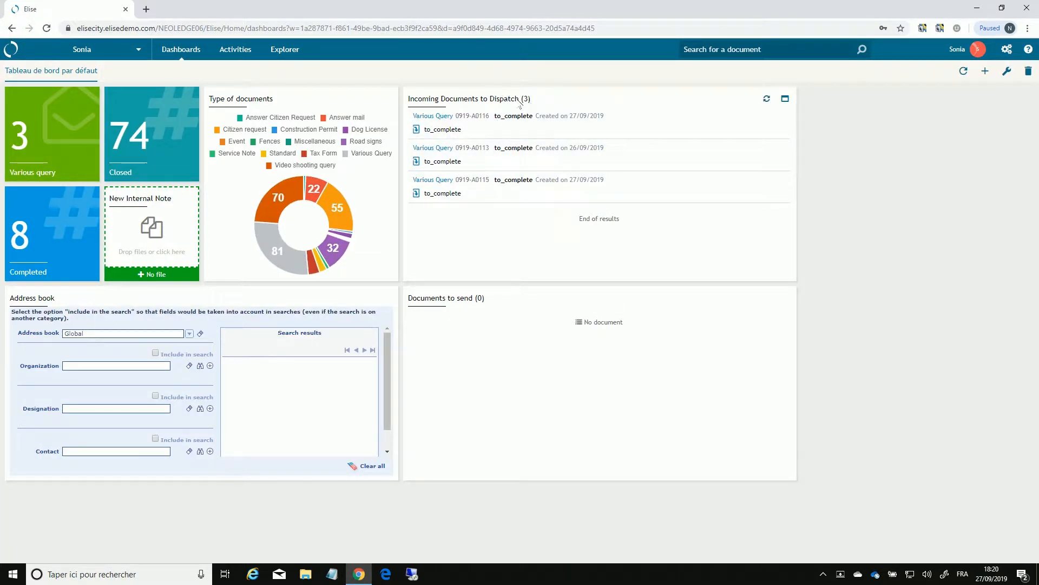
mouse_move(1011, 145)
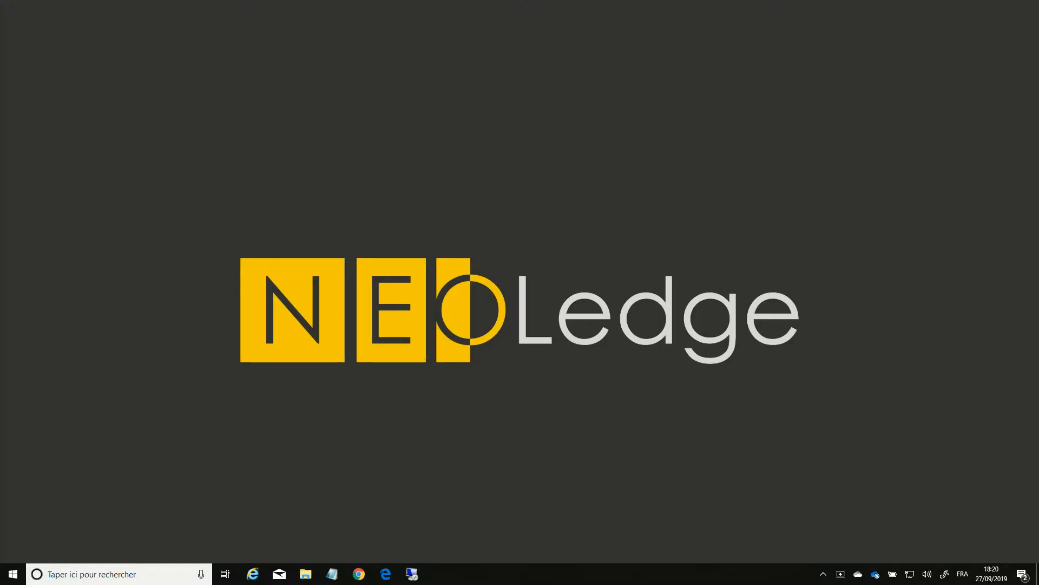
Switch to the Mayor's office user account
click(358, 574)
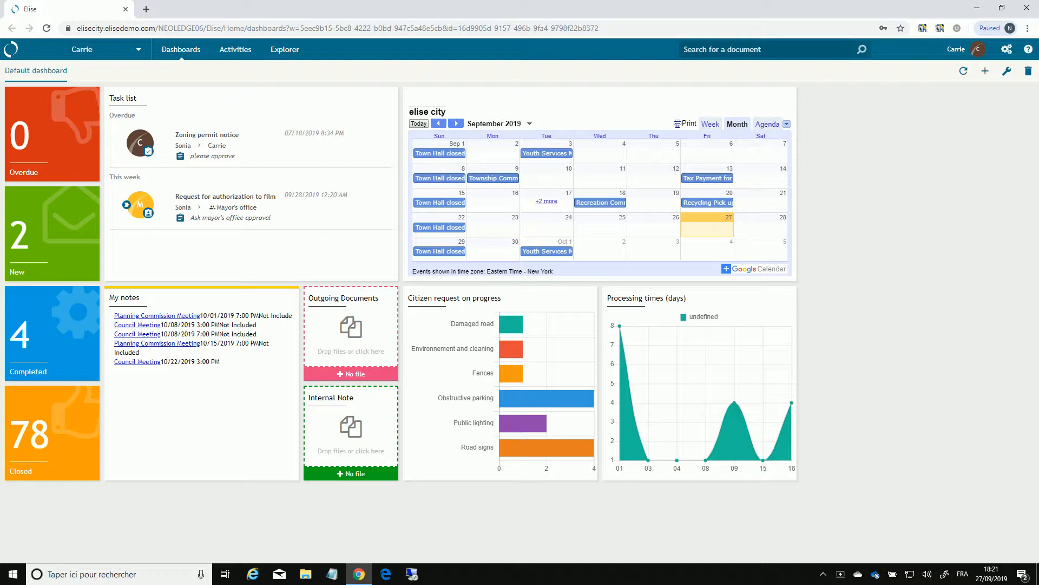
mouse_move(30, 227)
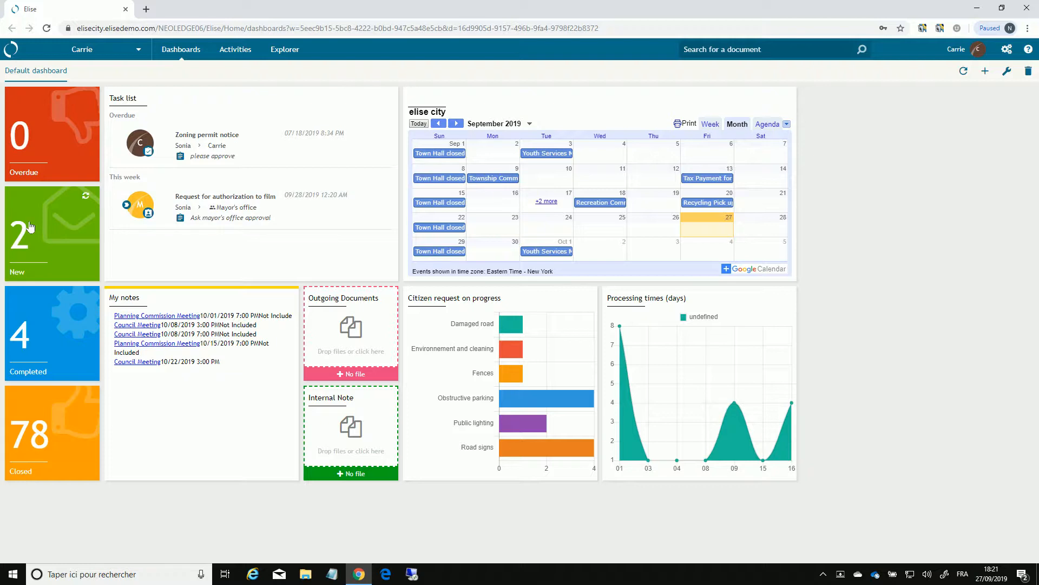
Open the film request from new documents, check its workflow, and scroll the letter preview
click(51, 233)
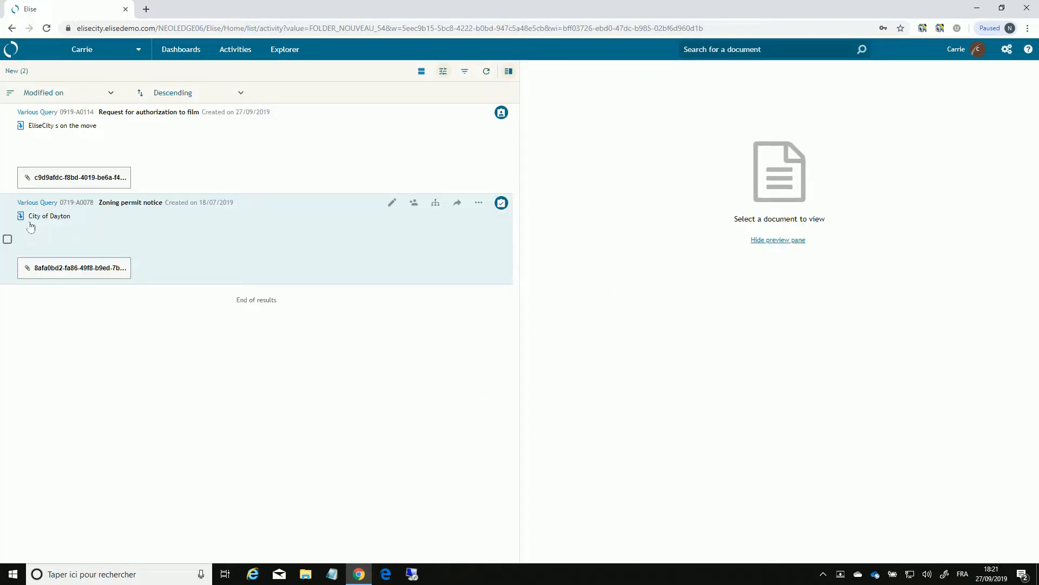
click(48, 215)
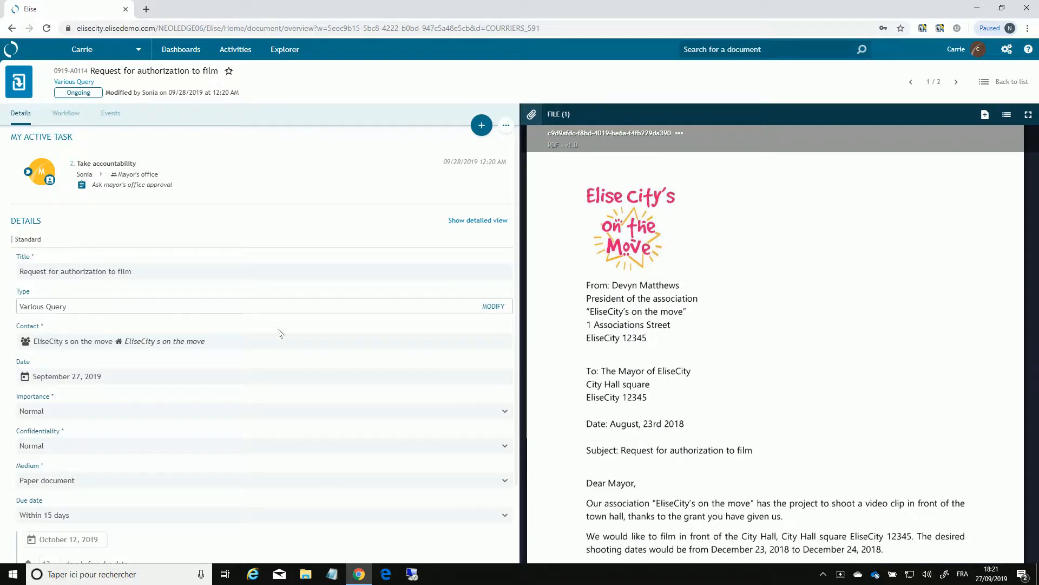
click(65, 113)
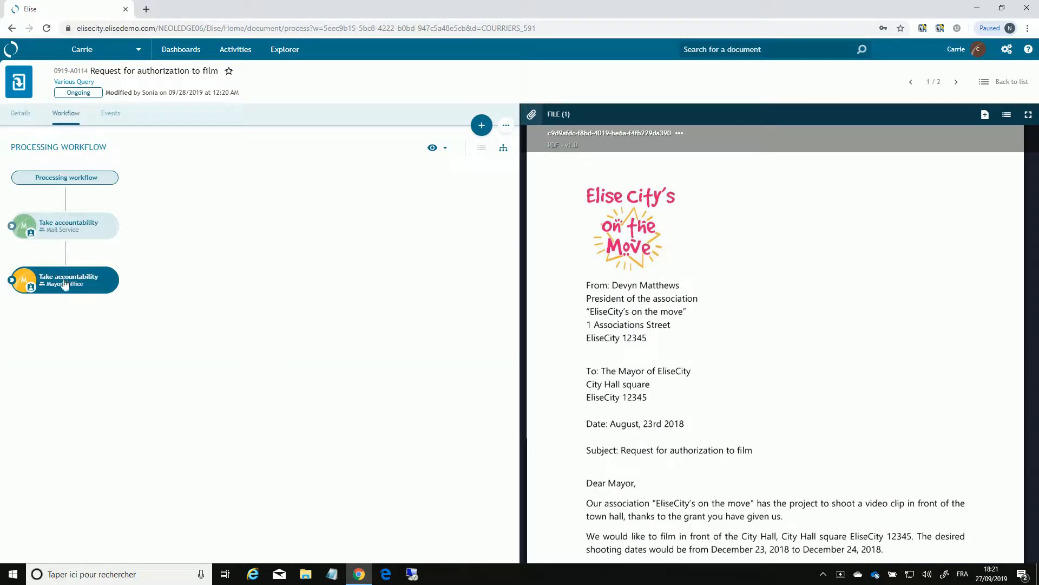
click(20, 113)
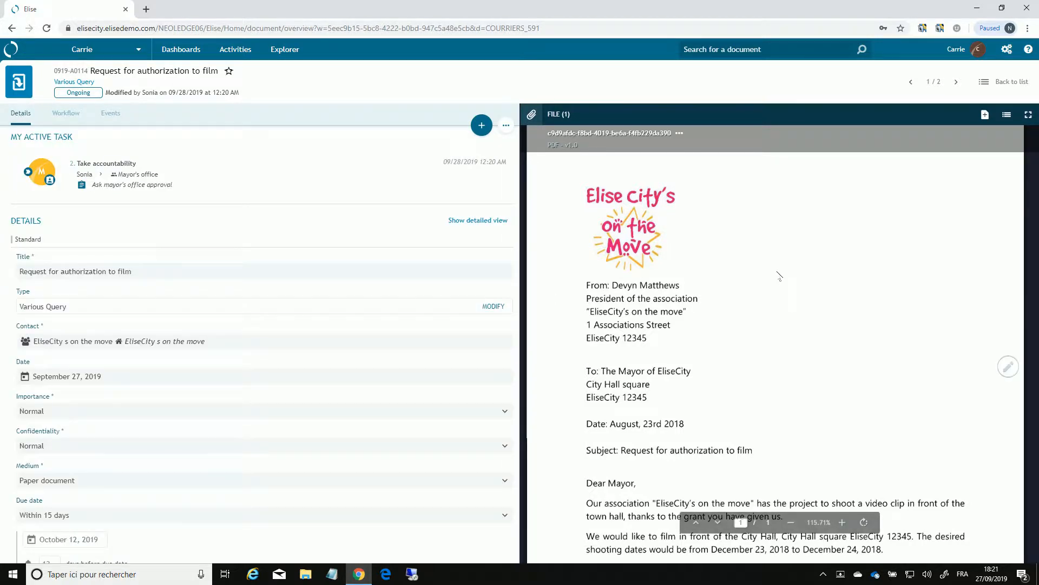
scroll(down, 3)
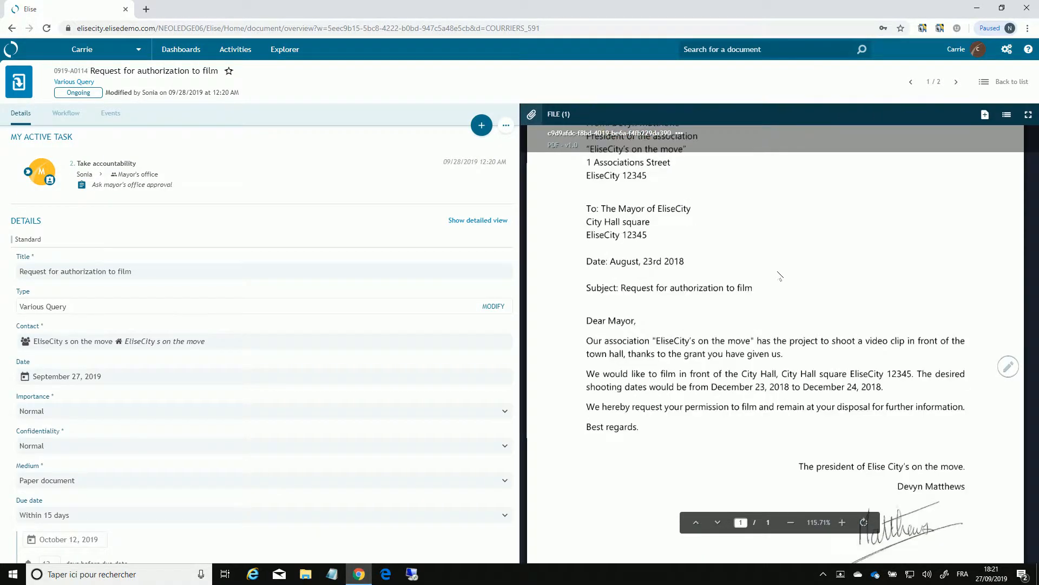
scroll(down, 3)
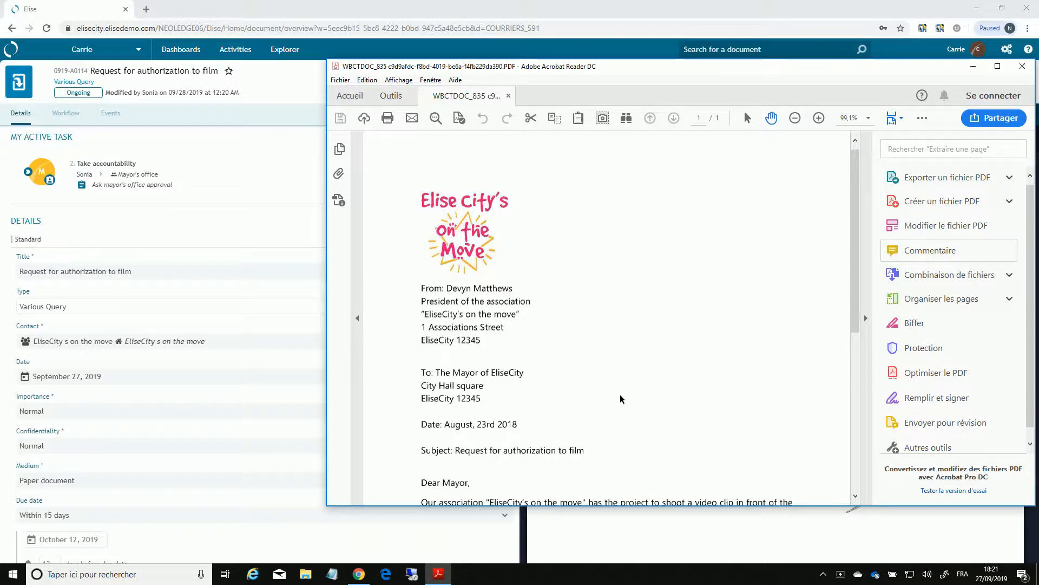
Highlight the address and date, publish a note that Madam Mayor agrees, and save the letter
click(930, 250)
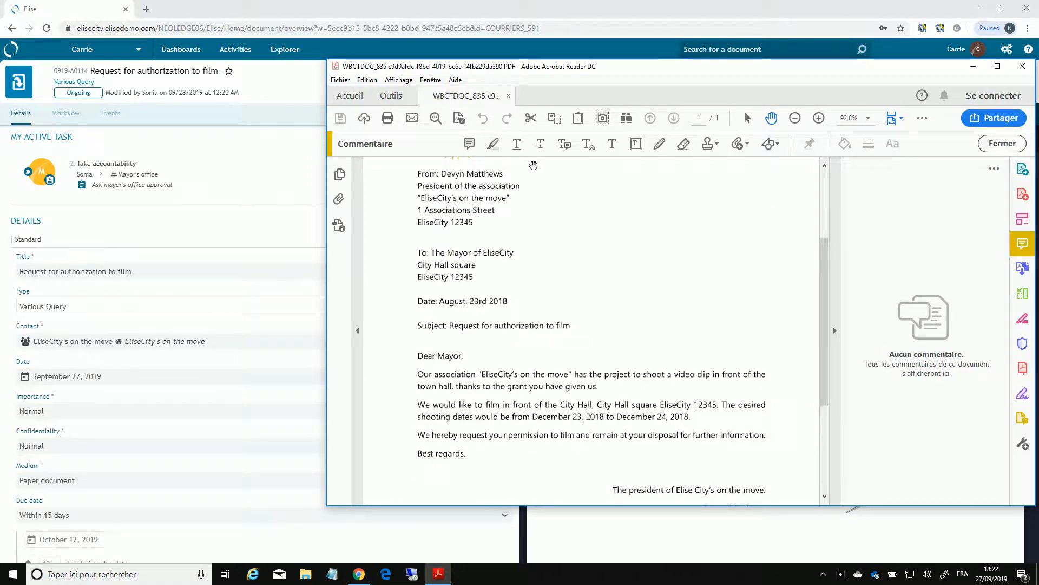
click(492, 144)
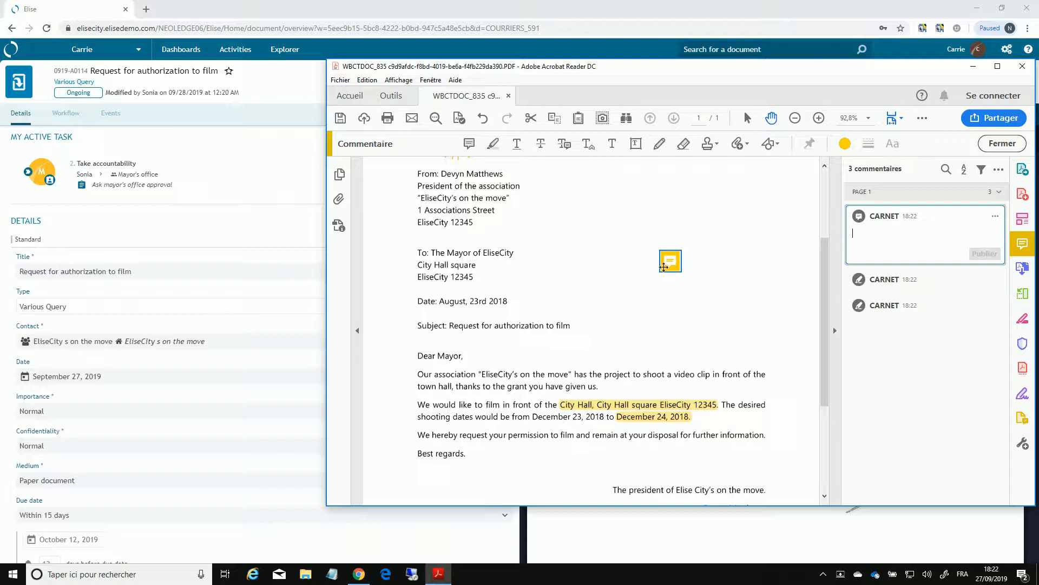
text(Madam Mayor agree with this, thank you by advance to write a mail, to make me approval it, and to make the mayor sign it)
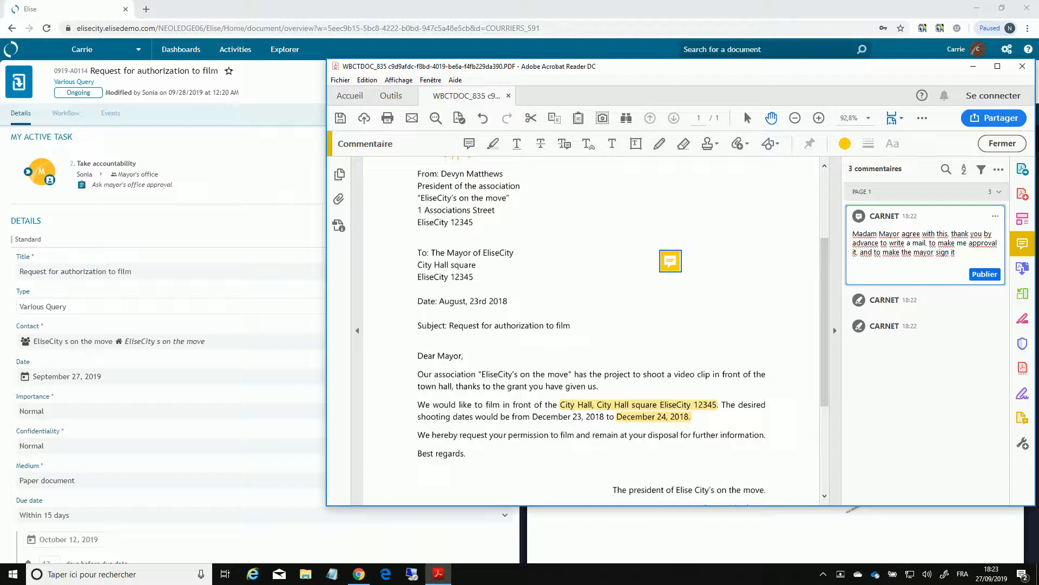
click(983, 274)
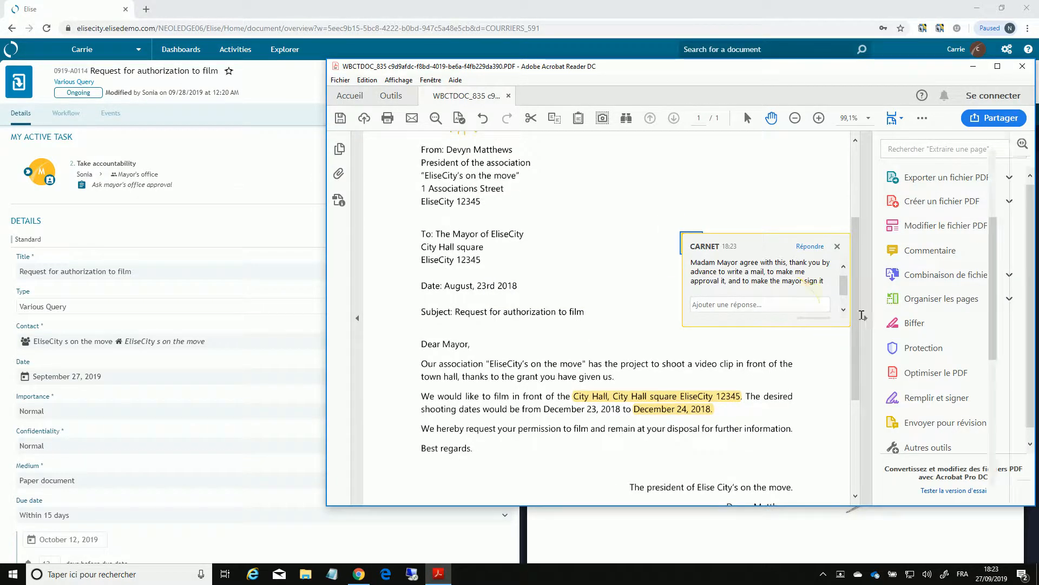
click(819, 117)
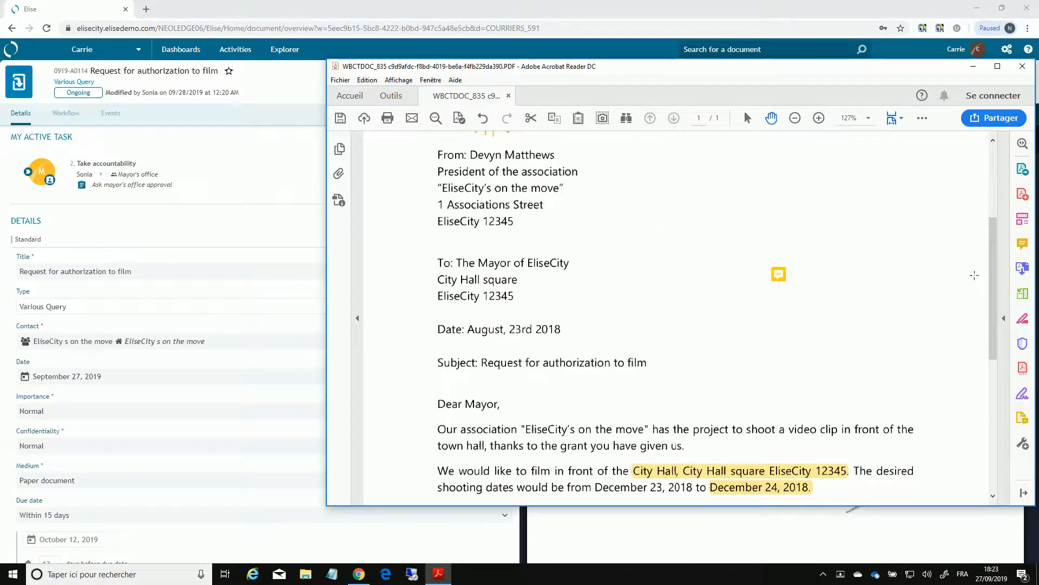
scroll(down, 3)
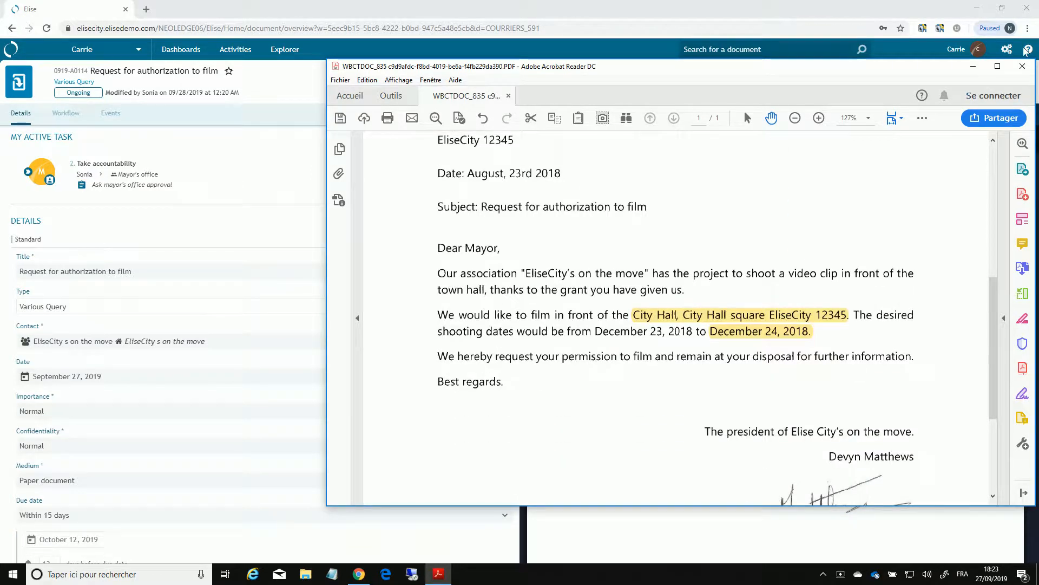
click(1022, 66)
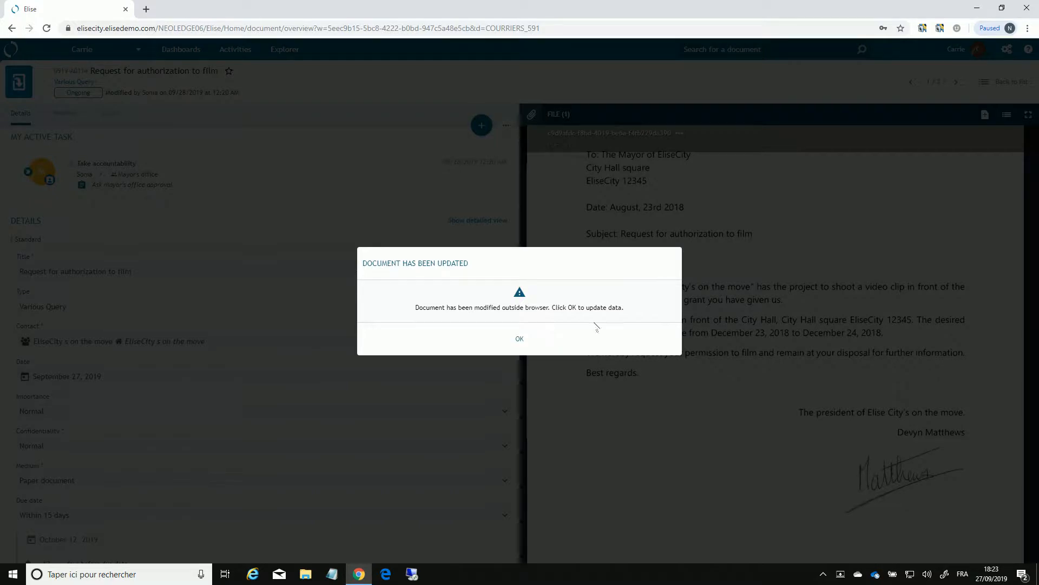
Reload the annotated letter and check its file information showing version 2.1
click(519, 338)
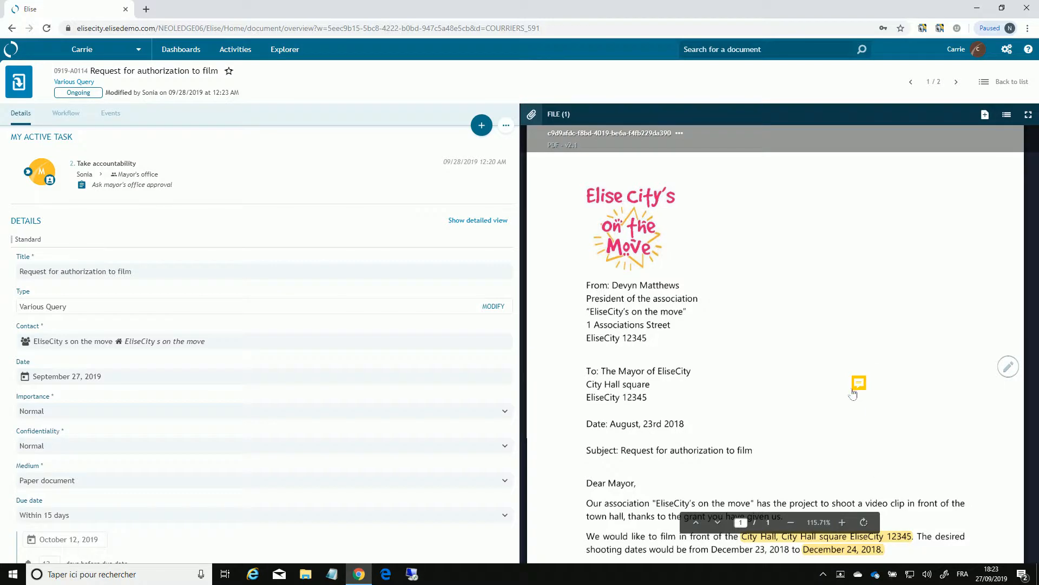
scroll(down, 3)
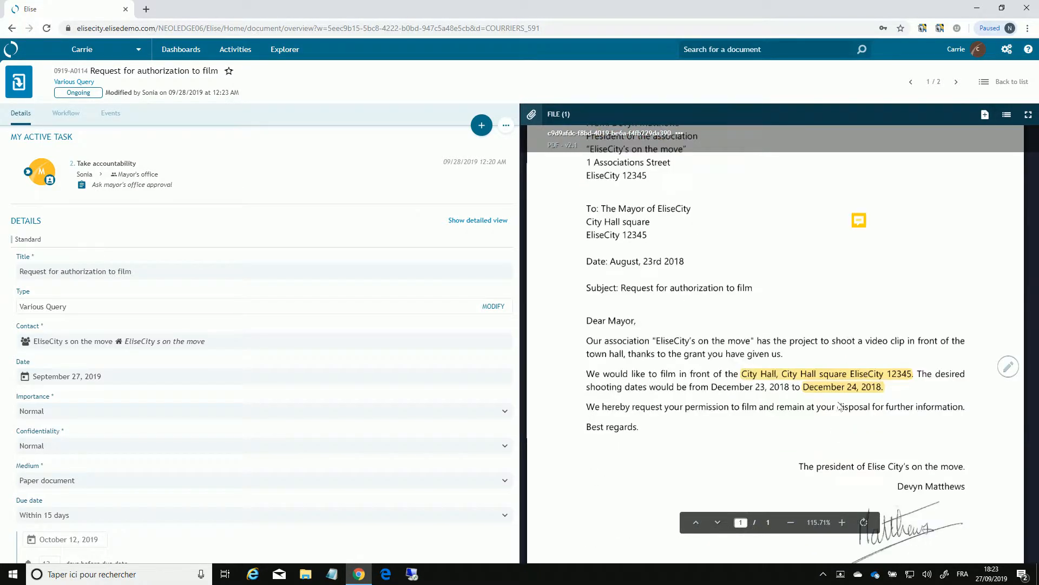
click(1007, 114)
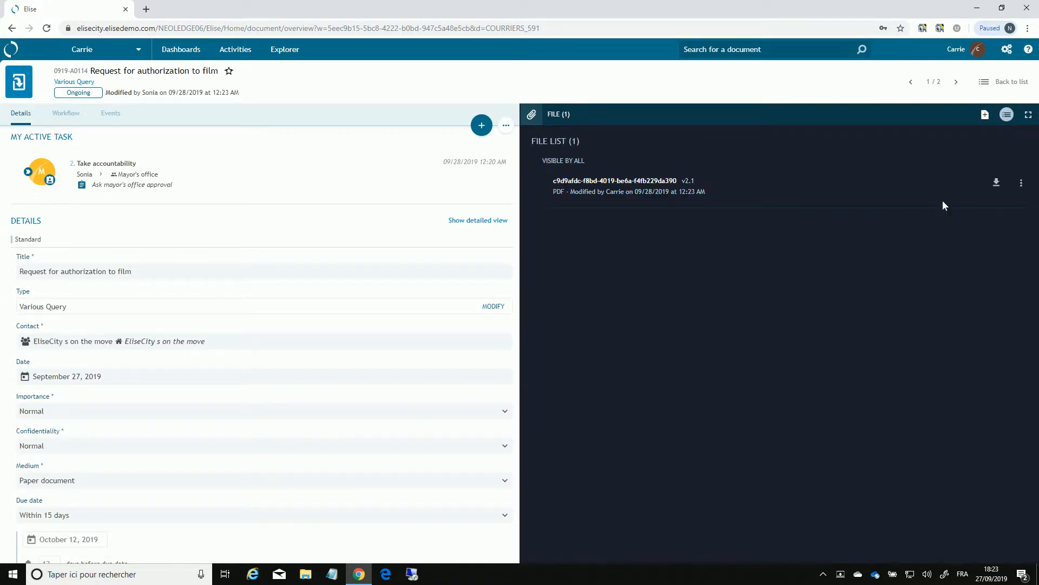
click(1021, 183)
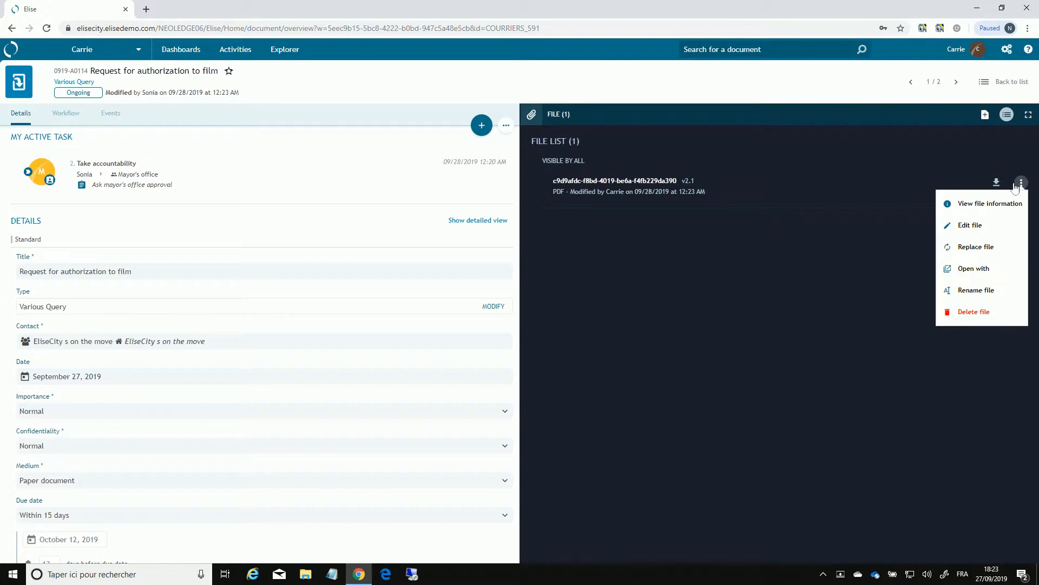
click(991, 203)
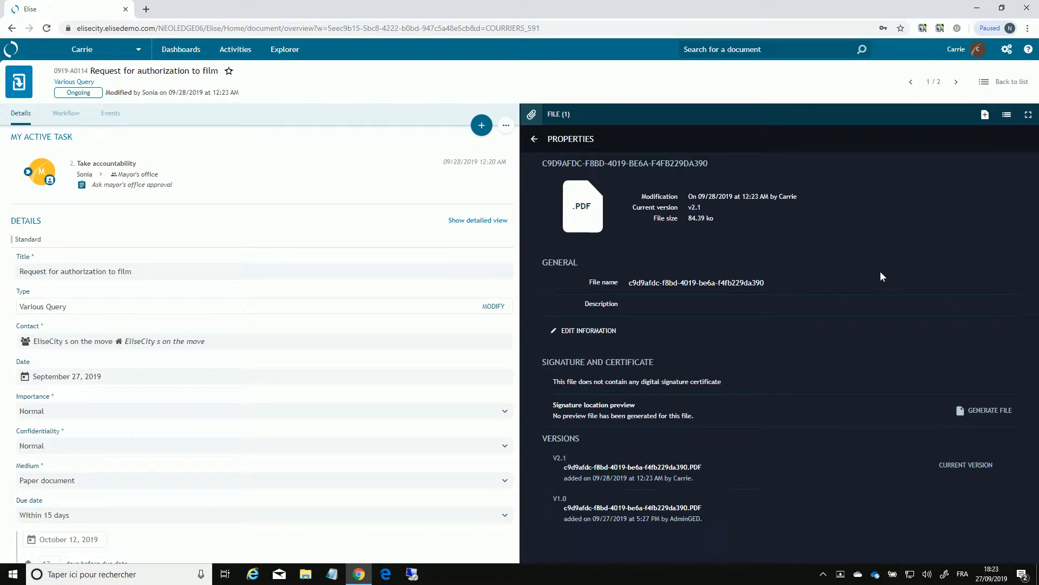
mouse_move(584, 475)
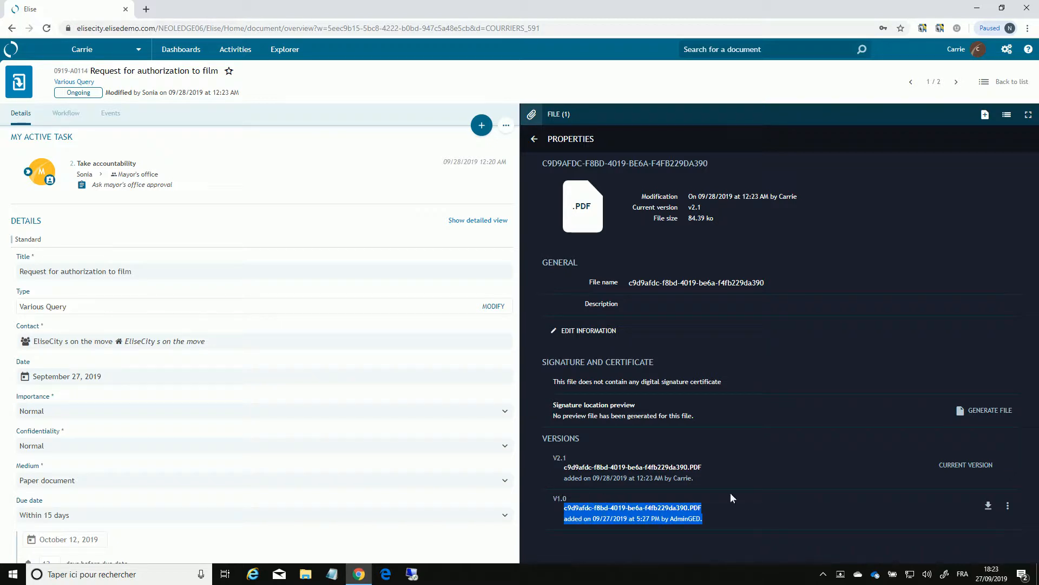
mouse_move(969, 505)
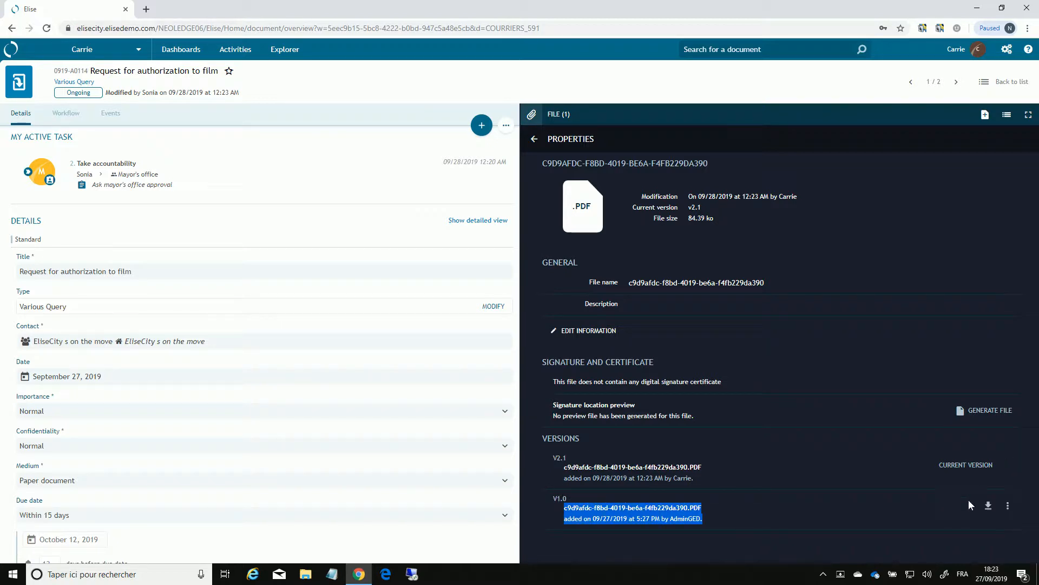
click(1008, 506)
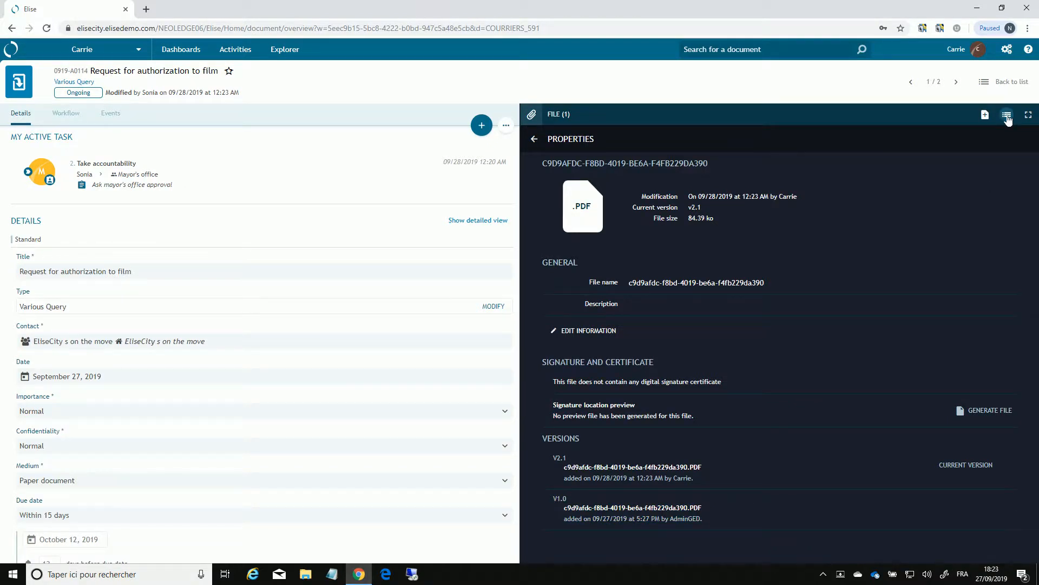
click(1007, 114)
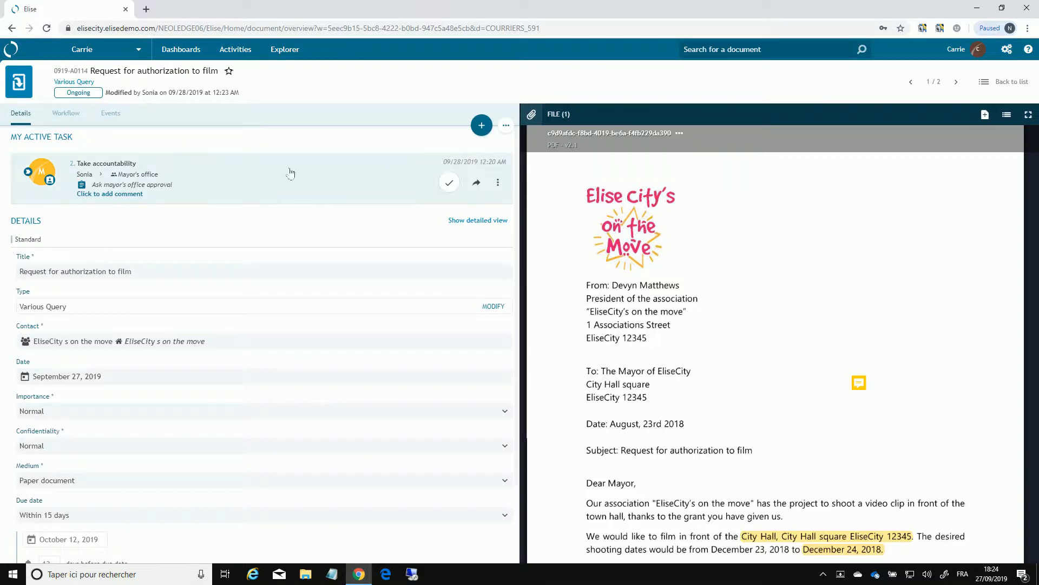
Add a Communication department accountability task after the Mayor's office step, then return to details
click(65, 113)
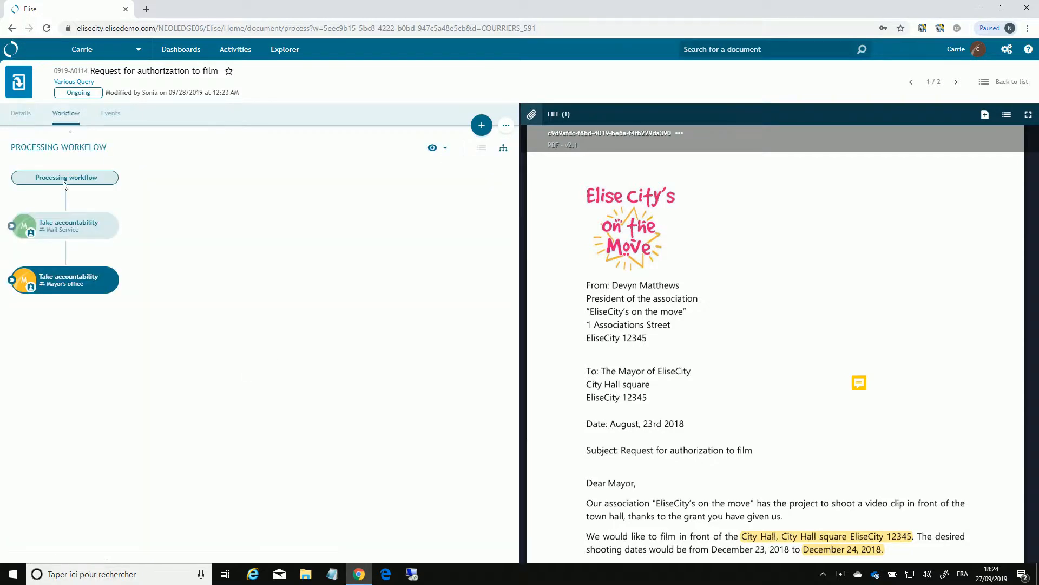
mouse_move(62, 282)
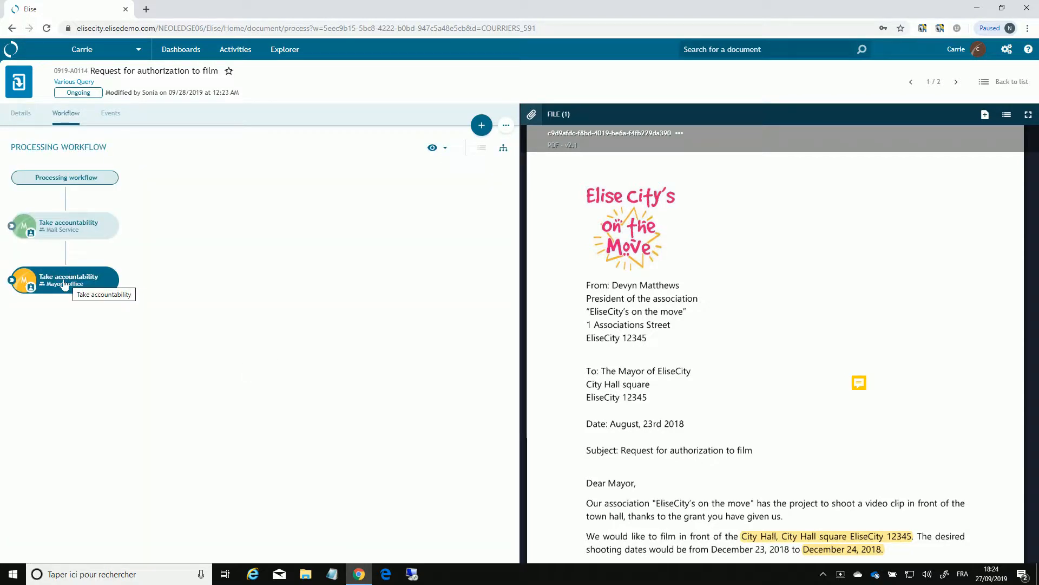
click(62, 278)
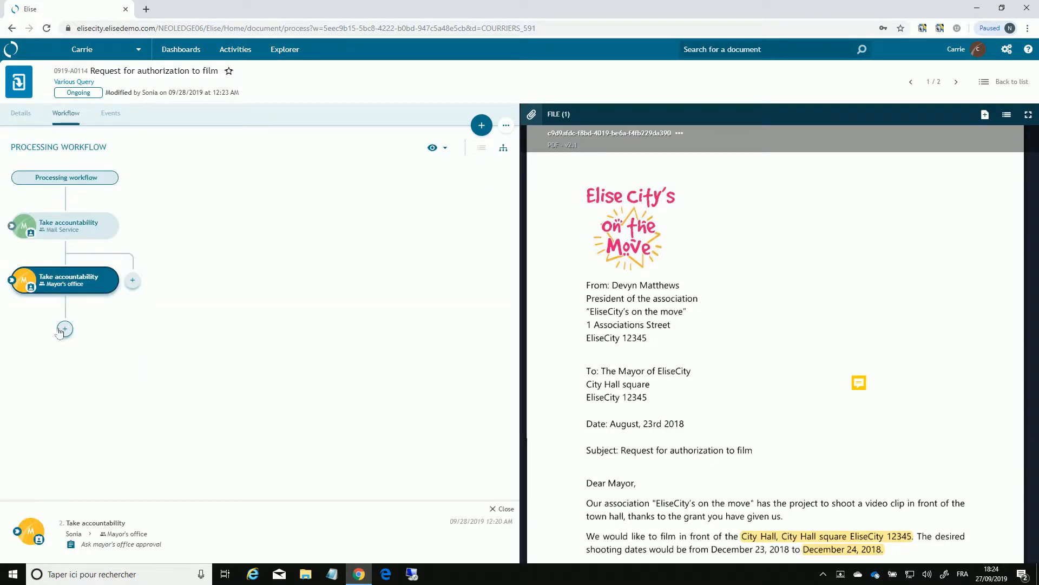
click(65, 328)
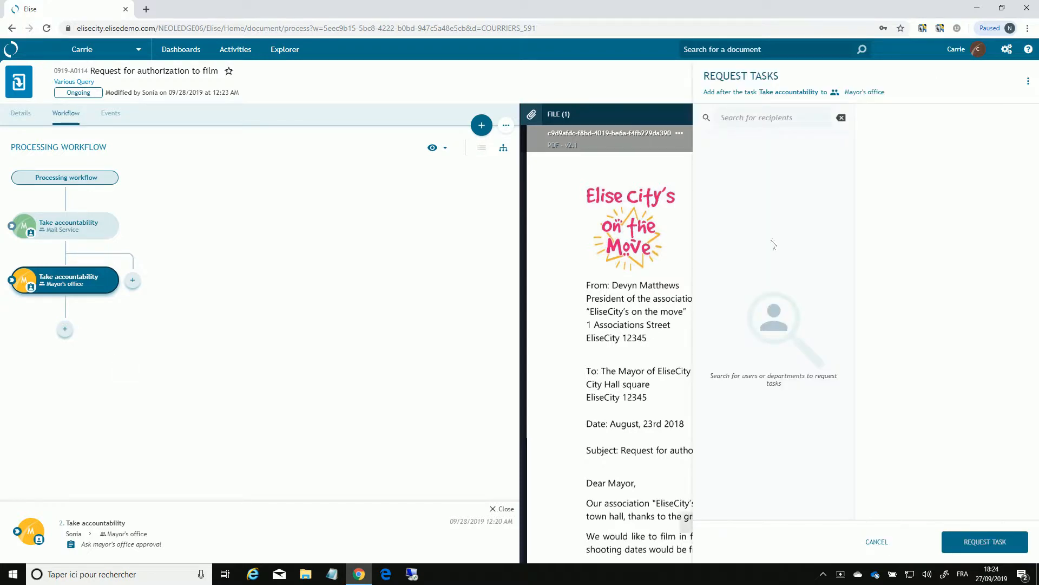
text(comm)
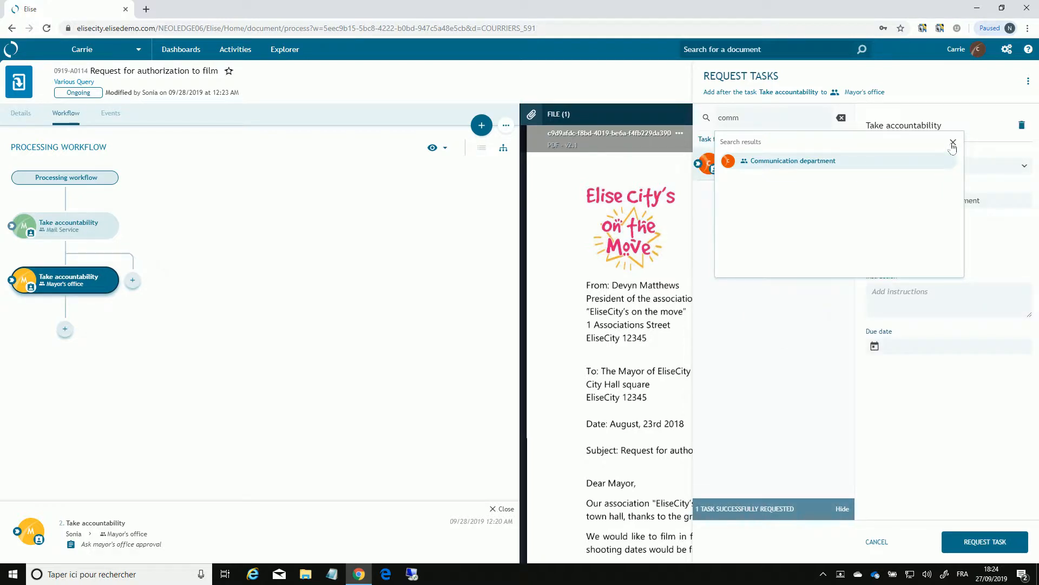
click(842, 508)
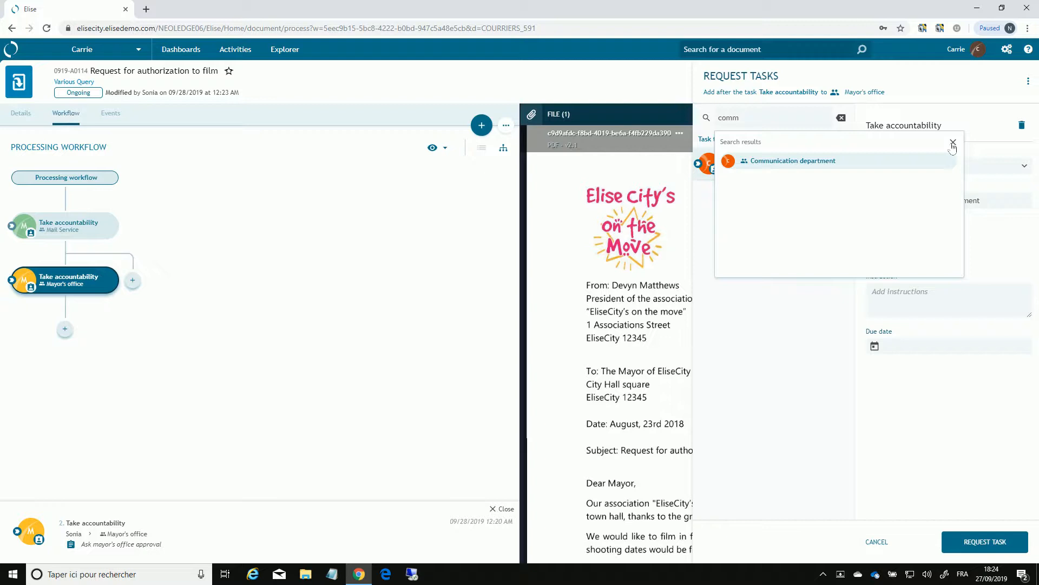
click(793, 160)
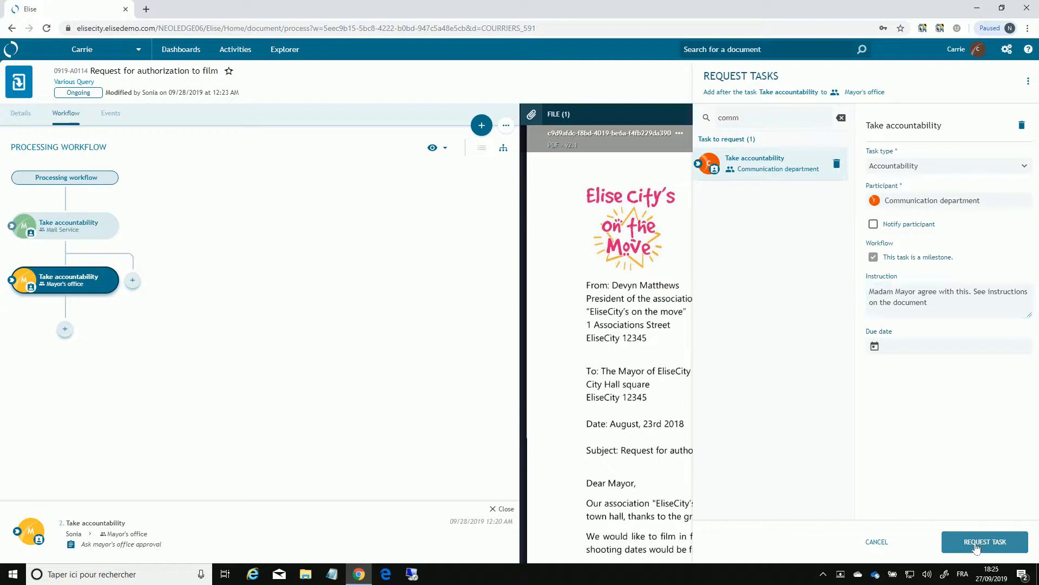
click(983, 542)
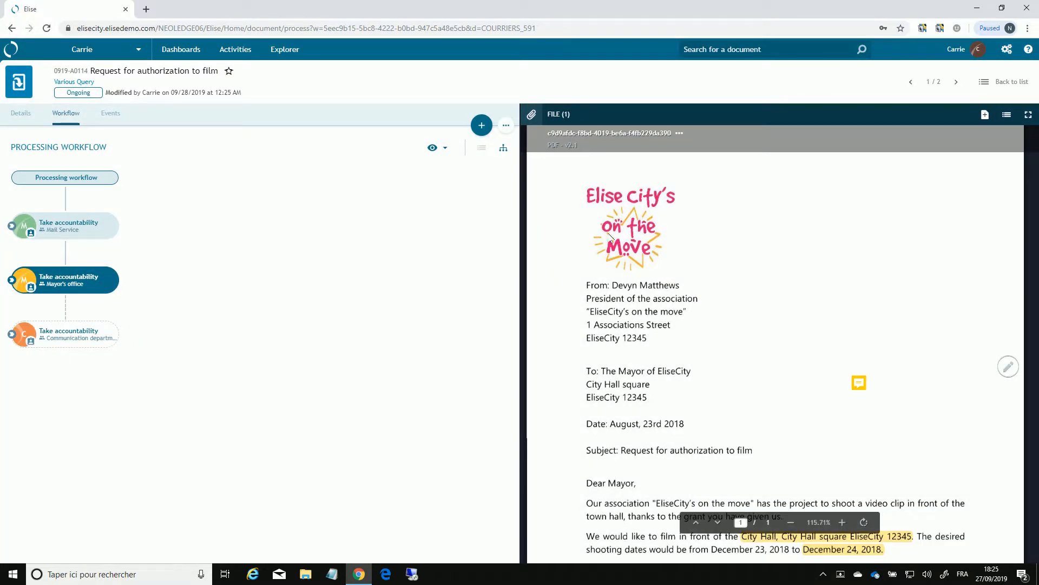
mouse_move(103, 339)
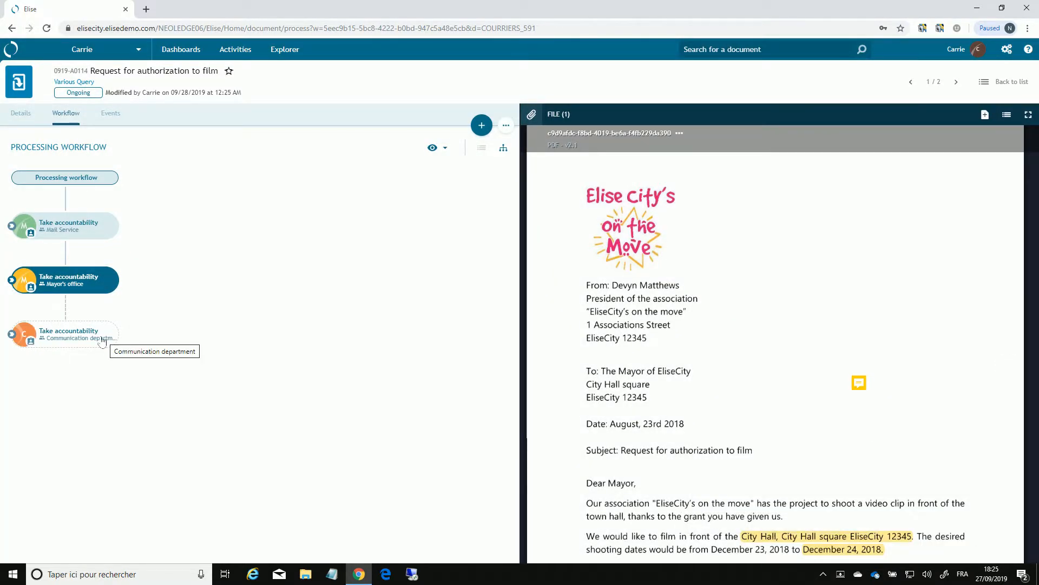
click(21, 112)
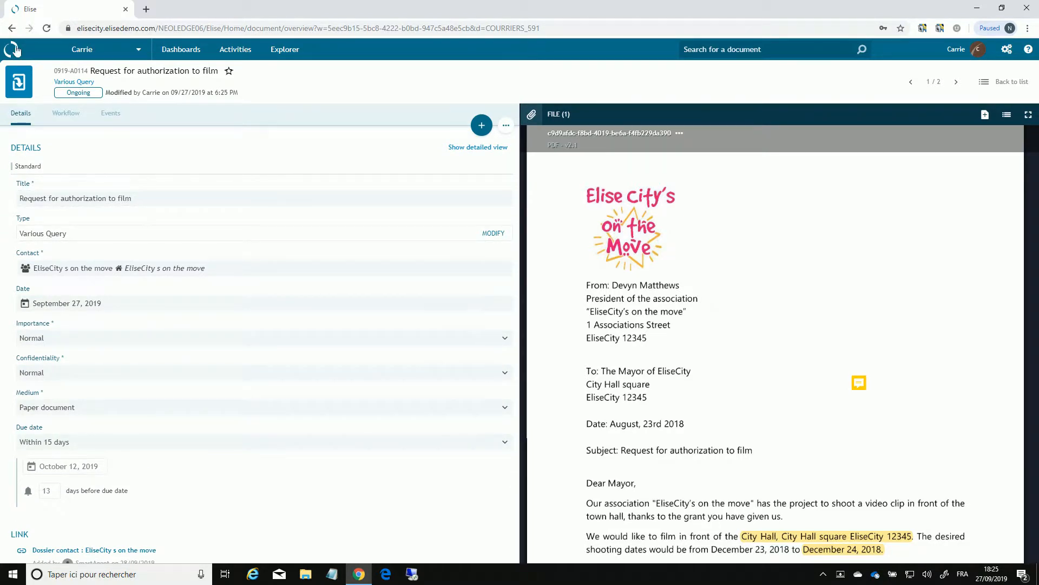
Return to the dashboard and switch to the Communication department user
click(180, 49)
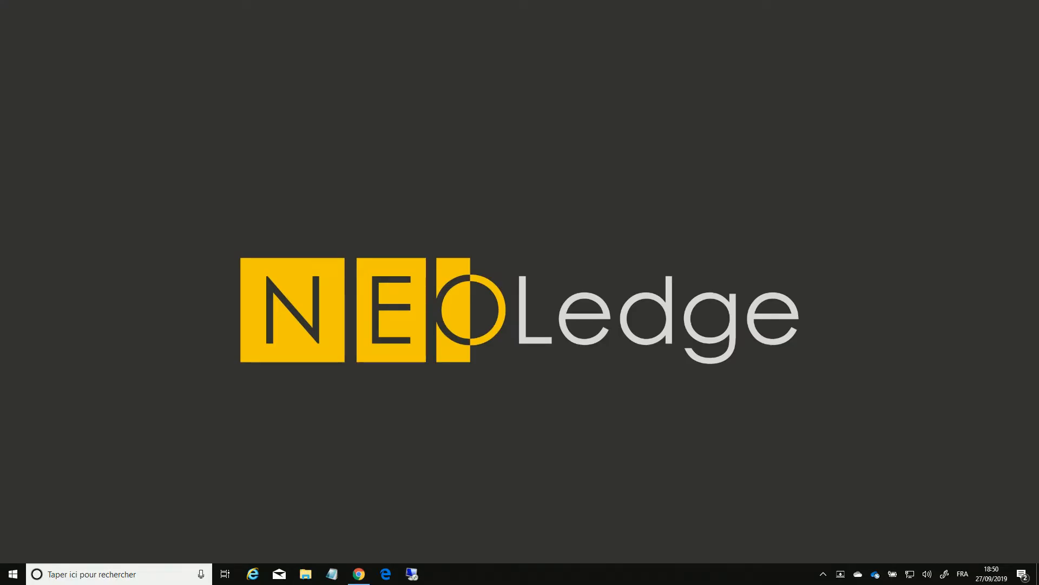
click(358, 573)
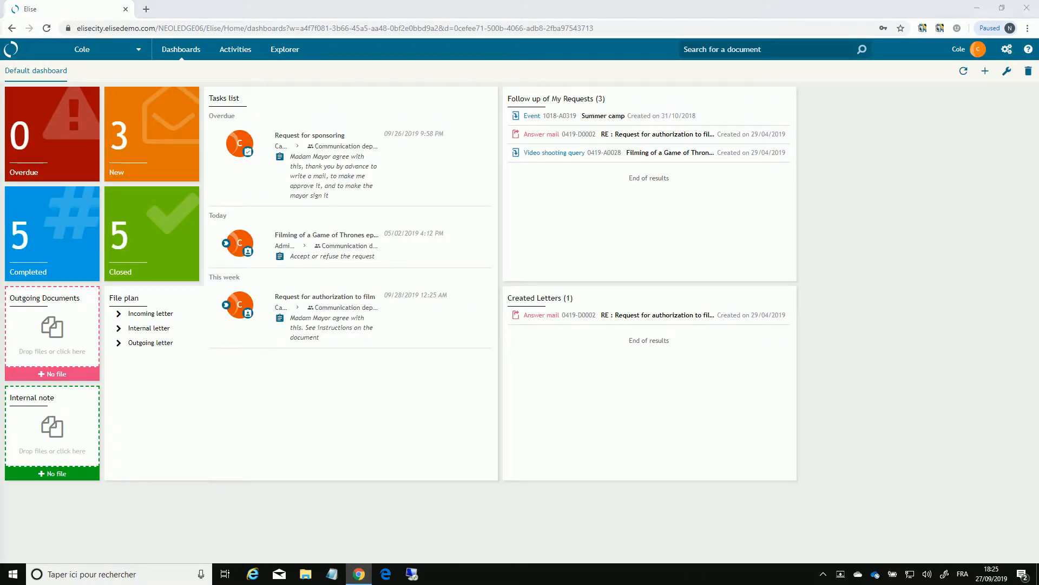
mouse_move(52, 425)
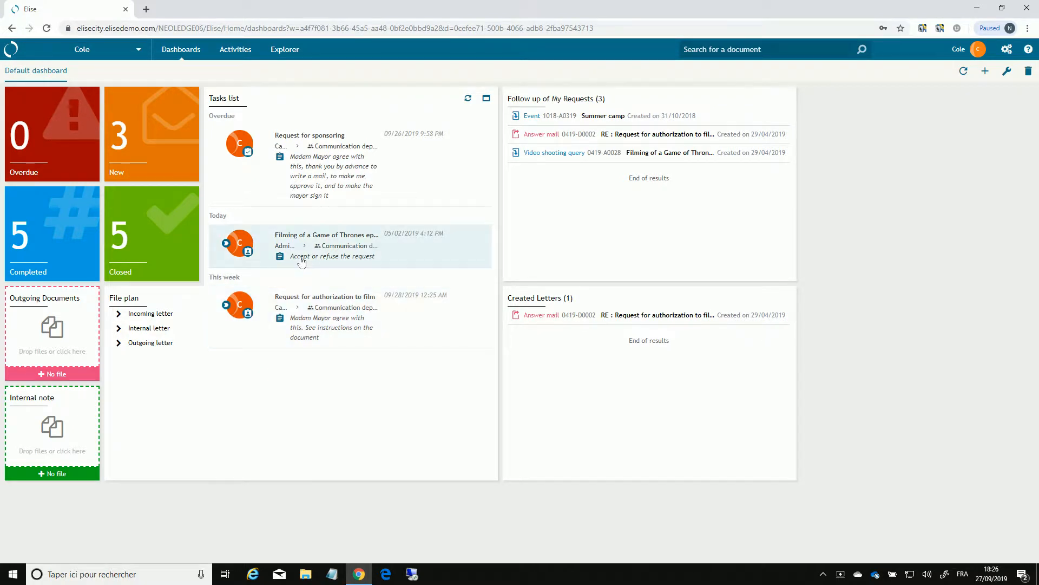
mouse_move(324, 186)
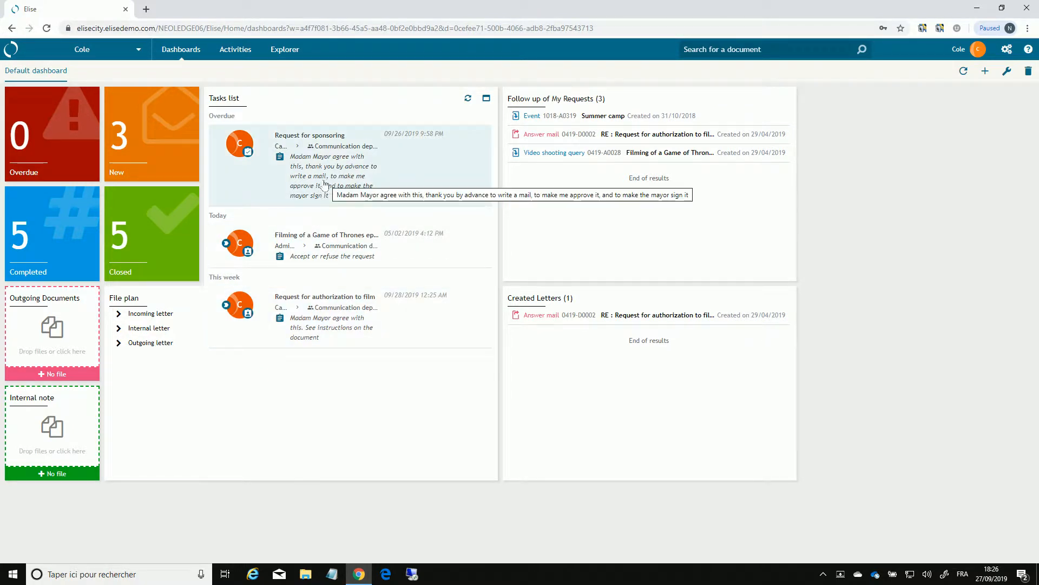
mouse_move(327, 316)
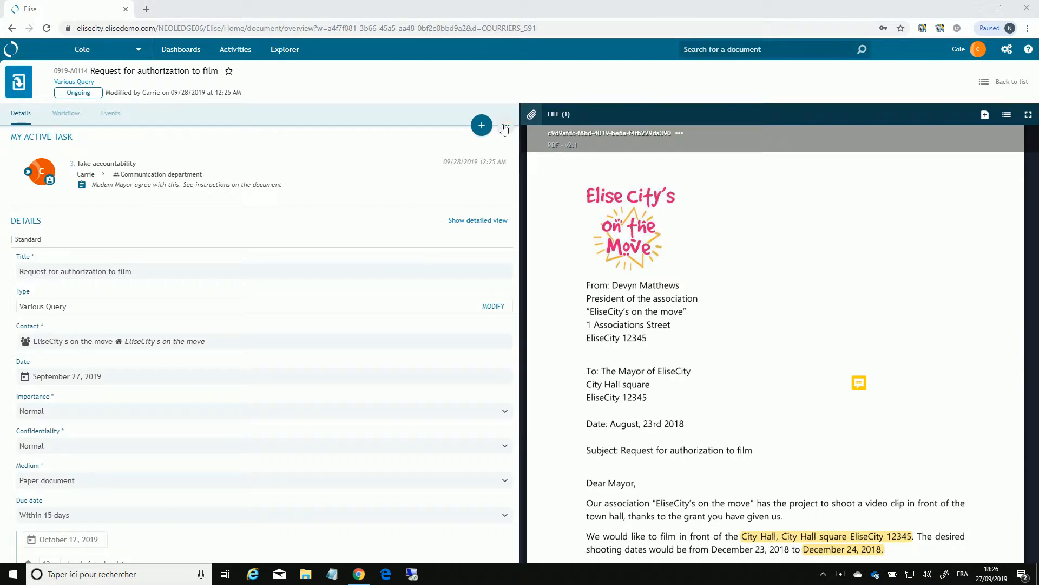
Reply to the film request with an Answer mail using the Answer with validation workflow
click(505, 126)
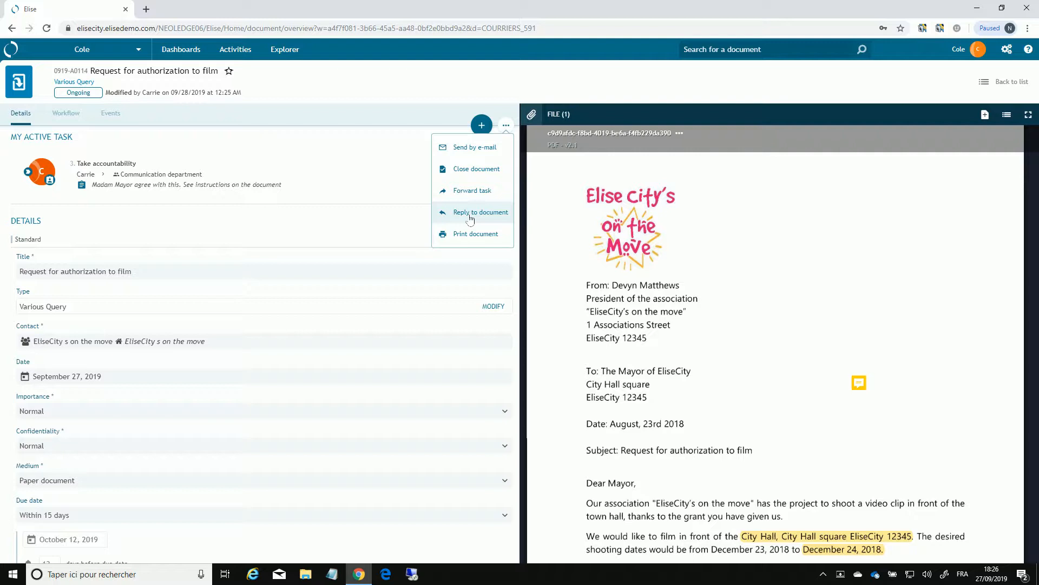
click(479, 212)
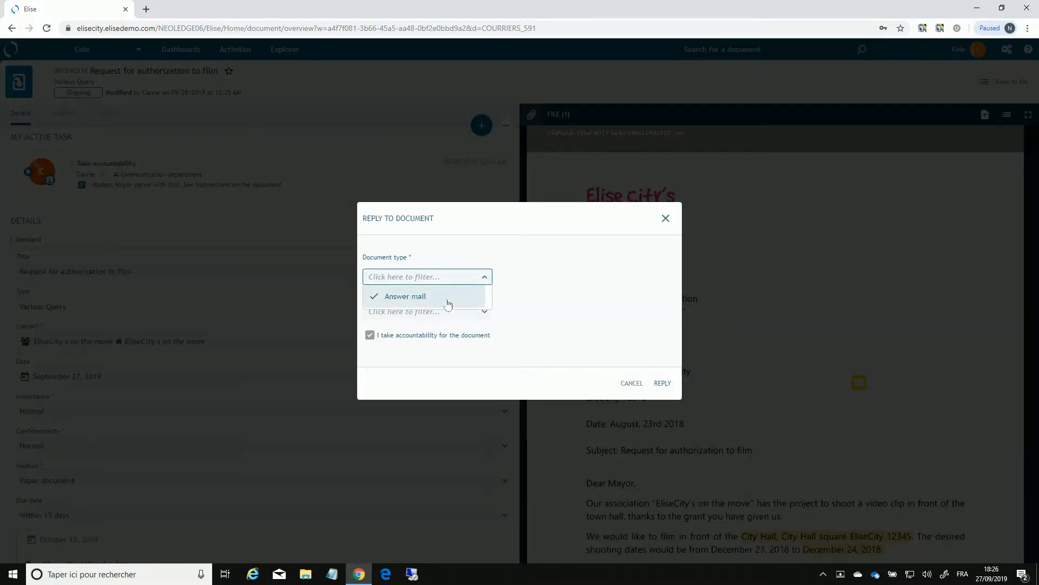
click(405, 296)
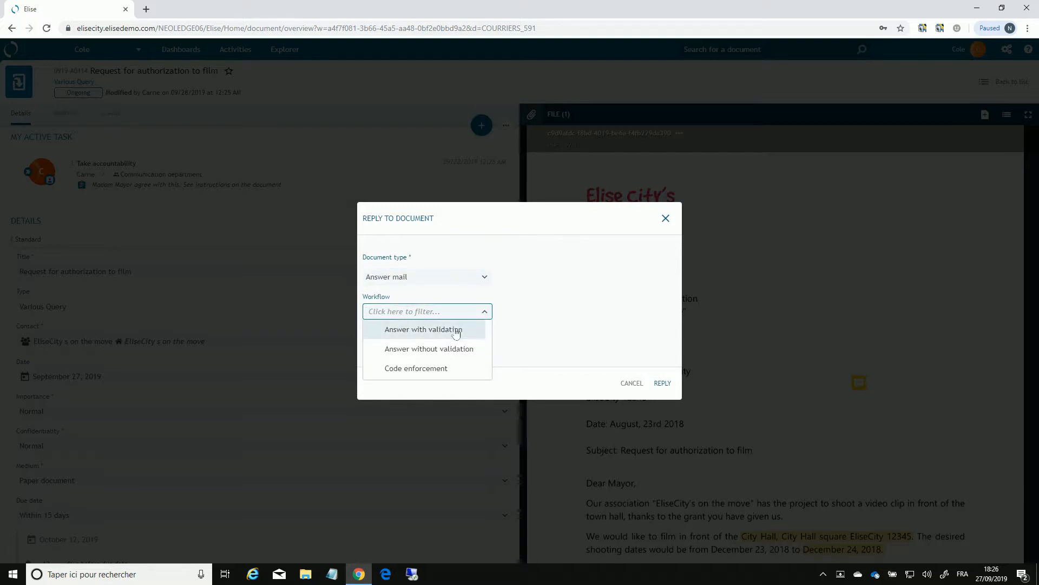
click(423, 330)
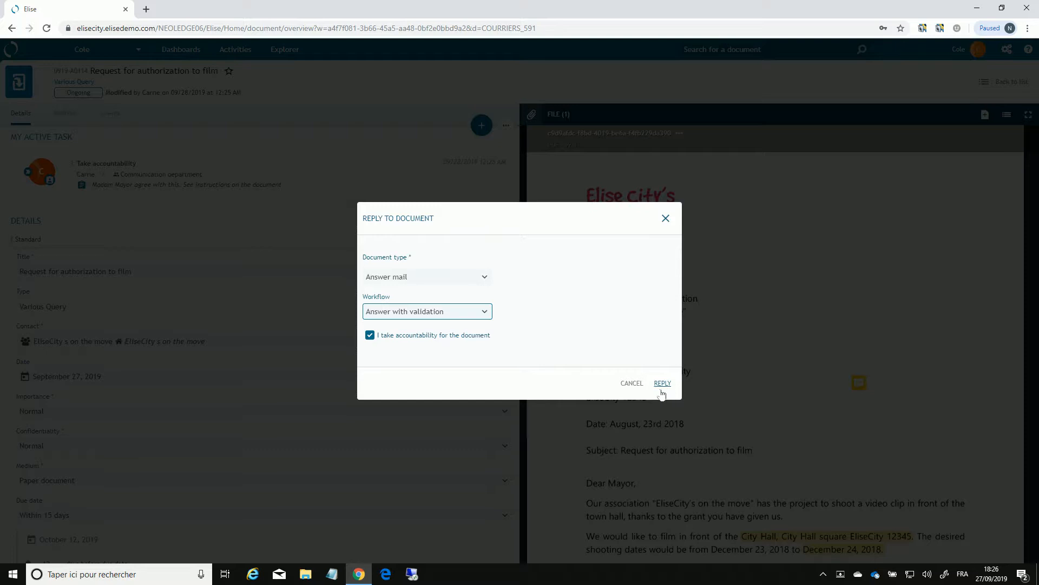
mouse_move(658, 389)
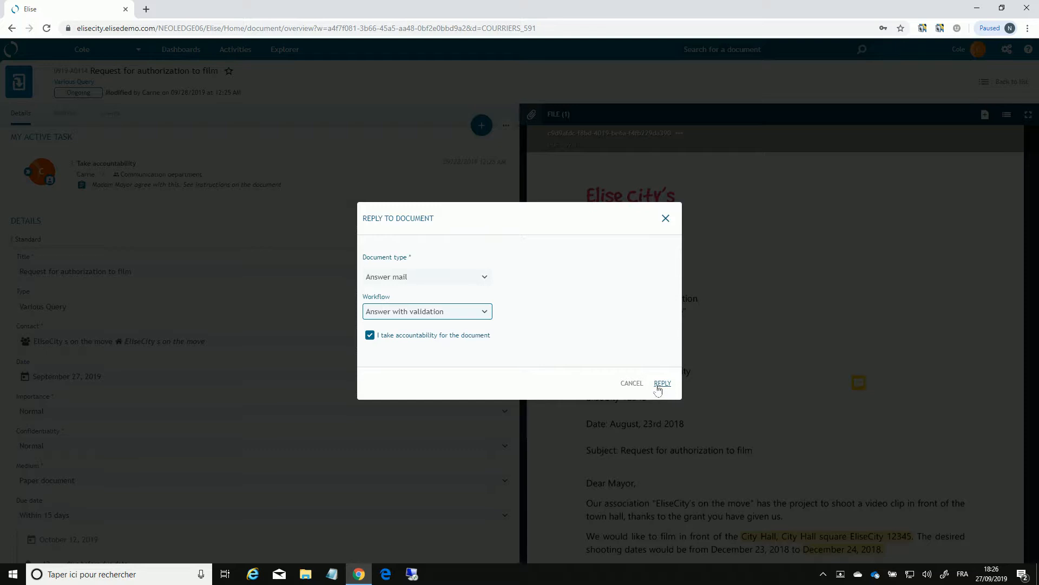
click(662, 384)
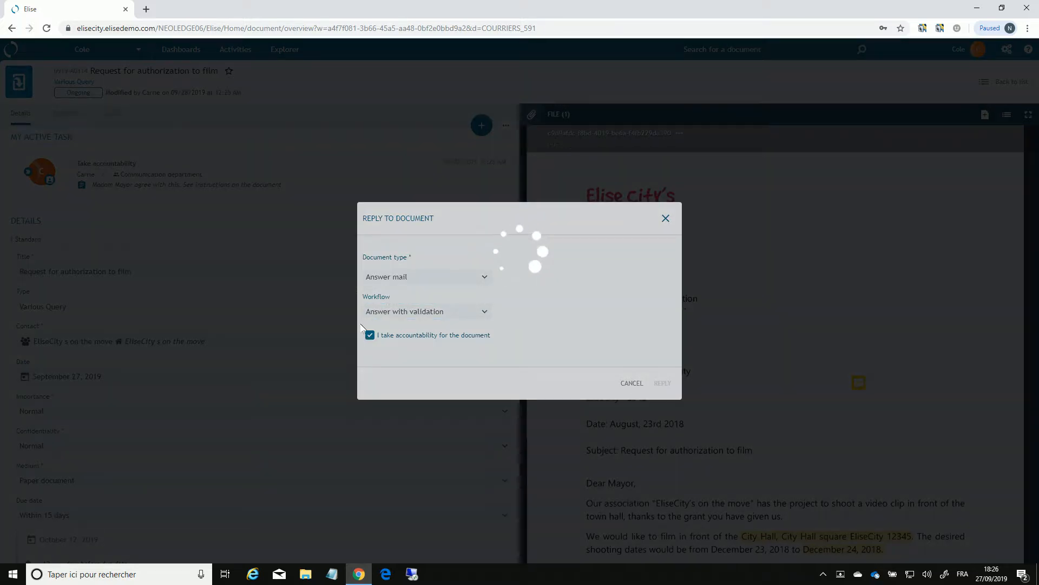
click(662, 383)
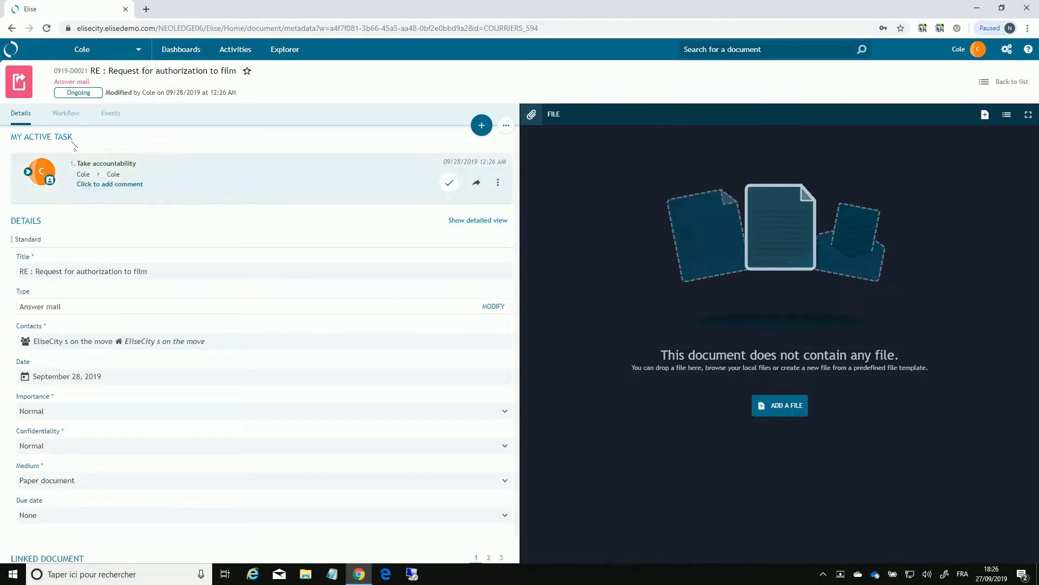
mouse_move(66, 113)
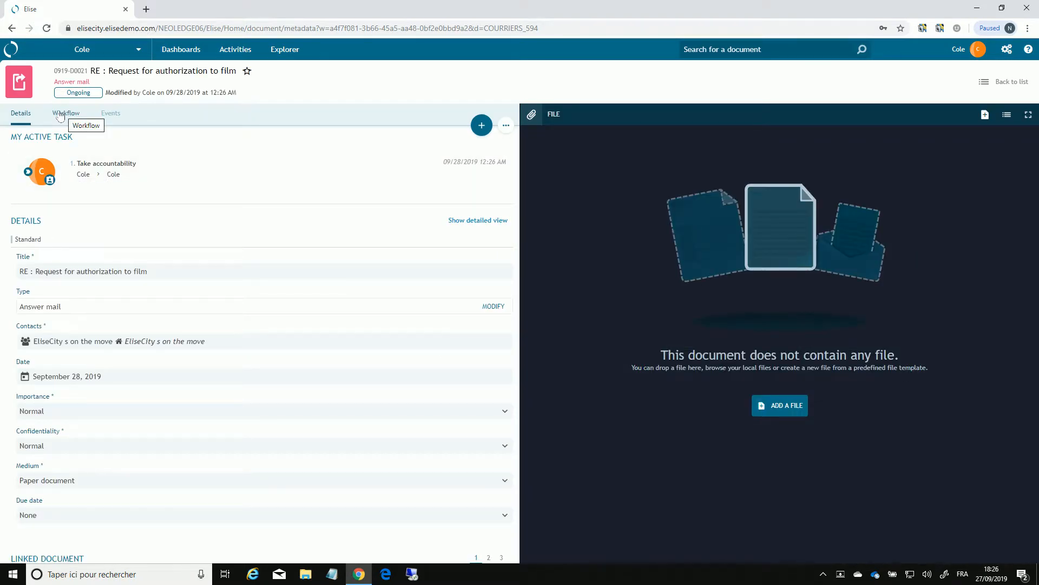
click(66, 113)
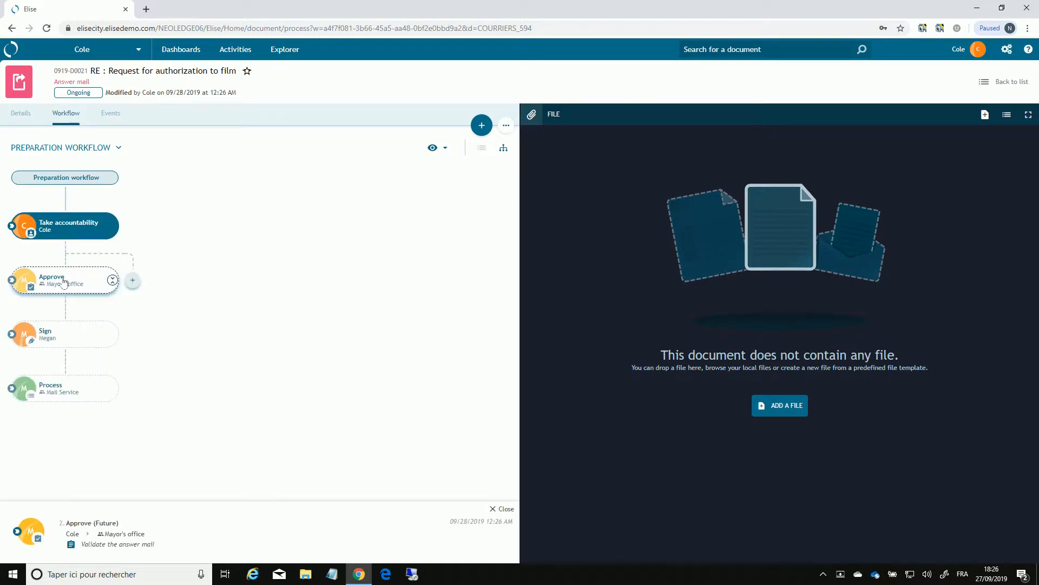
mouse_move(62, 386)
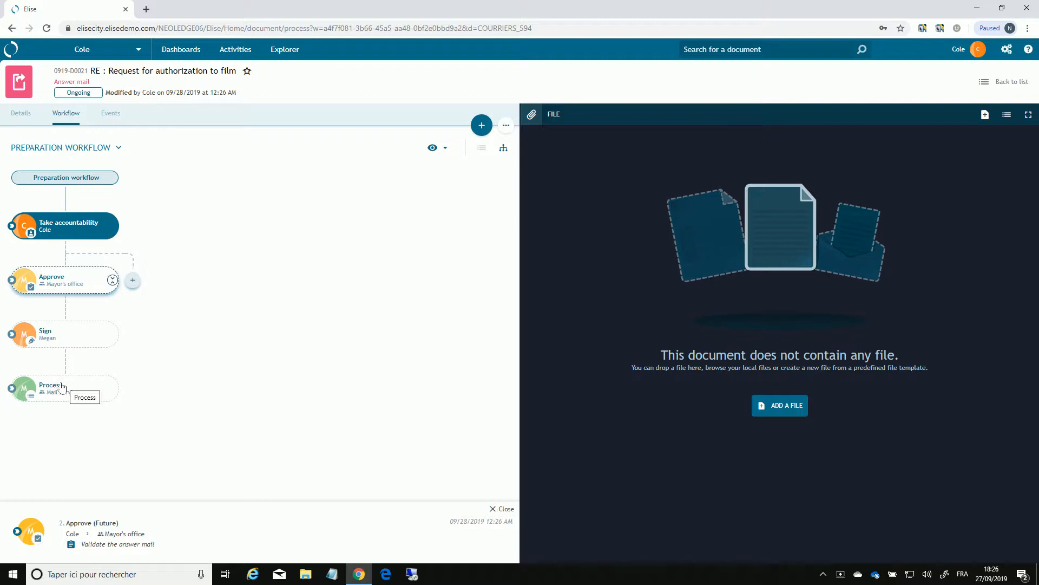
mouse_move(141, 142)
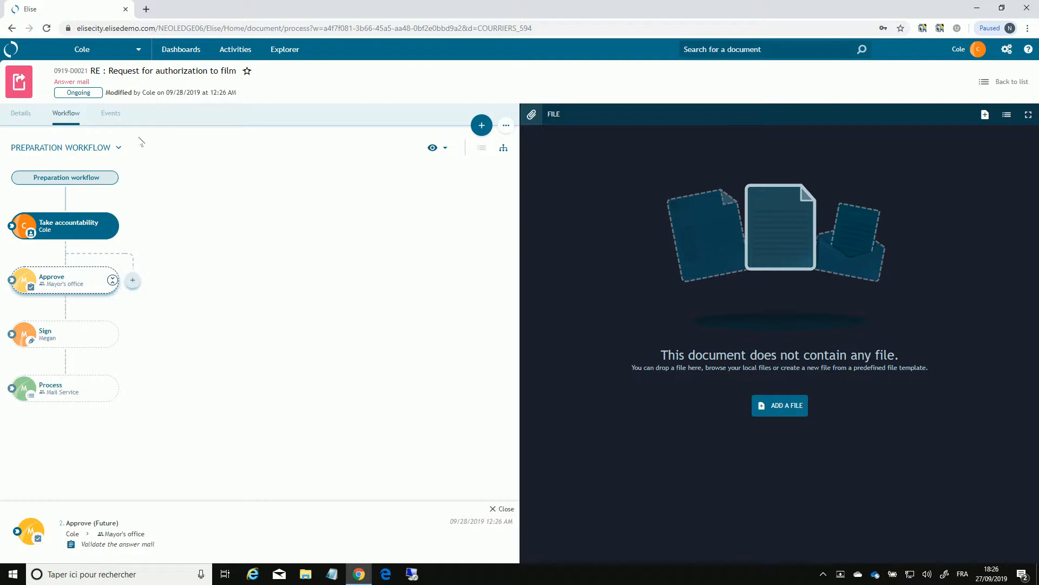
mouse_move(135, 138)
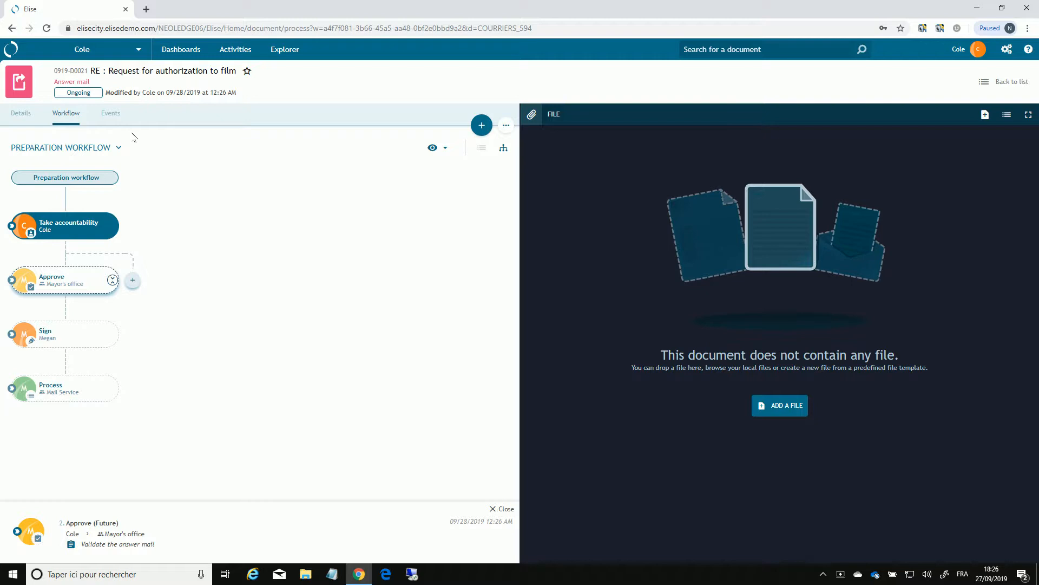
mouse_move(179, 219)
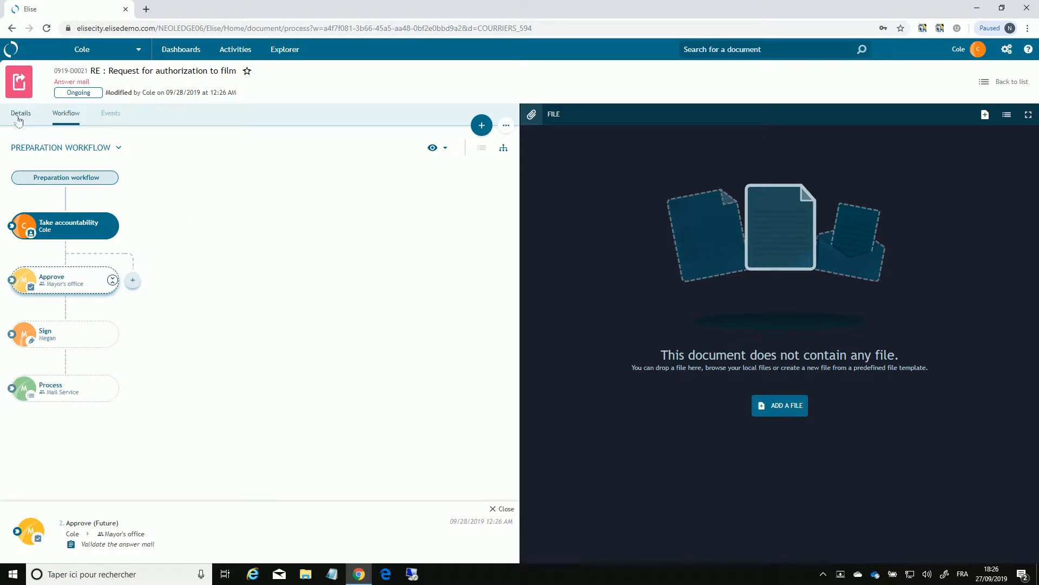
click(21, 112)
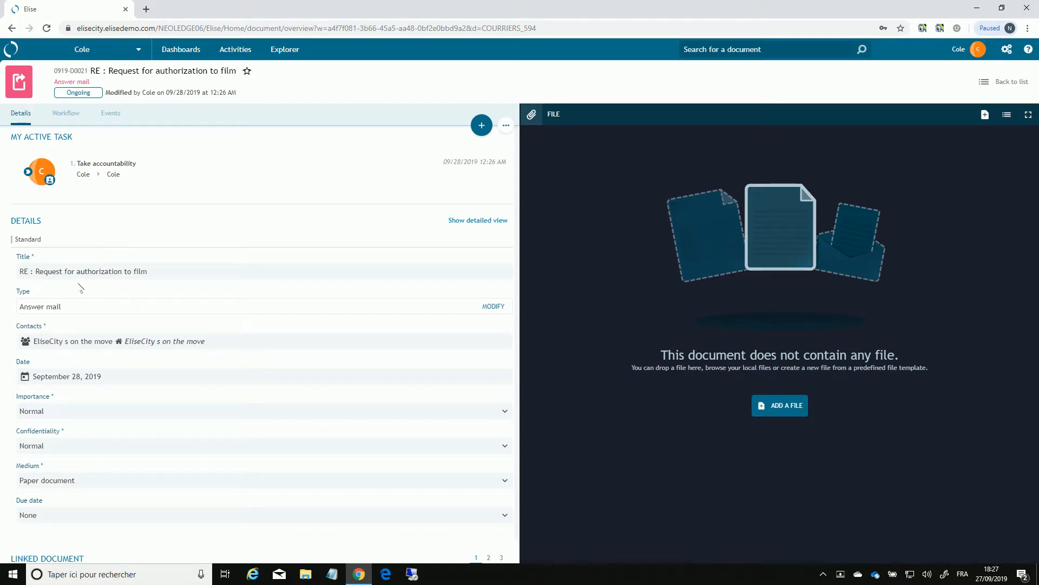
scroll(down, 3)
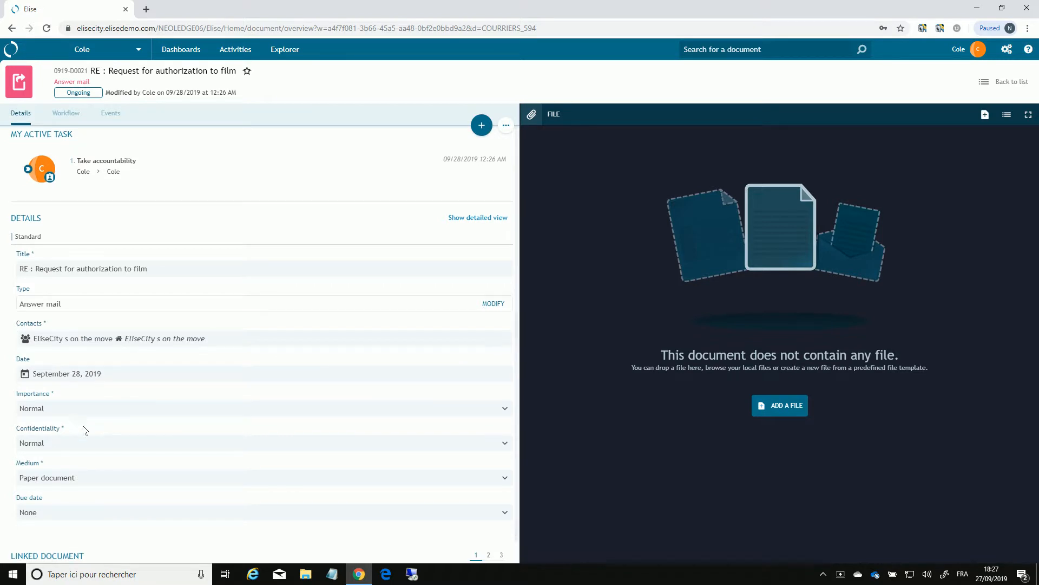
scroll(down, 3)
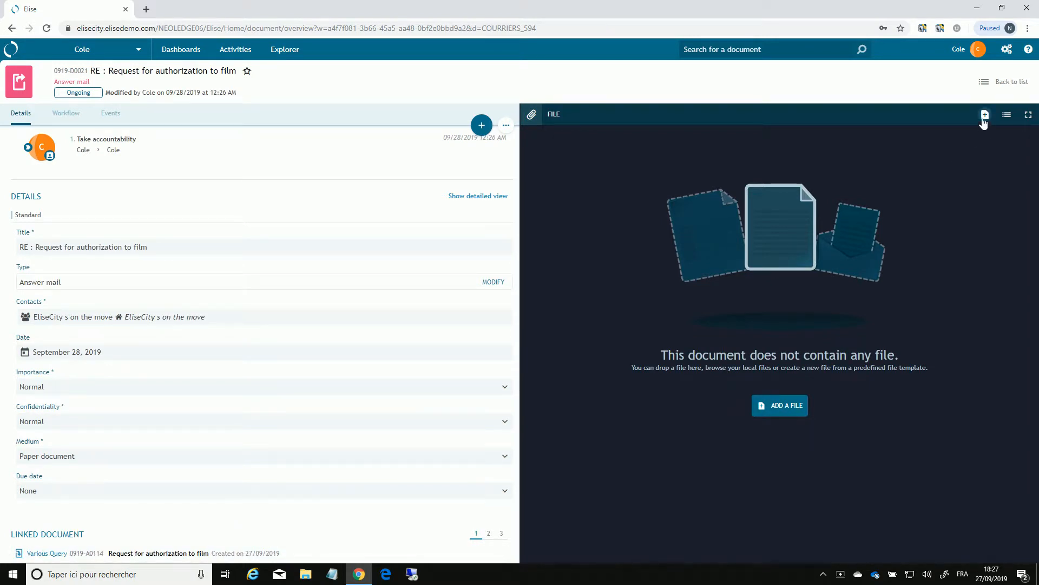
Add a Word file to the reply from the Default answer mail template
click(780, 405)
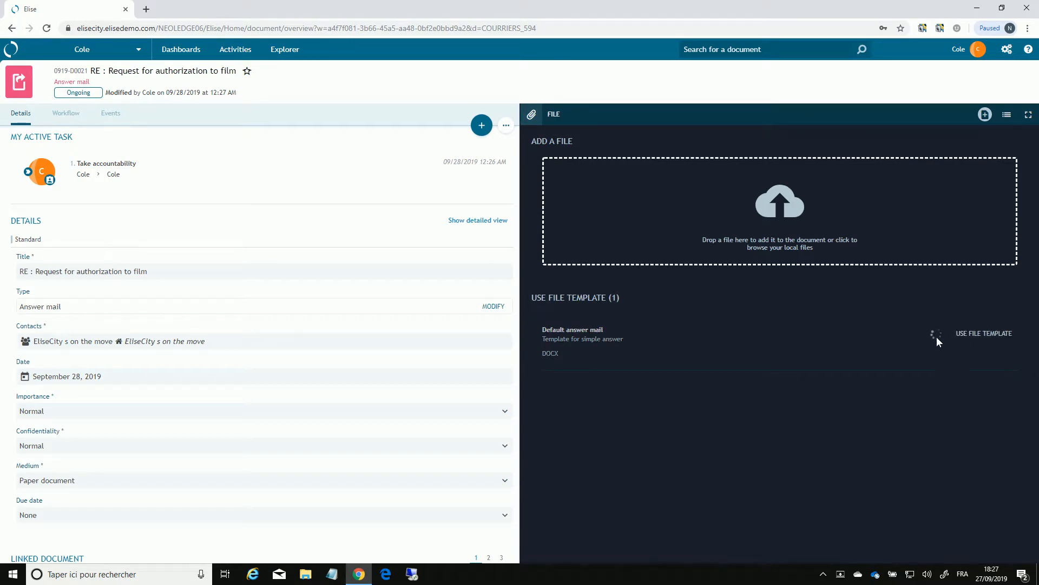
click(983, 333)
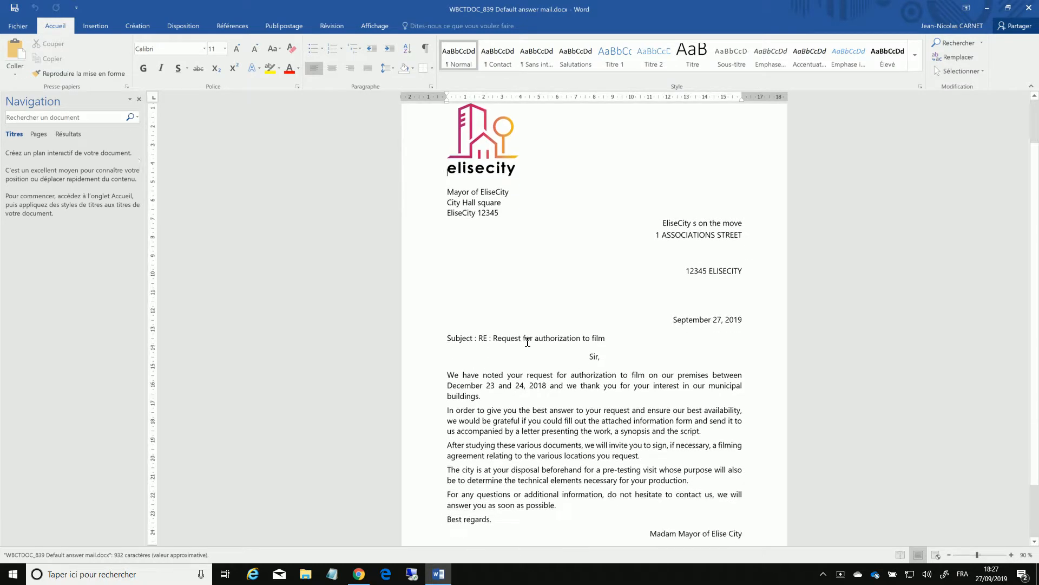
Scroll through the film authorization answer letter in Word, then close it
scroll(up, 3)
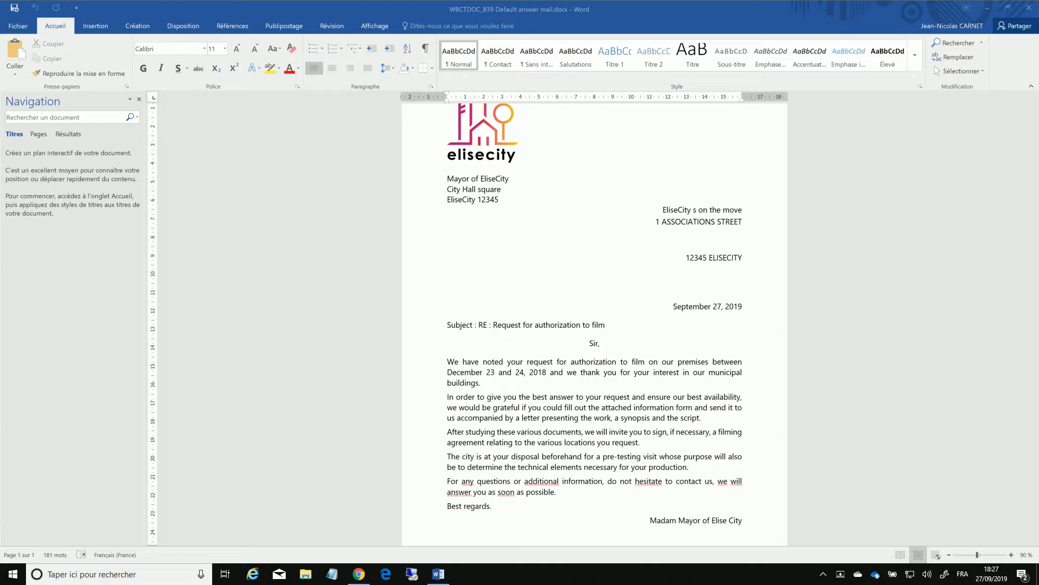
scroll(down, 3)
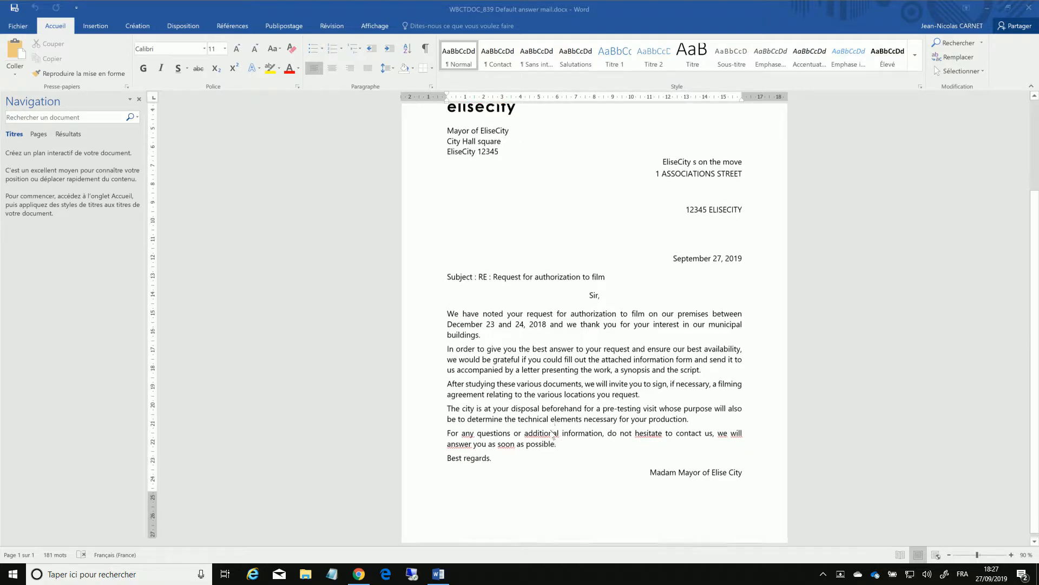
scroll(up, 3)
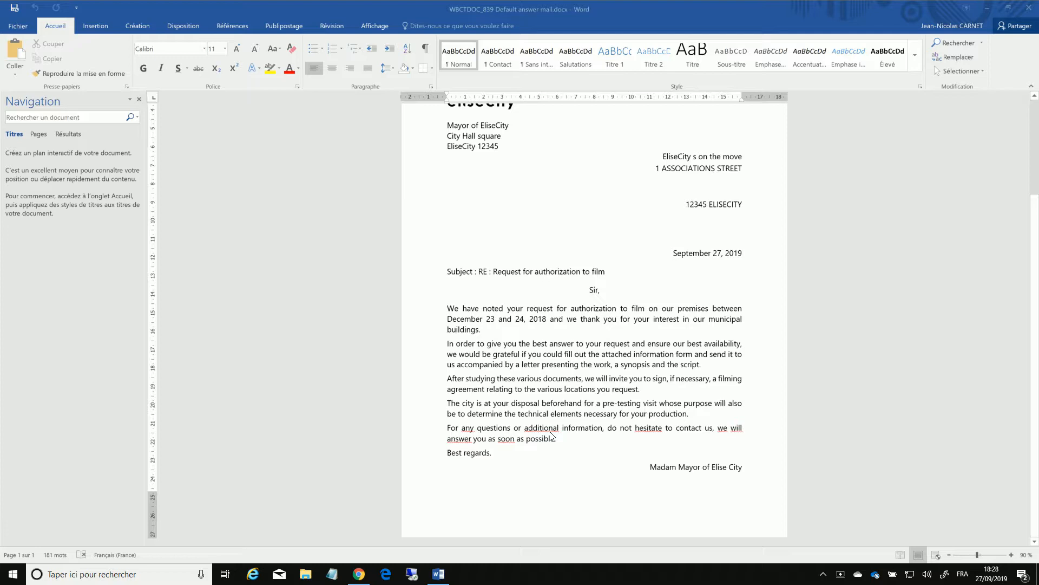
mouse_move(766, 429)
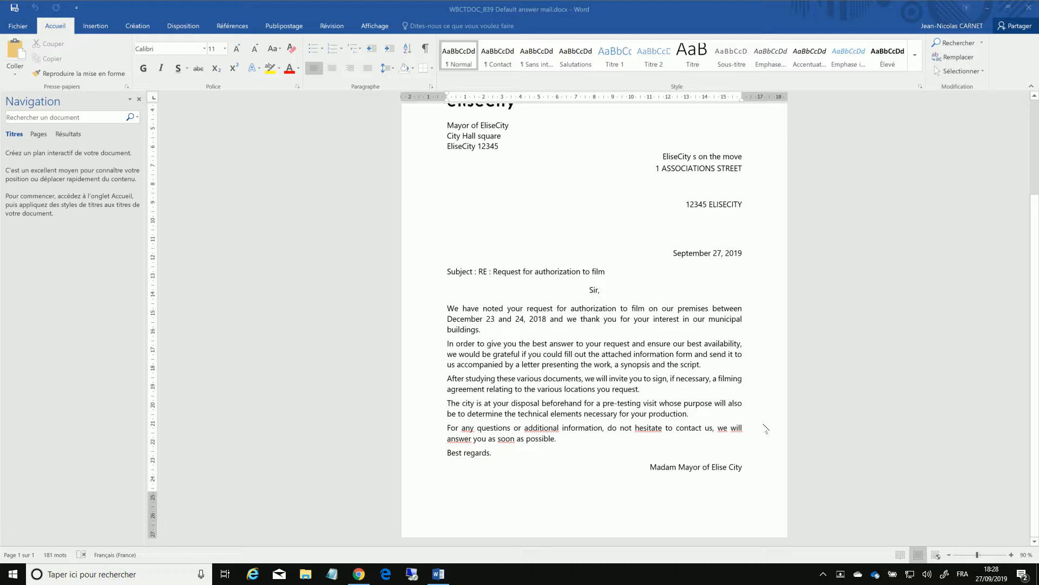
scroll(up, 3)
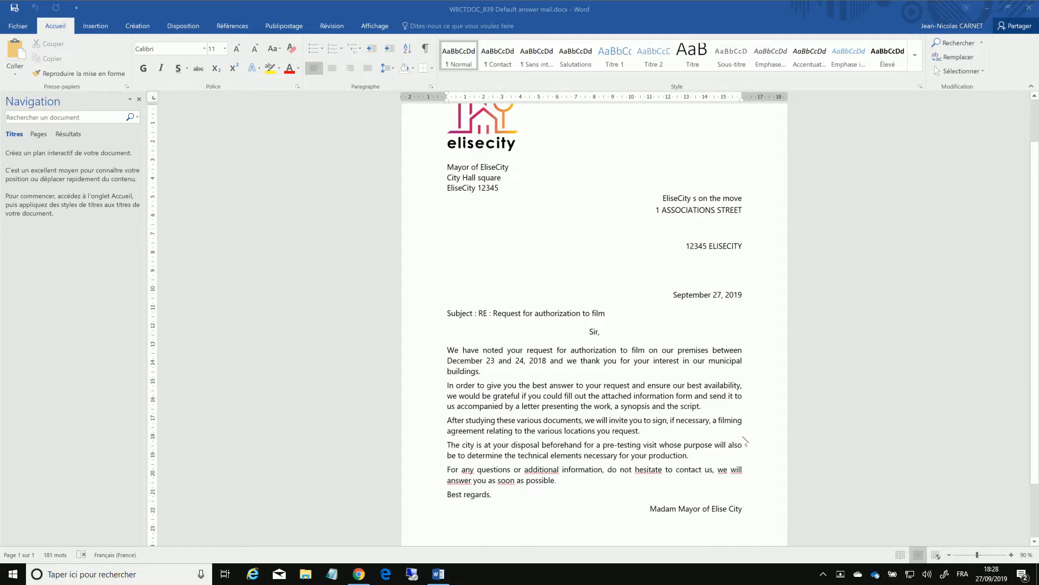
scroll(up, 3)
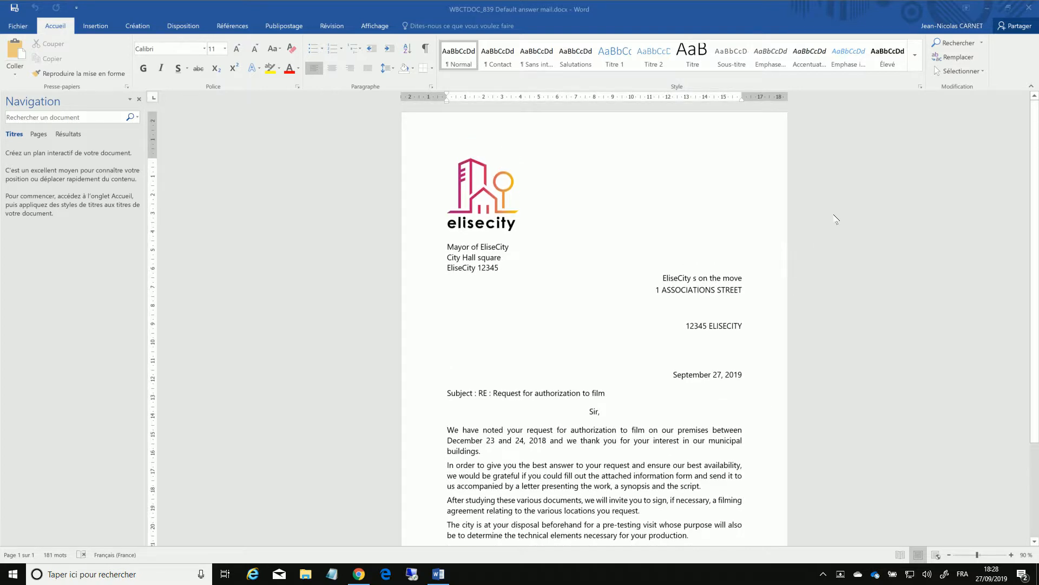
mouse_move(1031, 7)
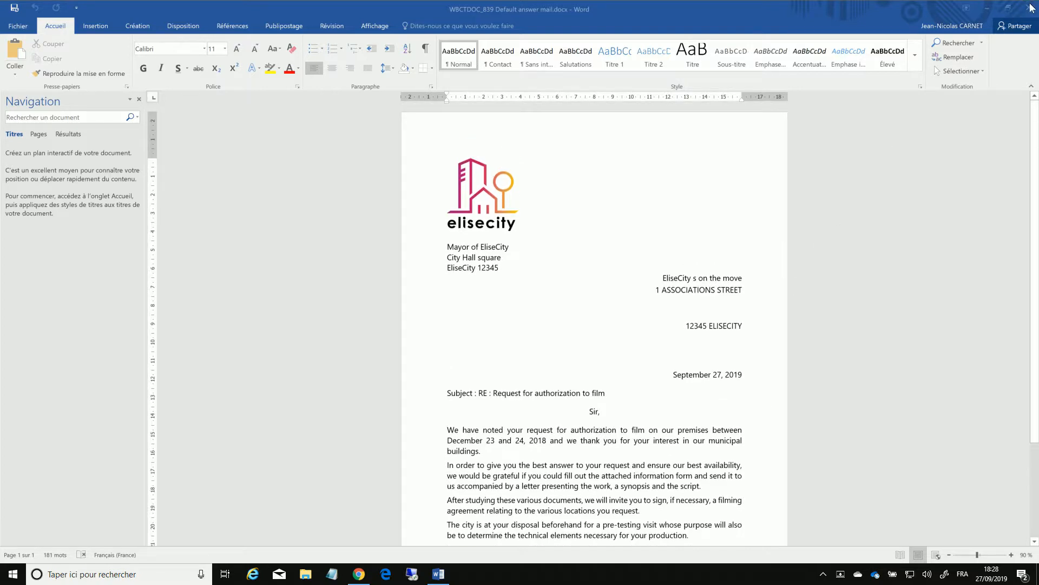
click(357, 573)
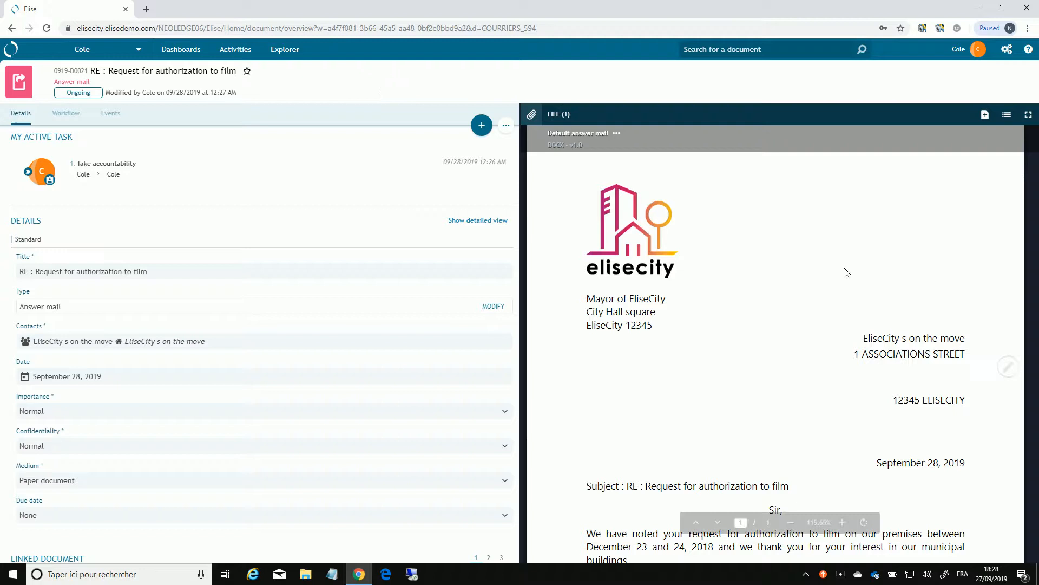
Scroll the letter preview and show the add-a-file drop zone
scroll(down, 3)
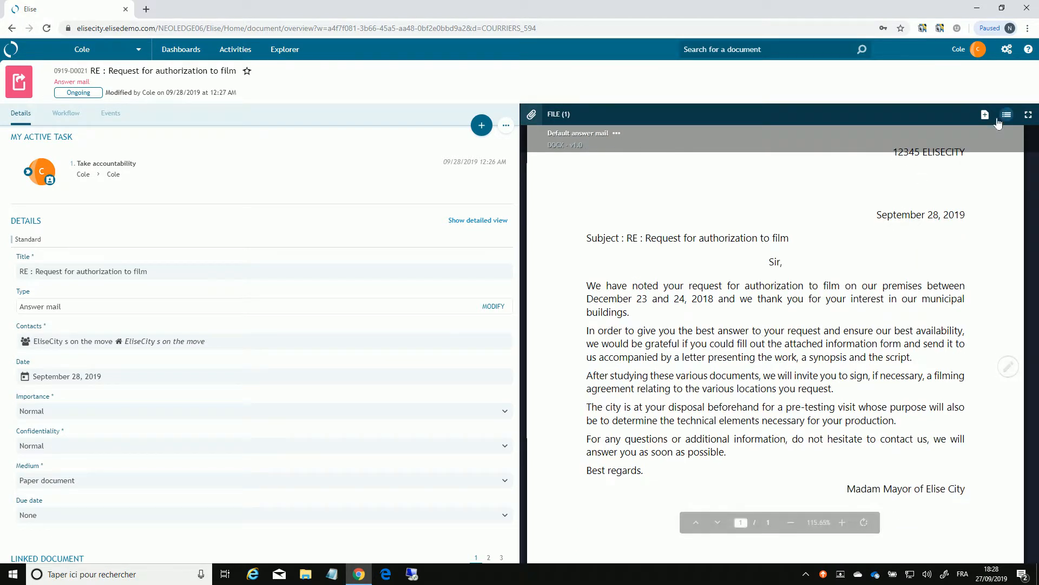
click(985, 115)
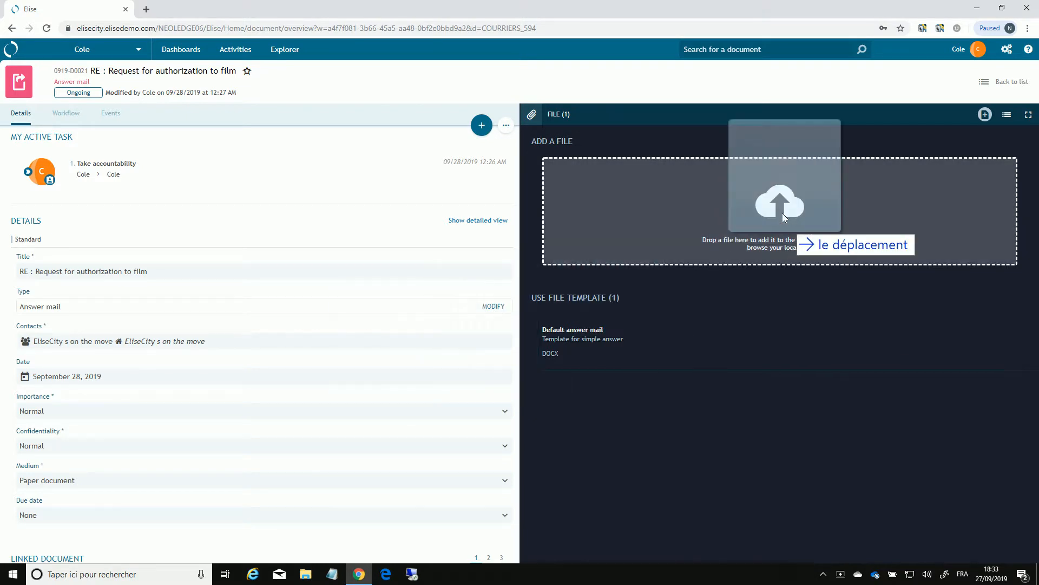
mouse_move(786, 212)
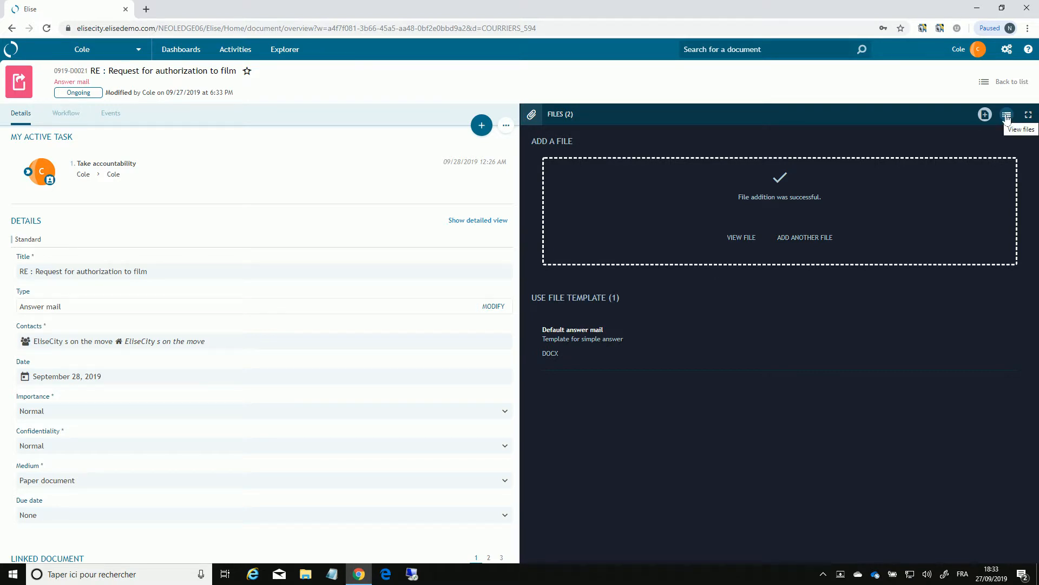
Attach the Filming+Survey PDF as the second file and return to the dashboard
click(1006, 115)
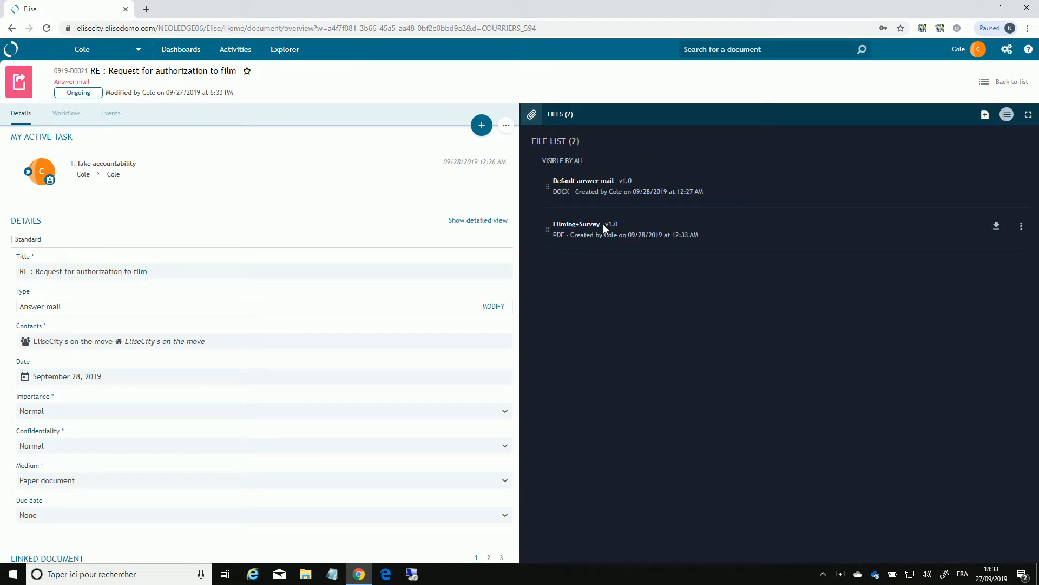
click(1007, 114)
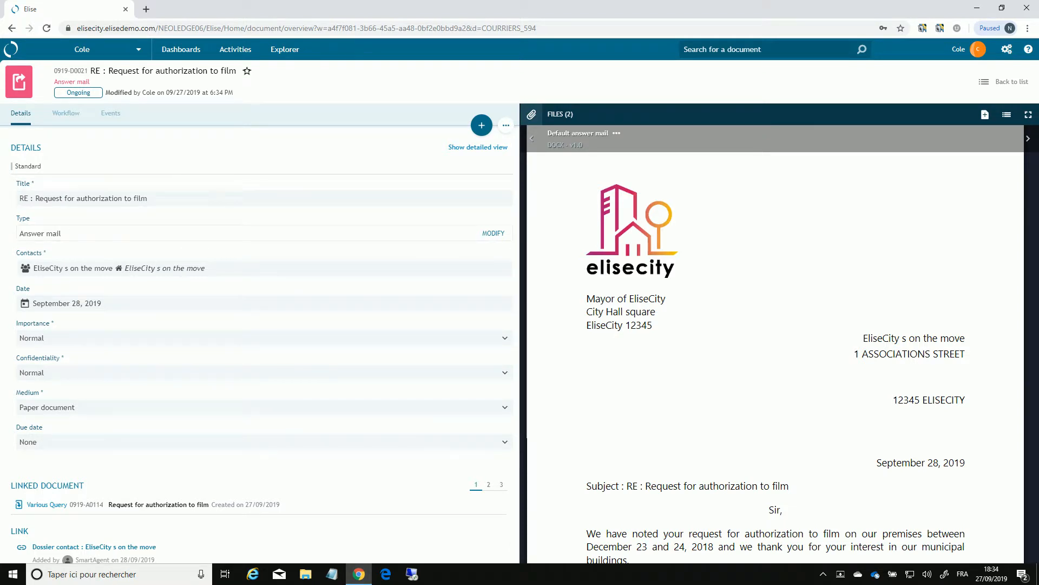
mouse_move(1030, 9)
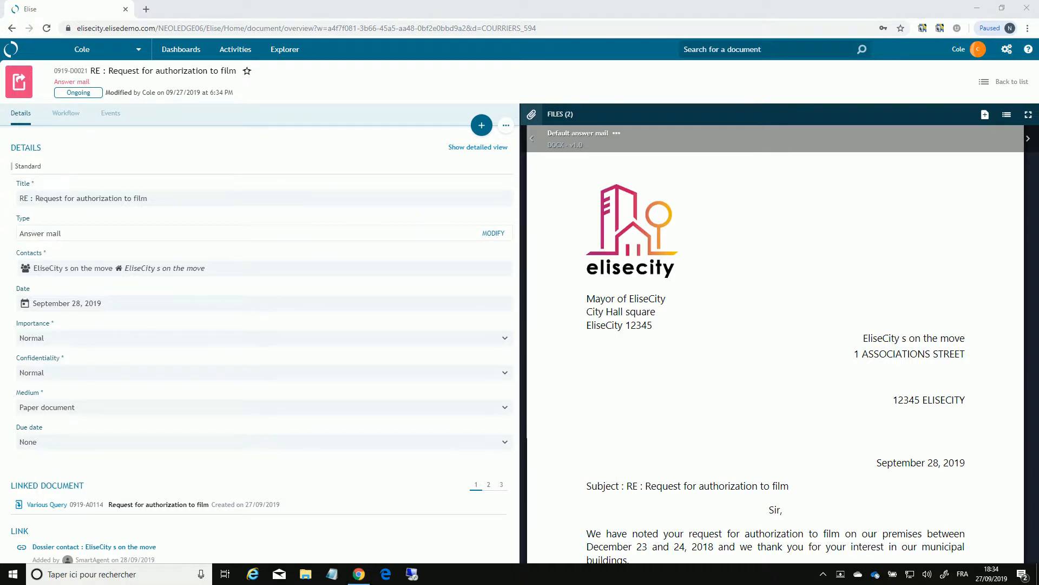
click(181, 49)
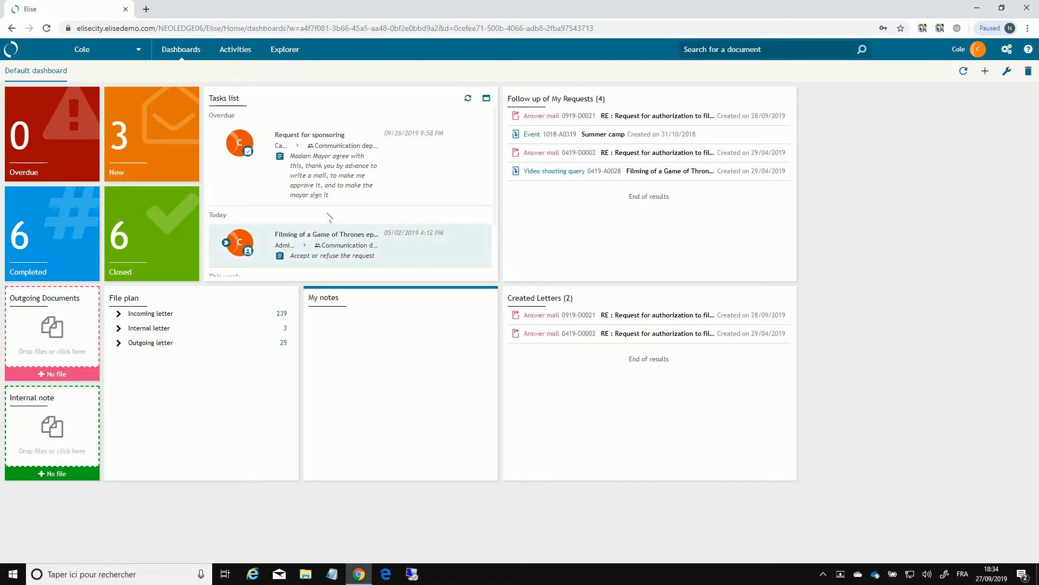
Scroll the Tasks list and reopen Elise as the mayor's office user
scroll(down, 3)
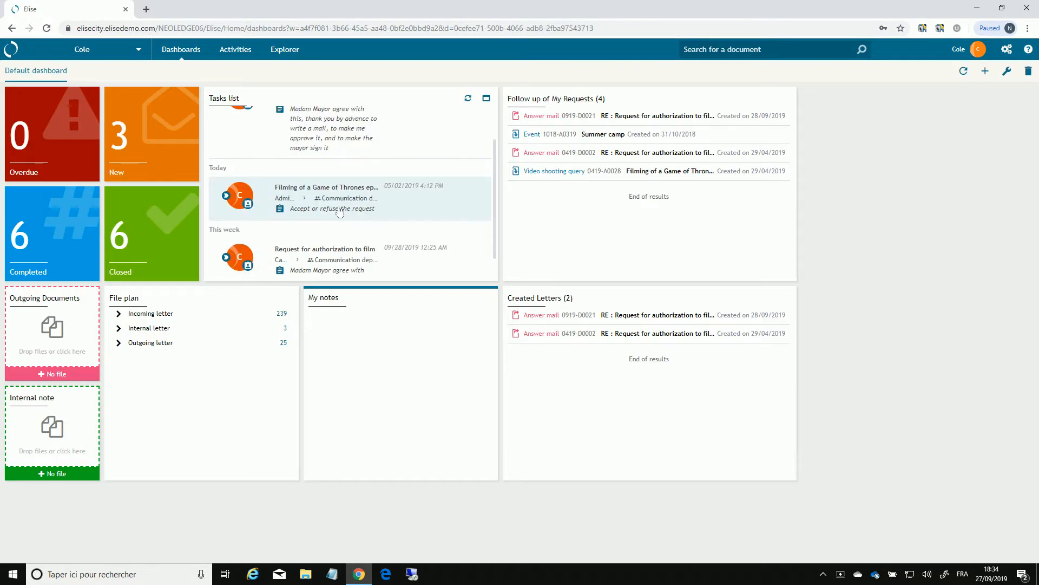
scroll(down, 3)
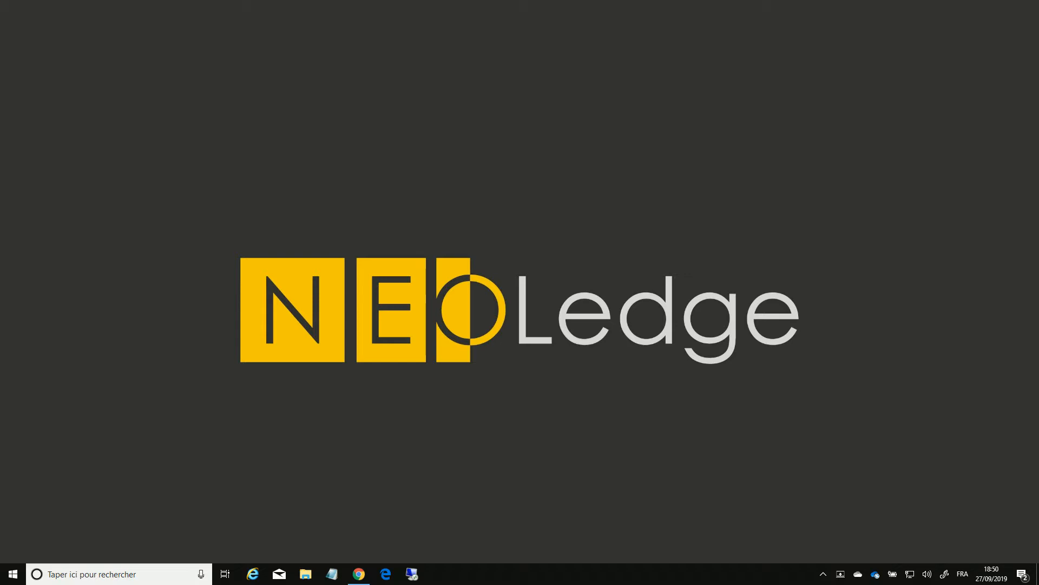
click(357, 574)
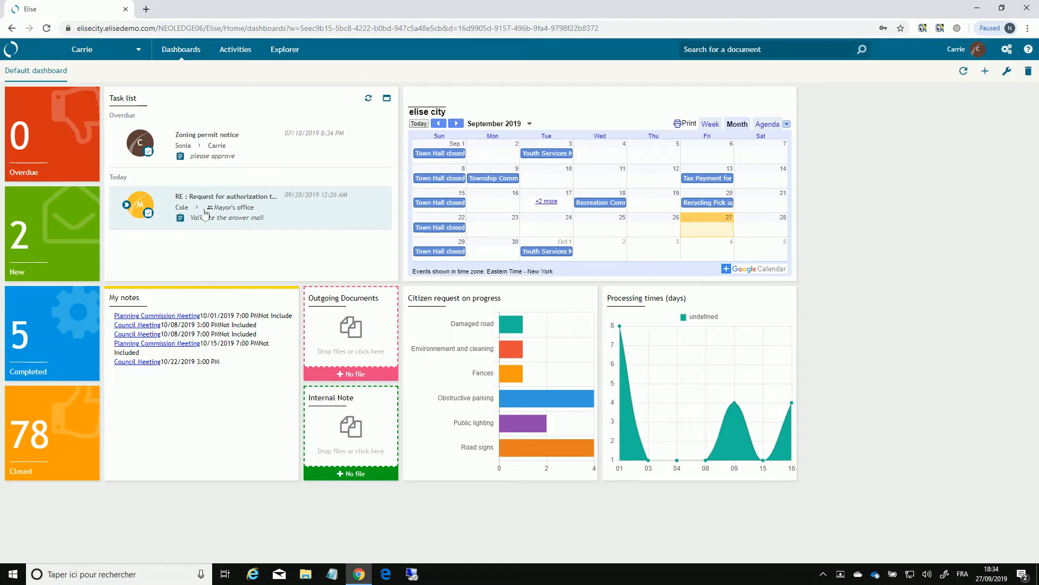
Open the RE: Request for authorization task and edit its letter in Word
click(226, 218)
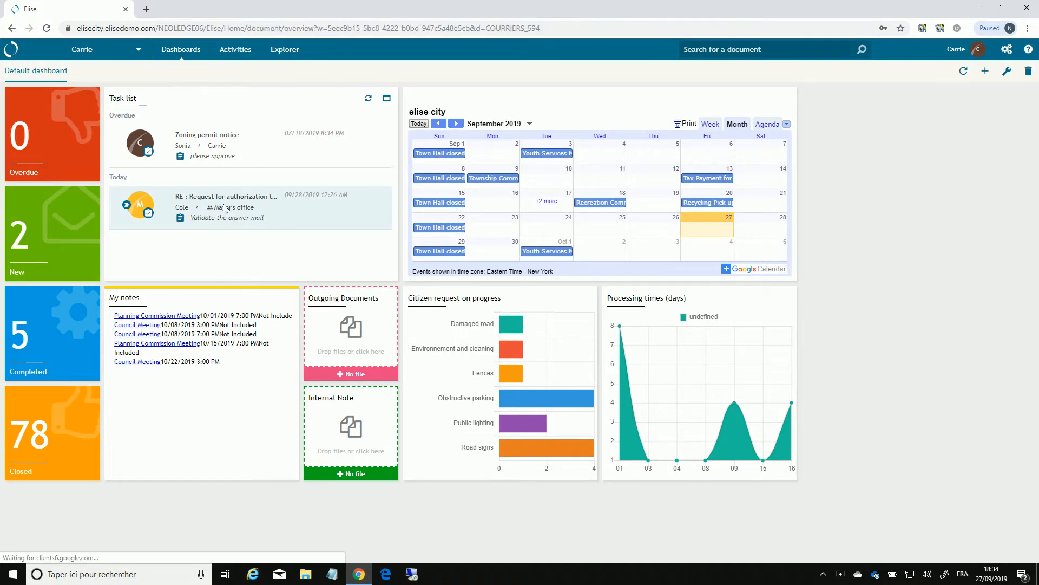
click(227, 196)
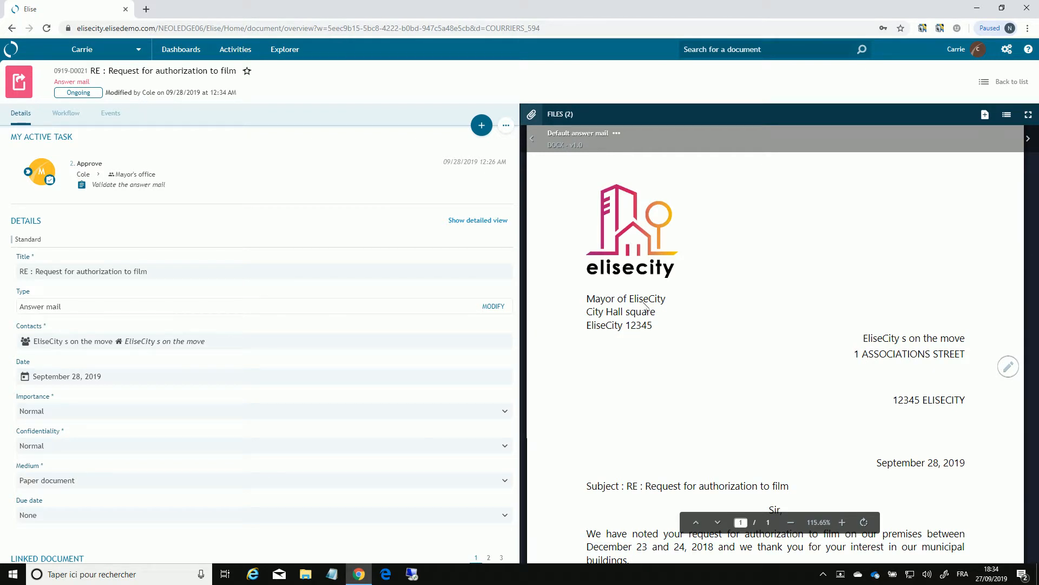
scroll(down, 3)
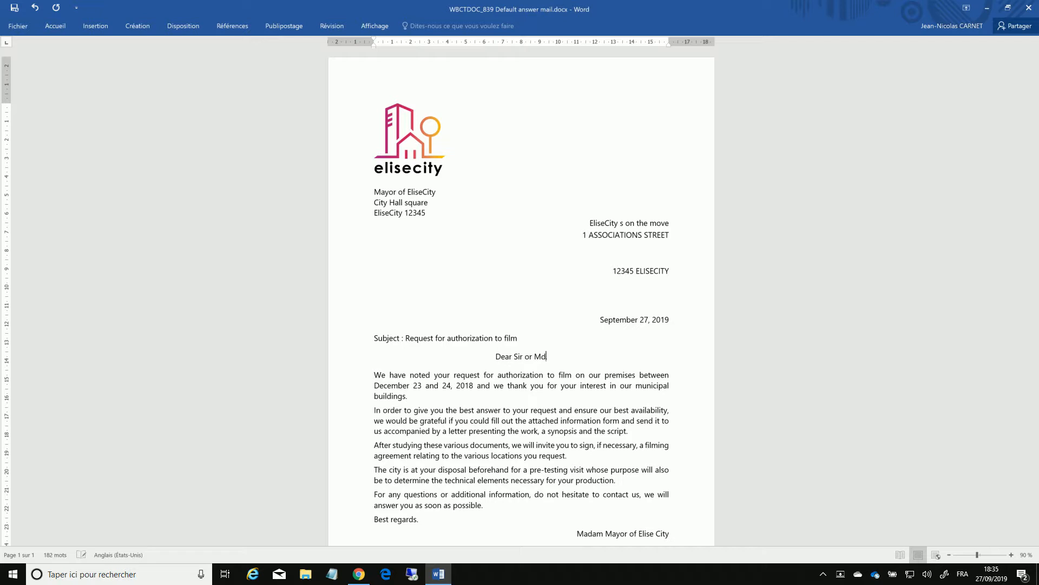
Finish the salutation as 'Dear Sir or Madam' and close Word to save
text(adam)
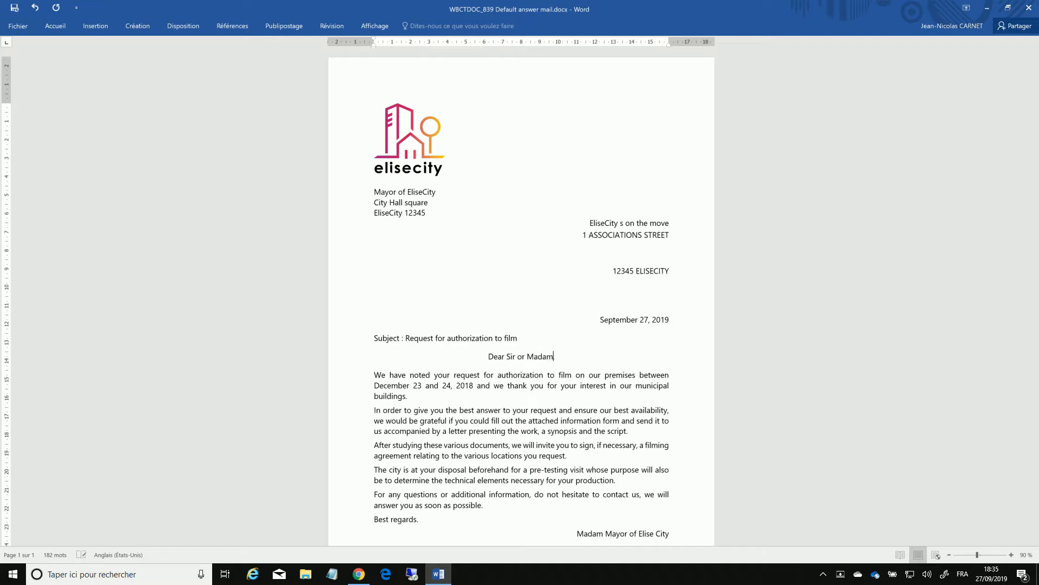
click(1030, 7)
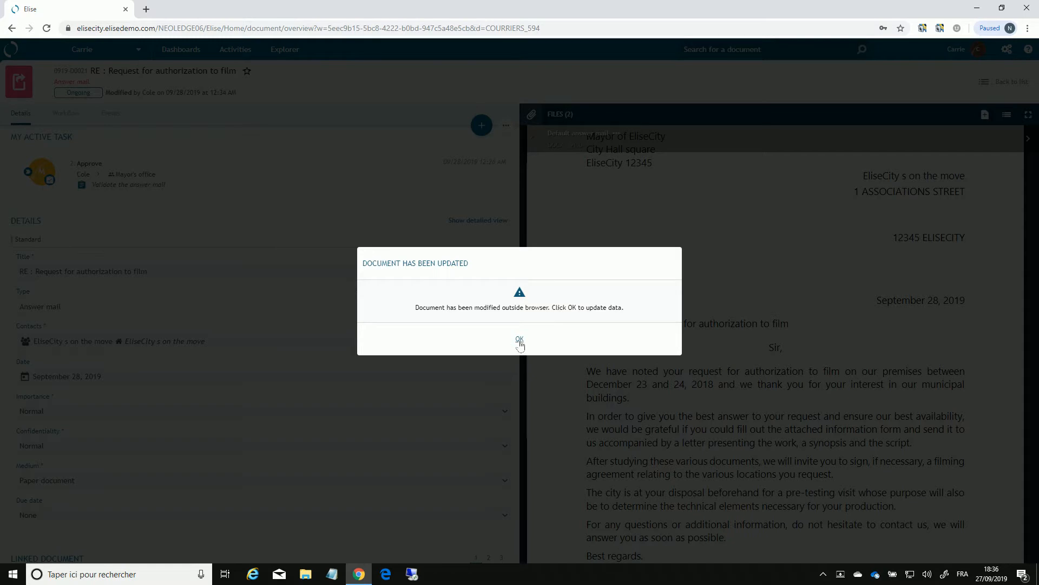
Reload the edited letter, confirm version 2.1 in file information, and approve the reply
click(519, 340)
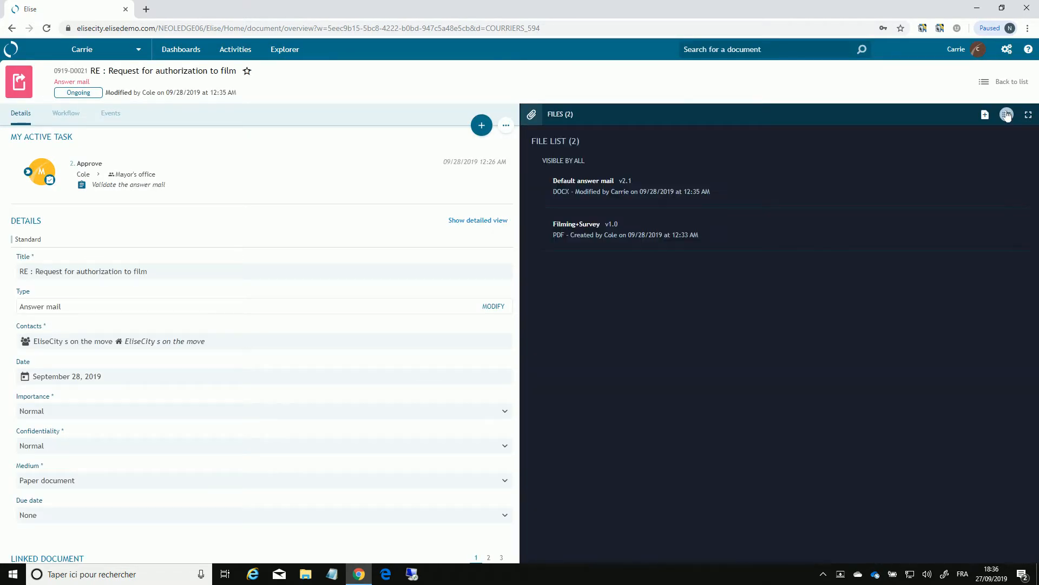
click(1022, 184)
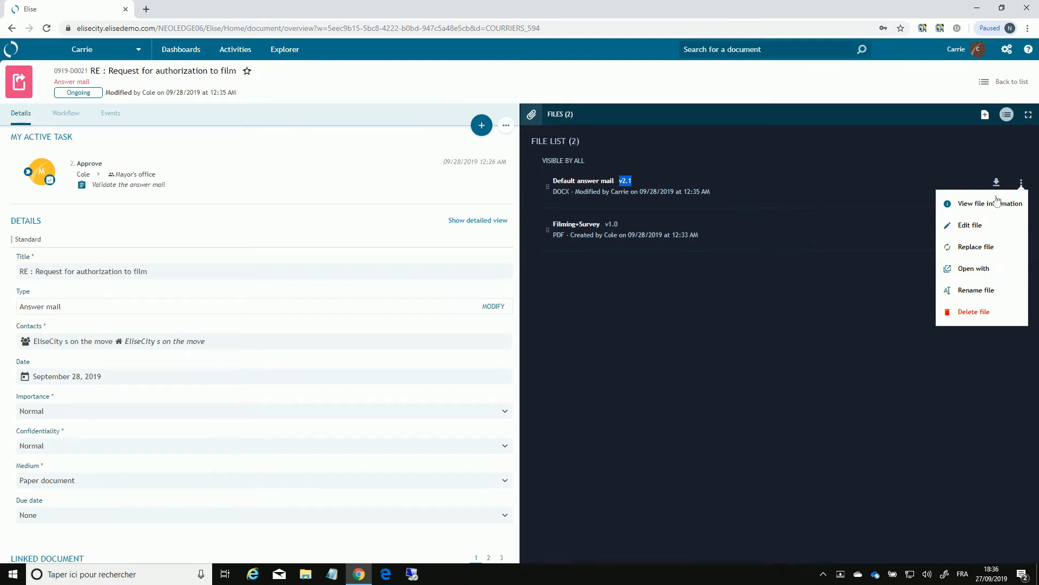
click(977, 203)
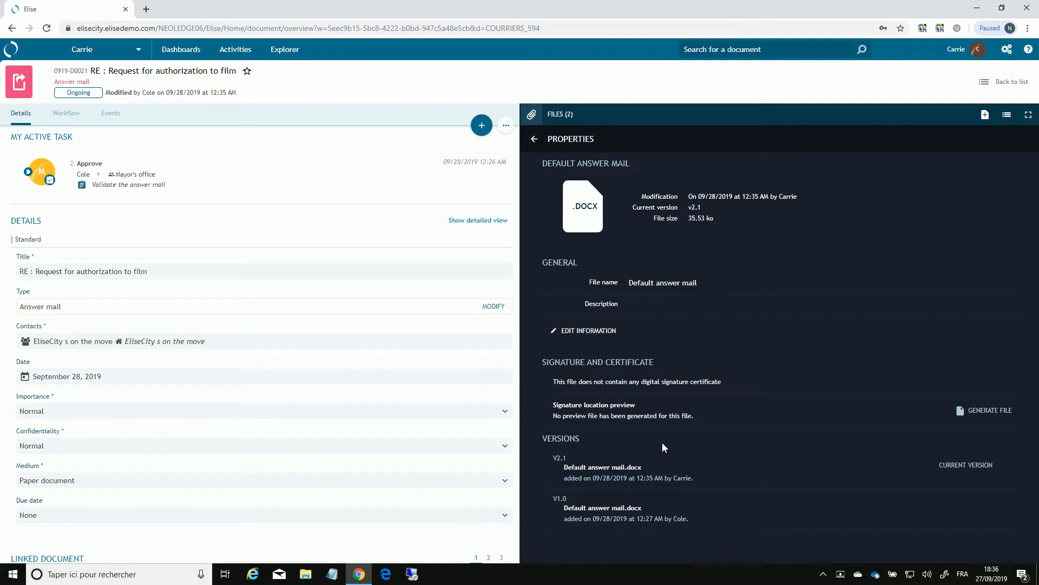
mouse_move(710, 526)
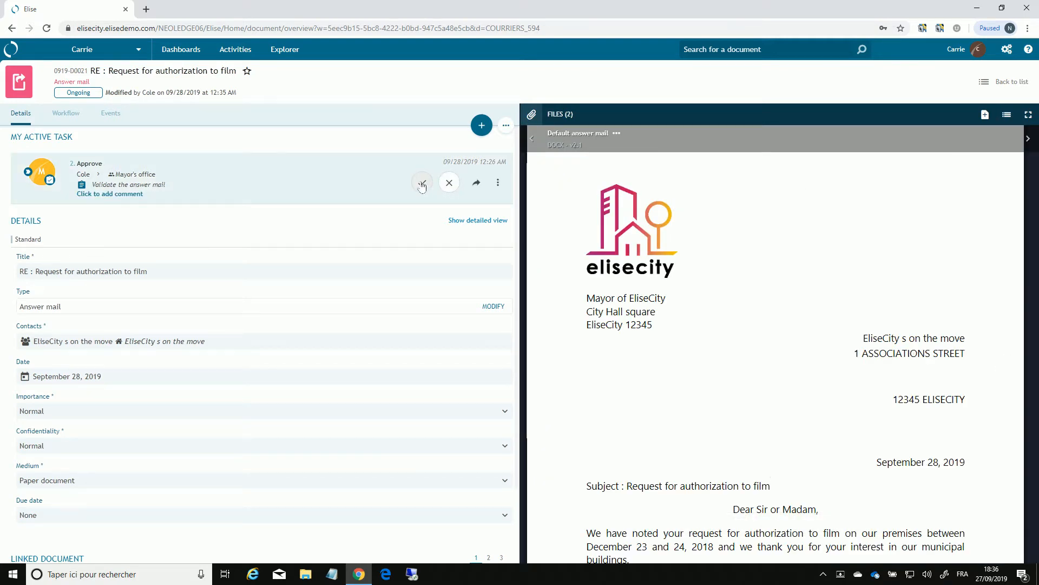
click(422, 182)
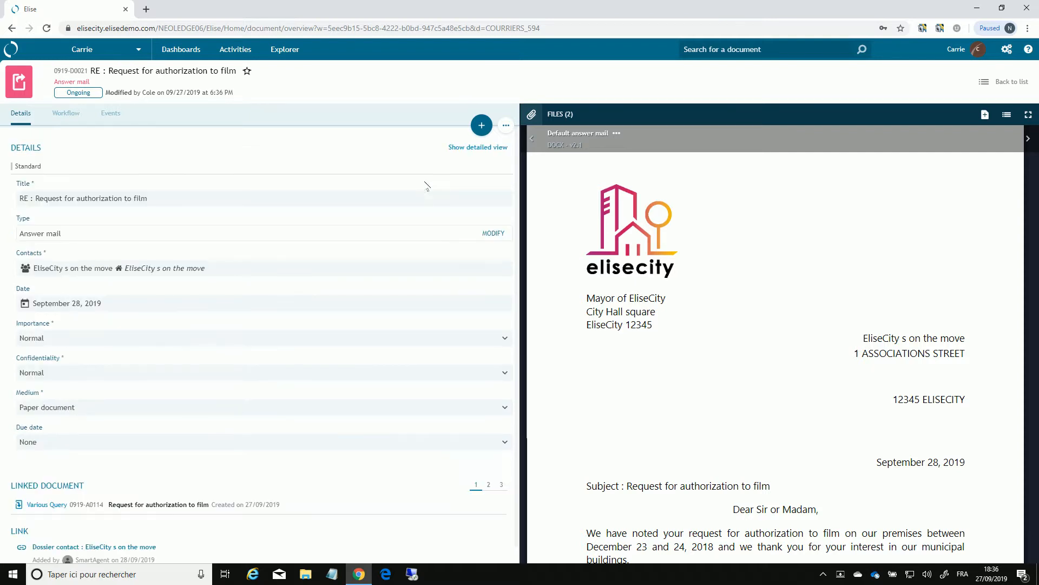
mouse_move(78, 85)
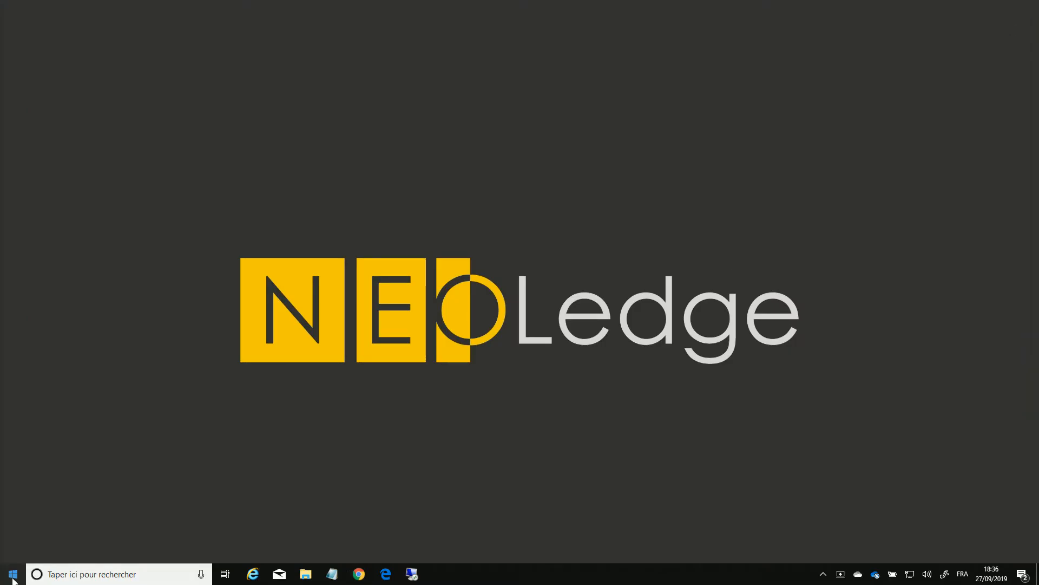
Launch Elise Flow from the Windows Start menu
click(12, 573)
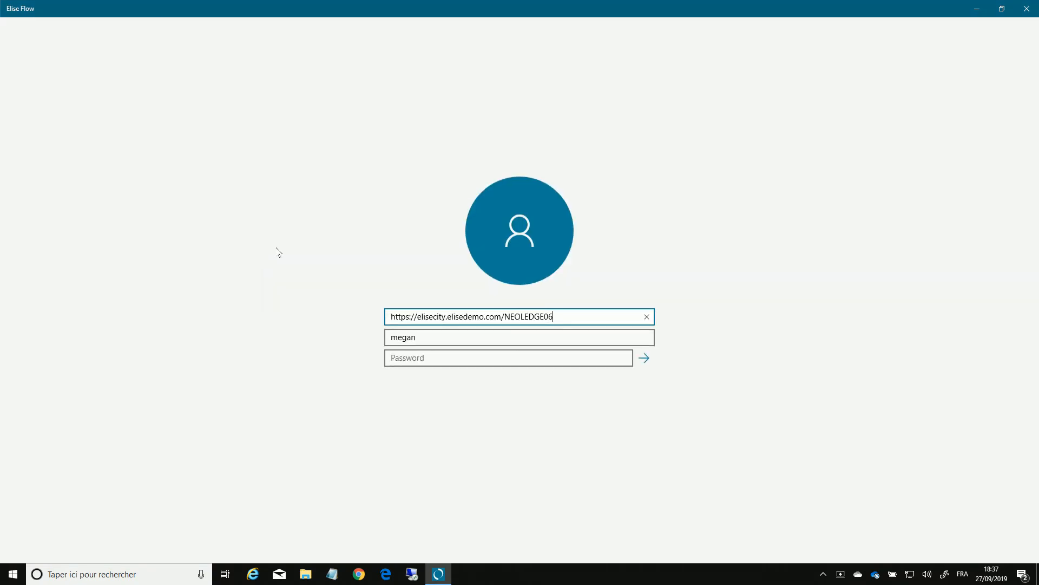
Enter the password and sign in to Elise Flow as Megan
click(508, 357)
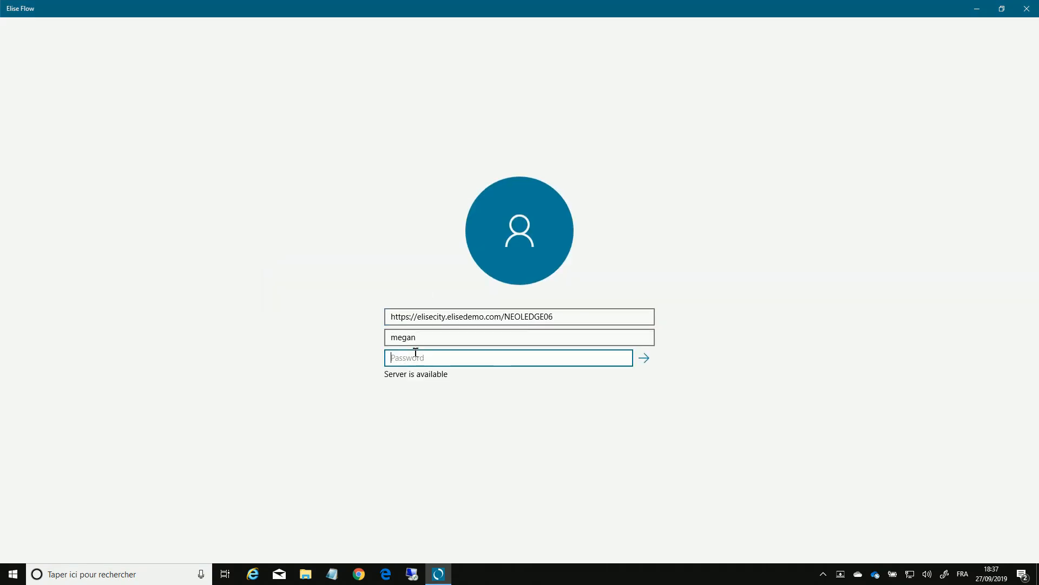
text(password)
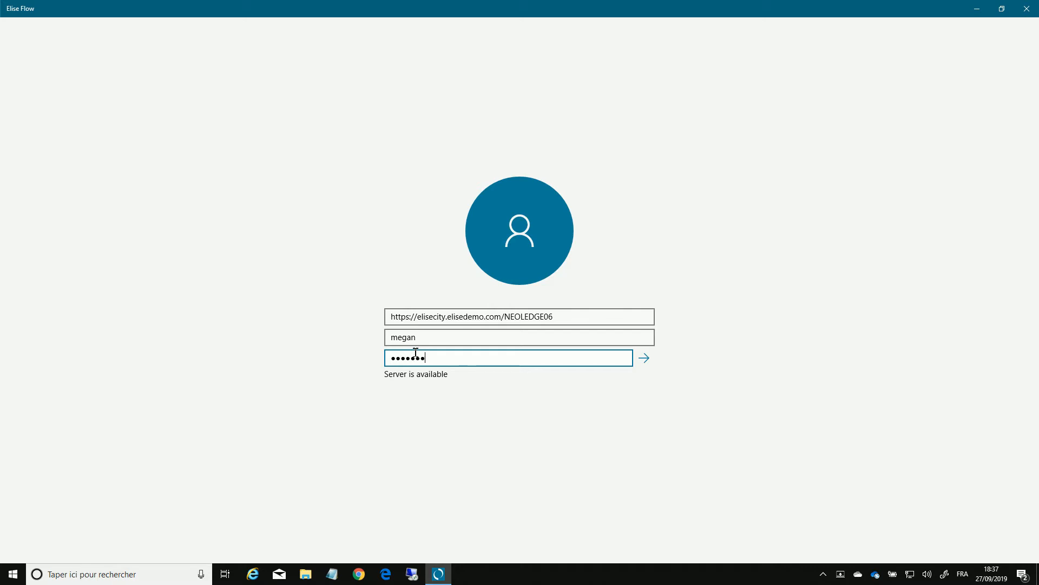
click(643, 358)
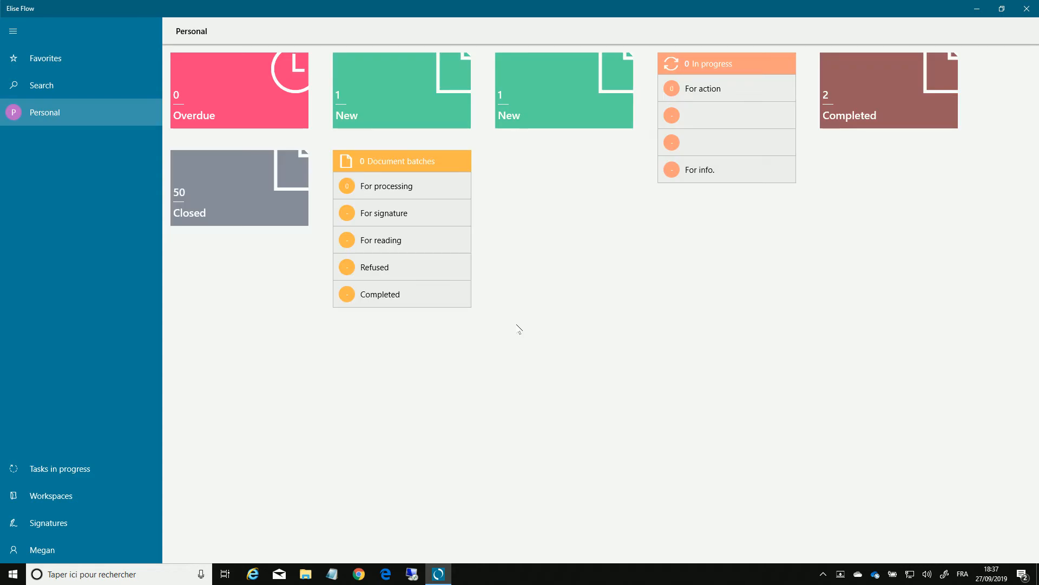
mouse_move(585, 304)
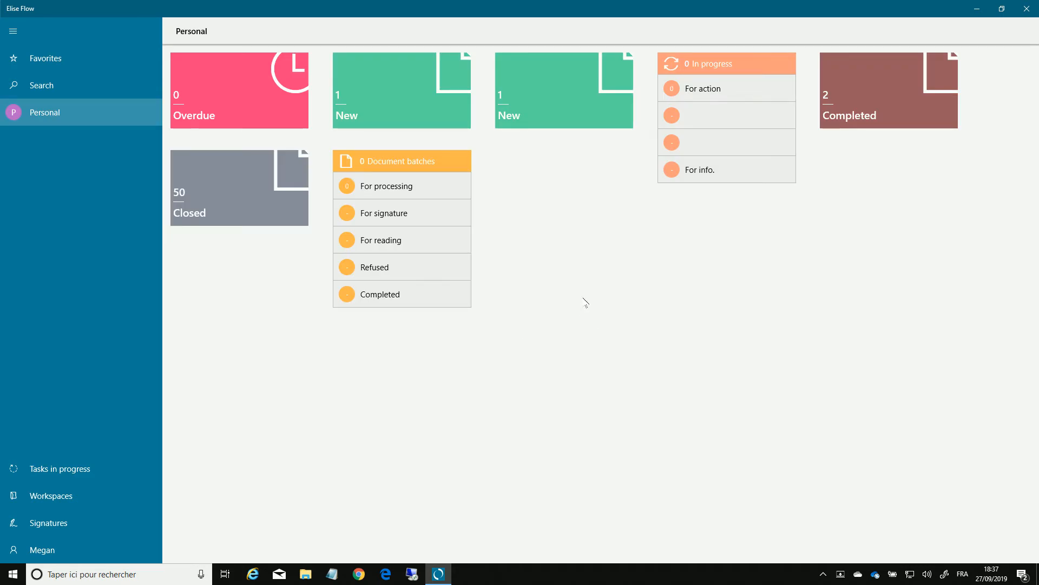
mouse_move(395, 90)
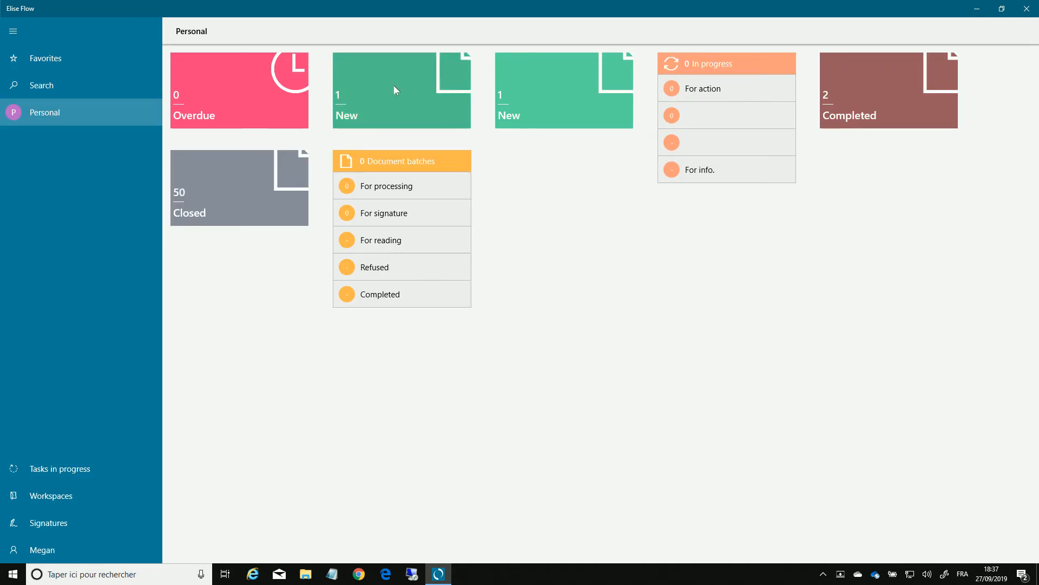
Open the new letter in Elise Flow, review it, and apply the signature
click(401, 89)
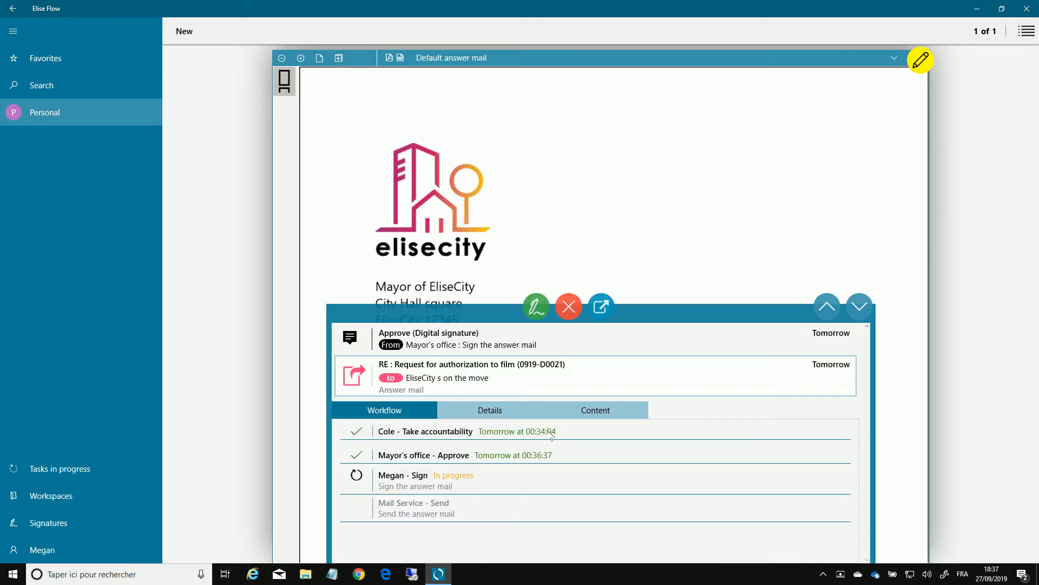
mouse_move(431, 489)
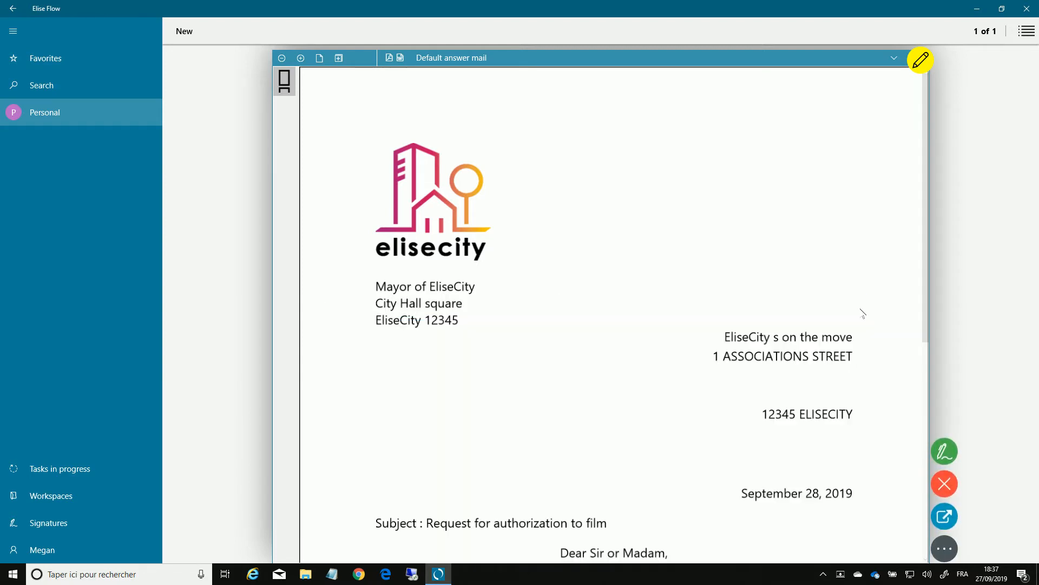
scroll(down, 3)
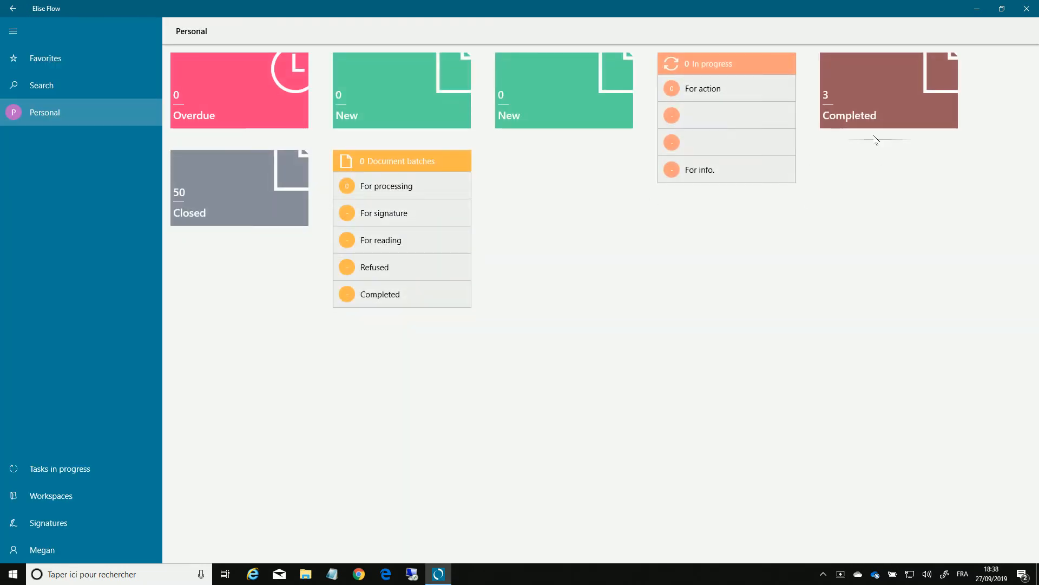
click(888, 91)
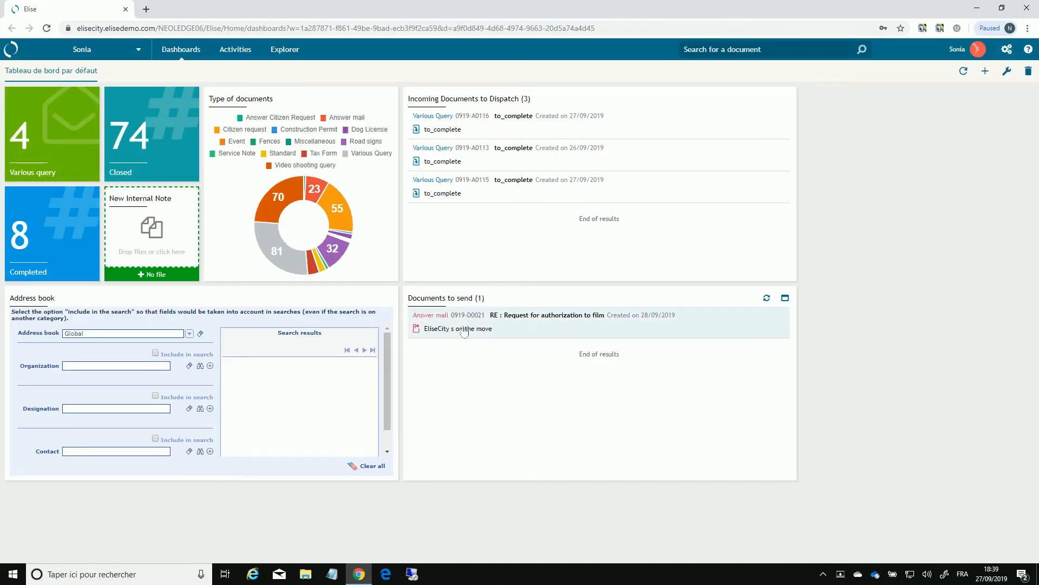
mouse_move(490, 239)
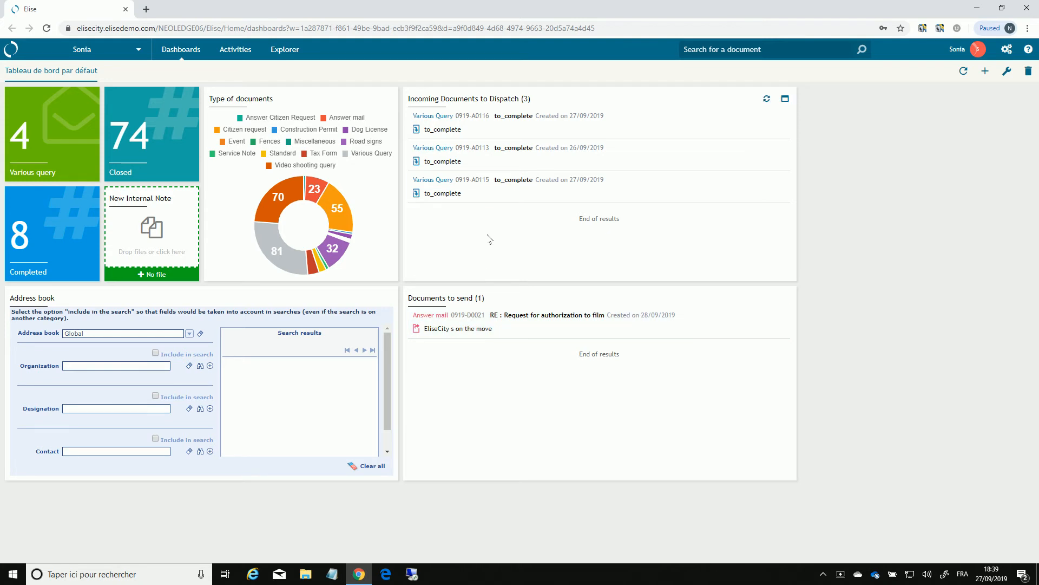
mouse_move(466, 318)
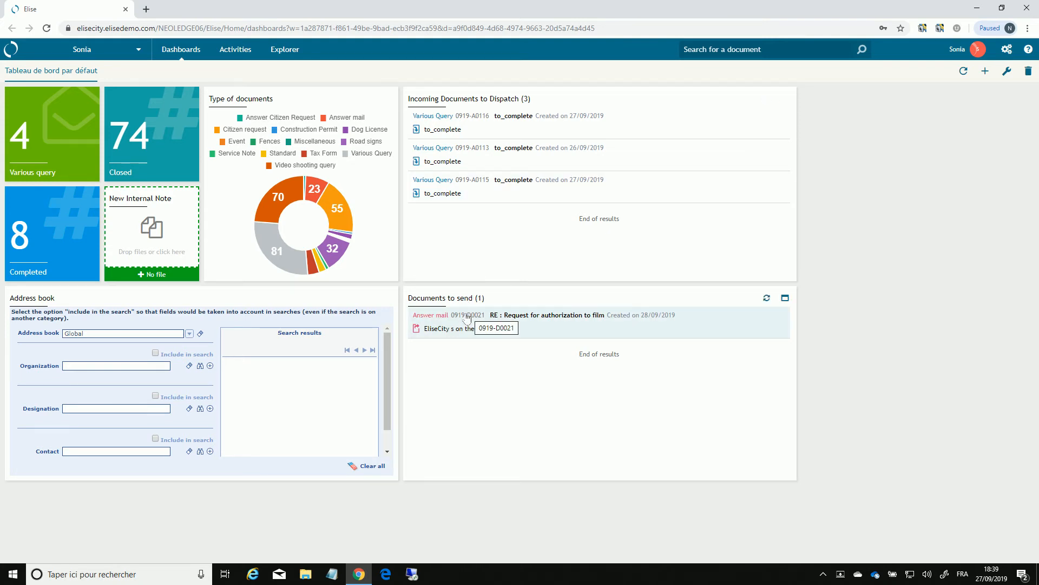
Open the film authorization Answer mail from Documents to send on the dashboard
click(556, 315)
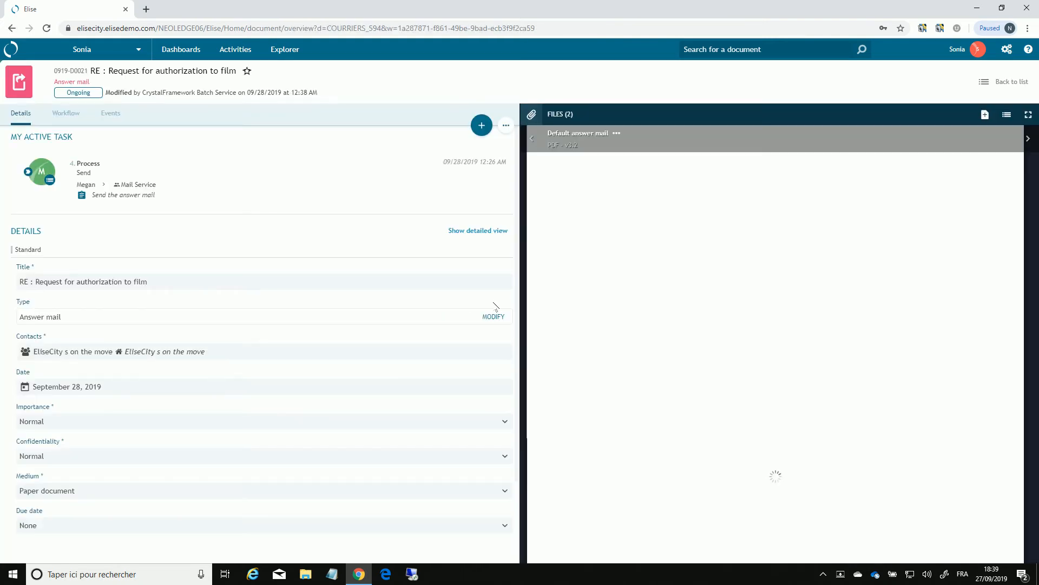
click(578, 133)
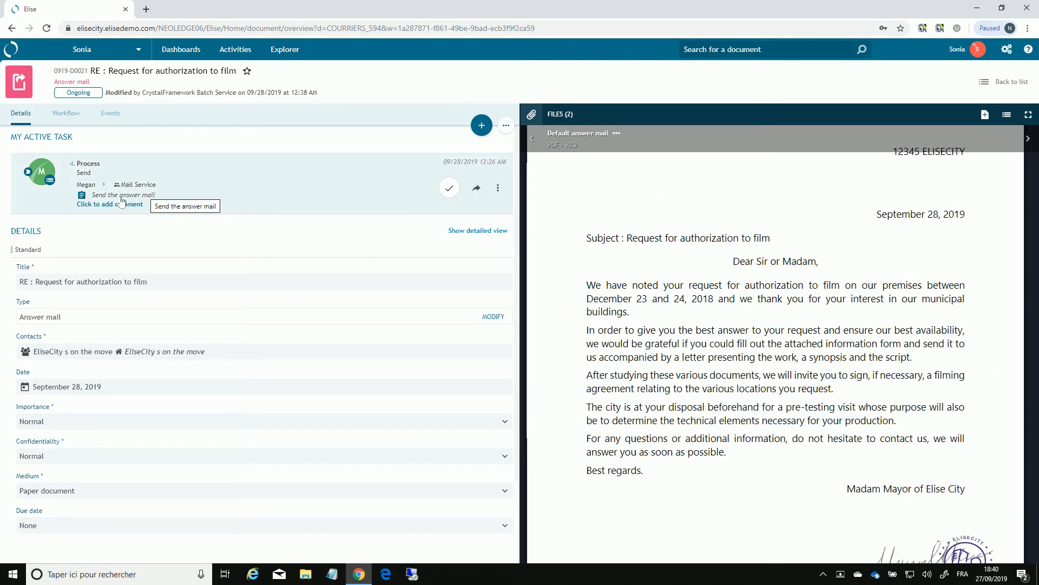
mouse_move(201, 307)
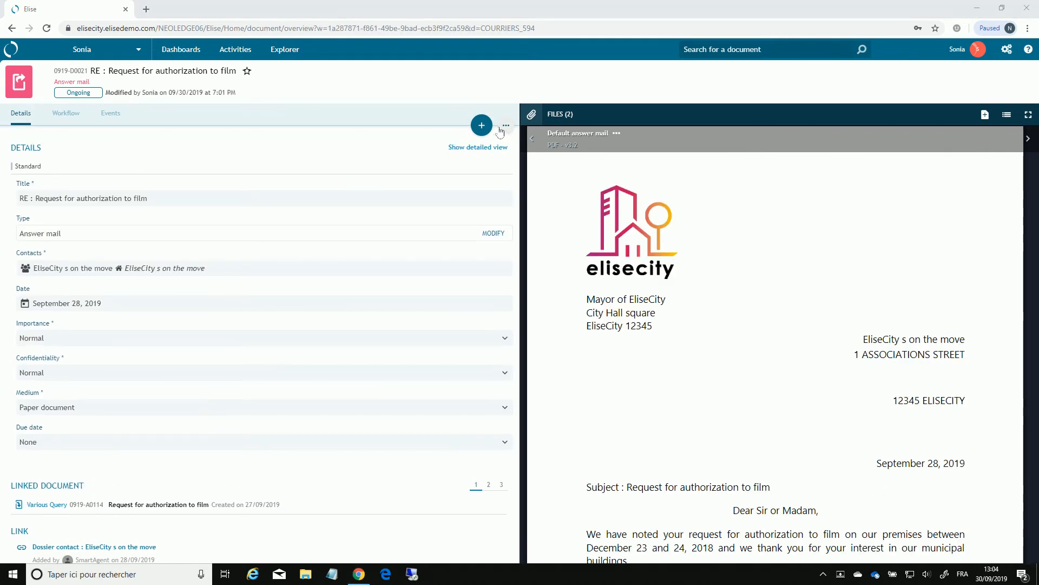
Email the signed answer PDF plus Filming+Survey.pdf to the association
click(506, 125)
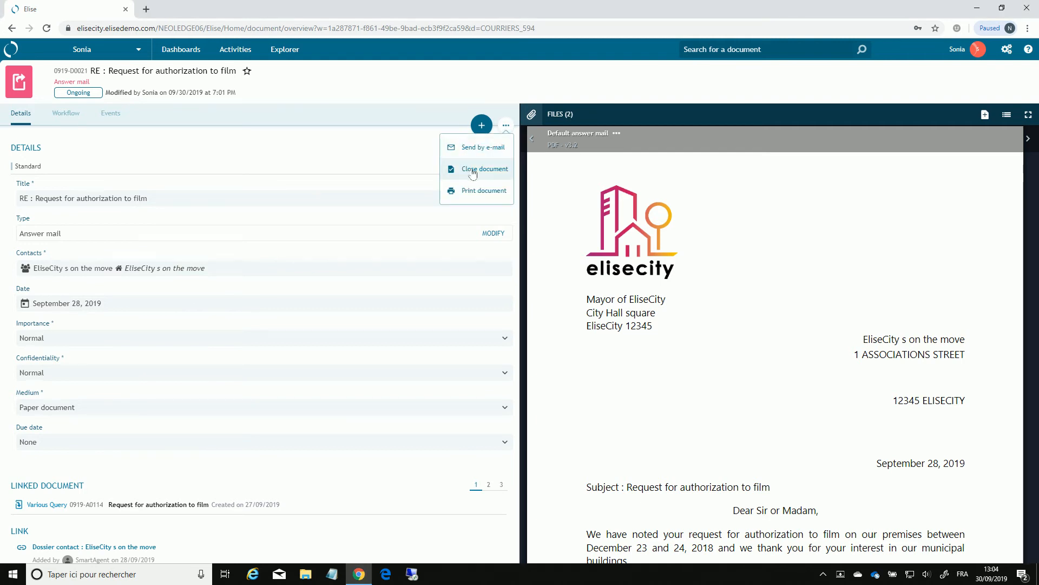
click(484, 148)
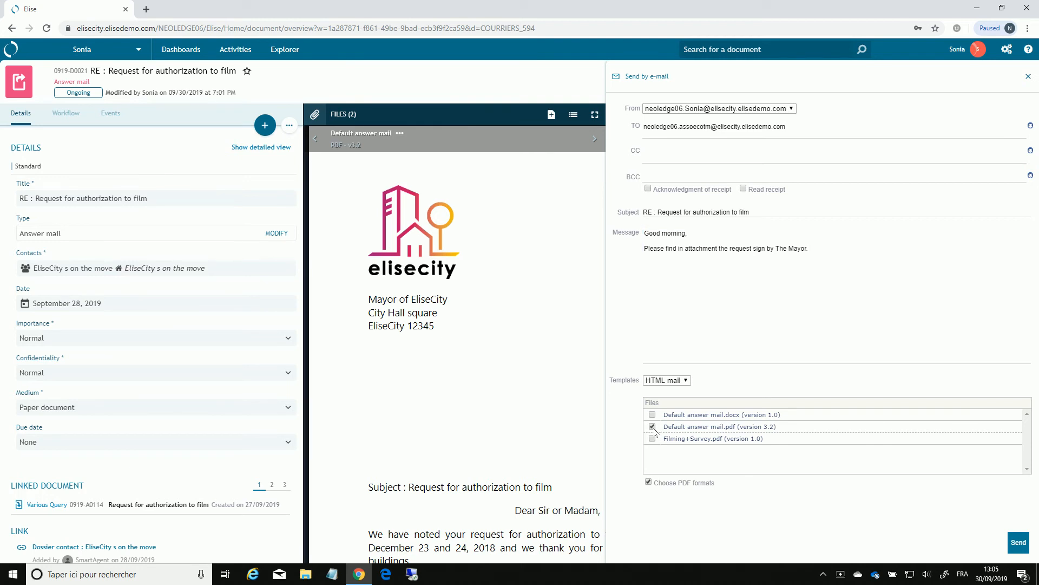
click(652, 438)
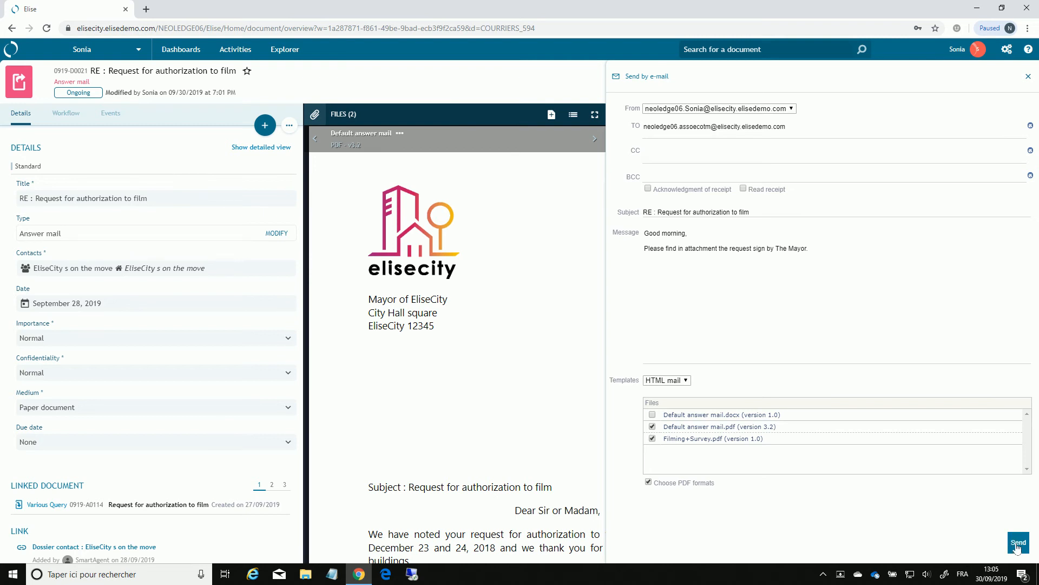
click(1020, 541)
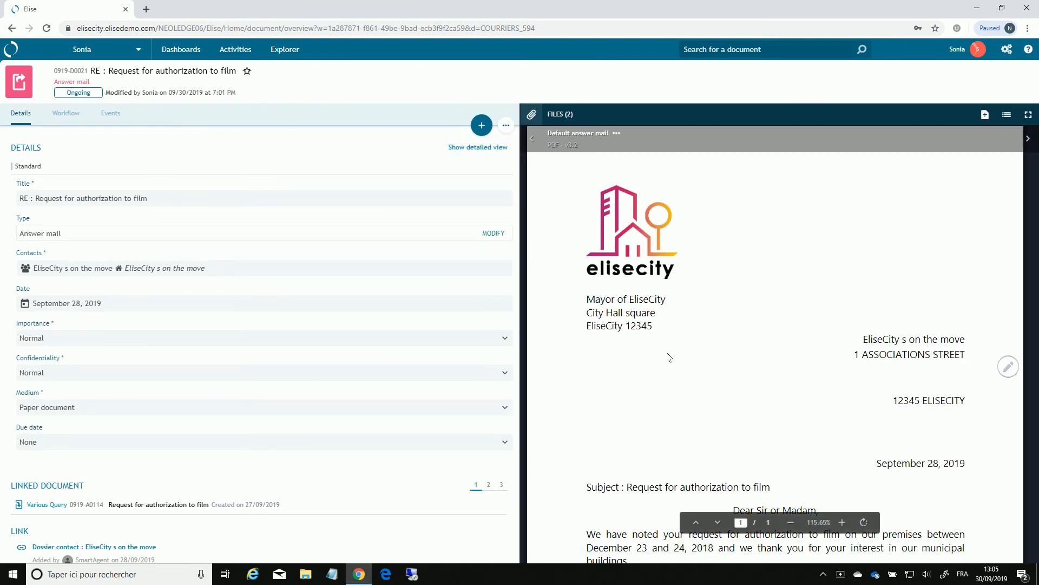
click(505, 125)
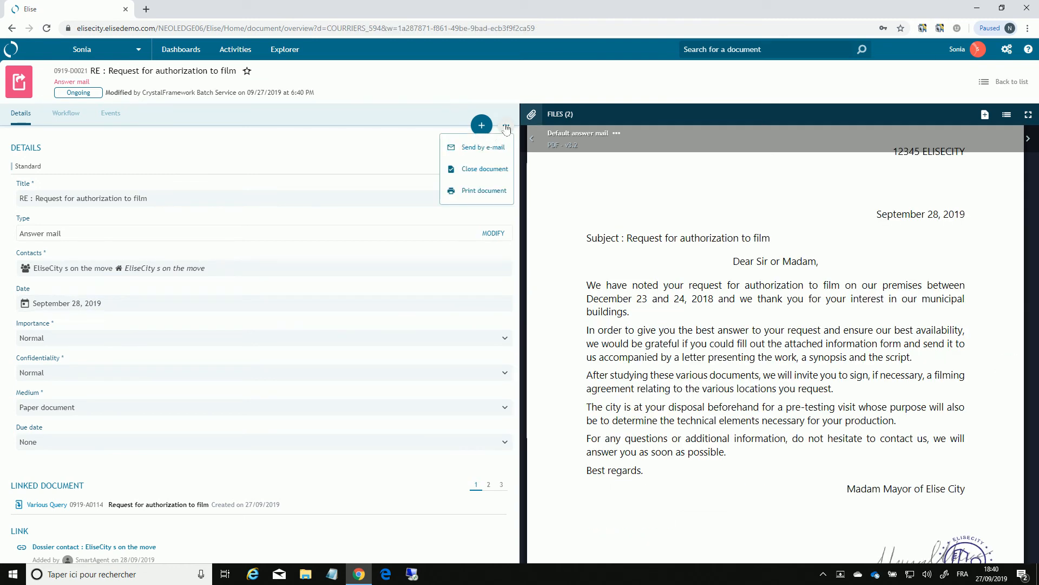
mouse_move(484, 168)
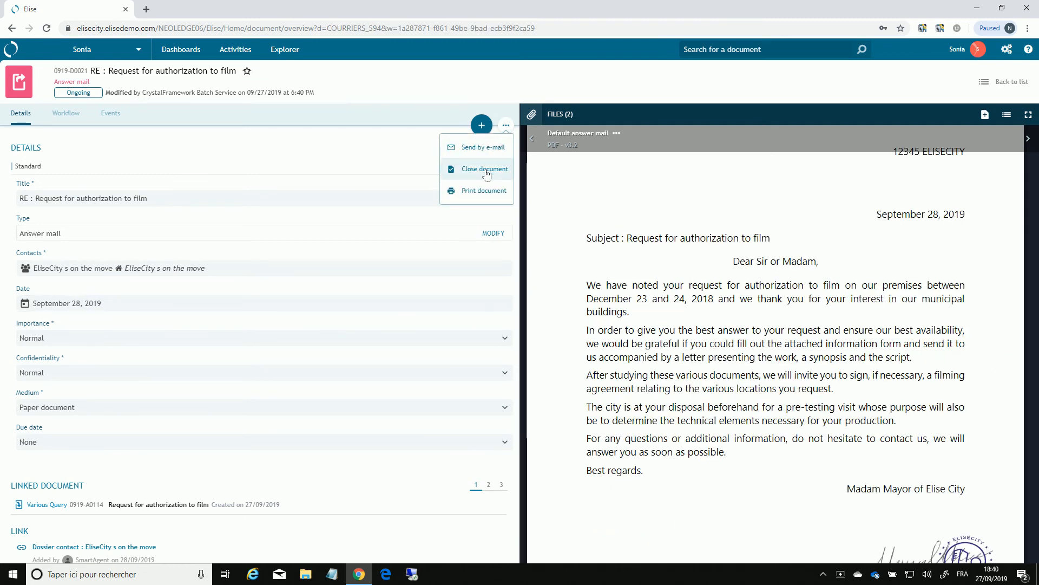
Close the film authorization reply with closing reason Fully processed
click(485, 169)
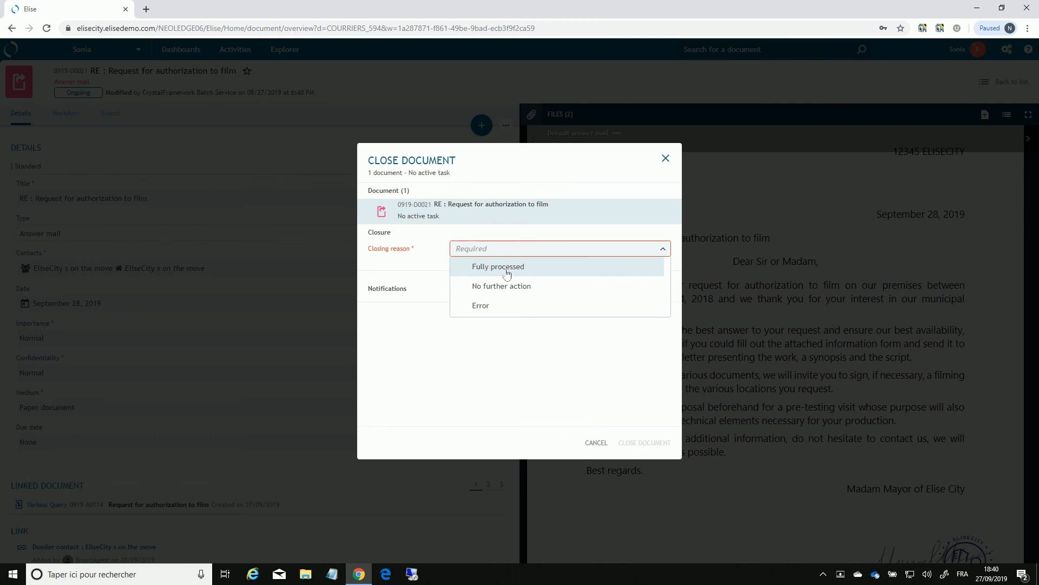
click(497, 266)
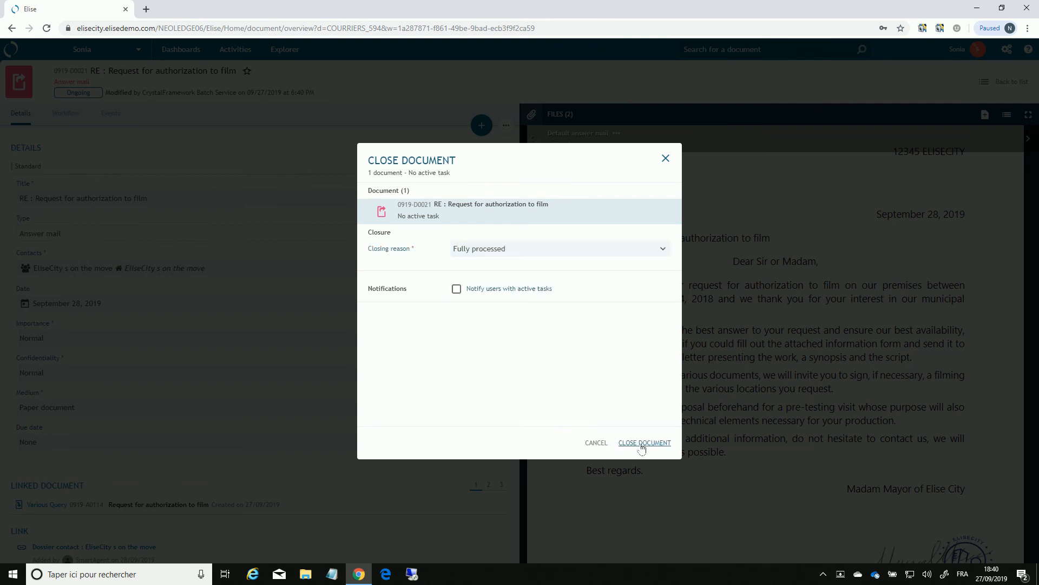
click(643, 442)
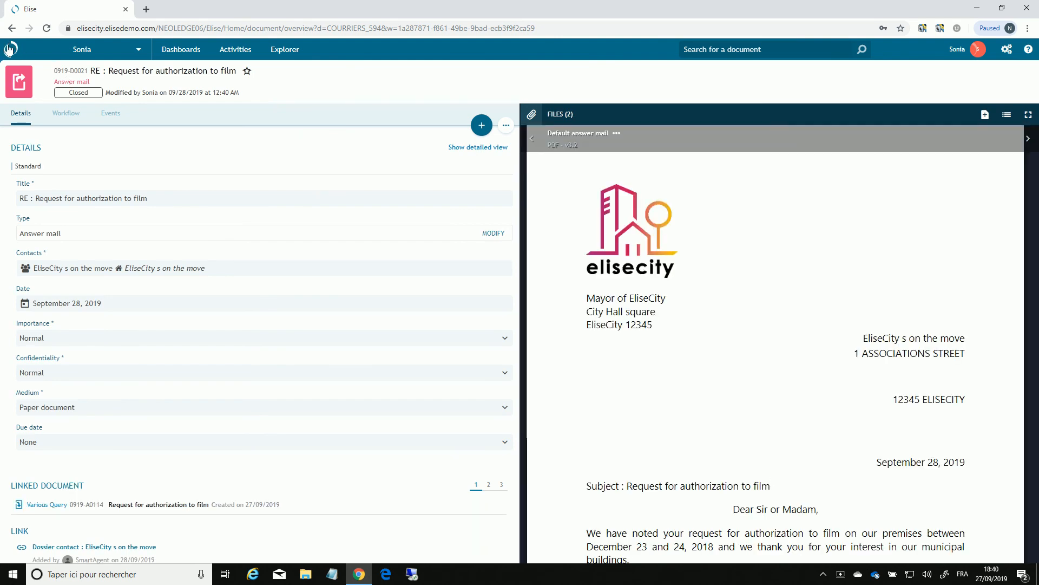
Inspect the Events history and a modification event's details, then return home
click(109, 112)
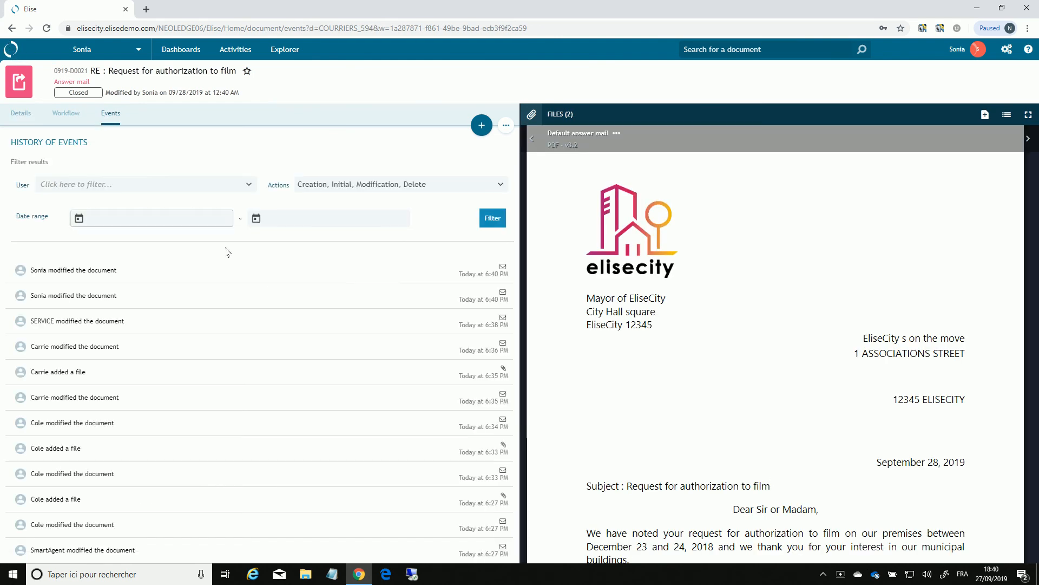
scroll(down, 3)
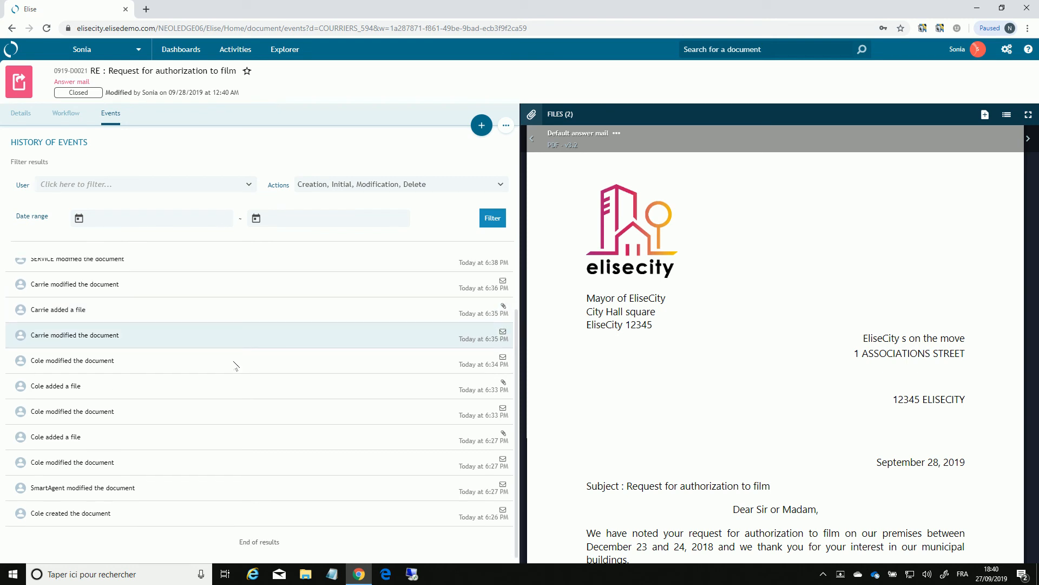
click(70, 513)
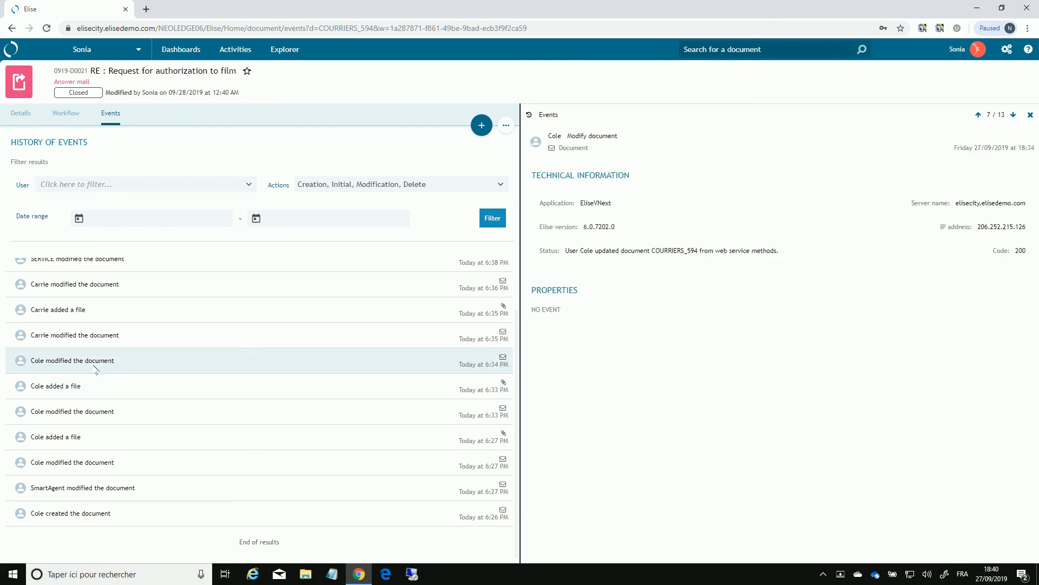
scroll(up, 3)
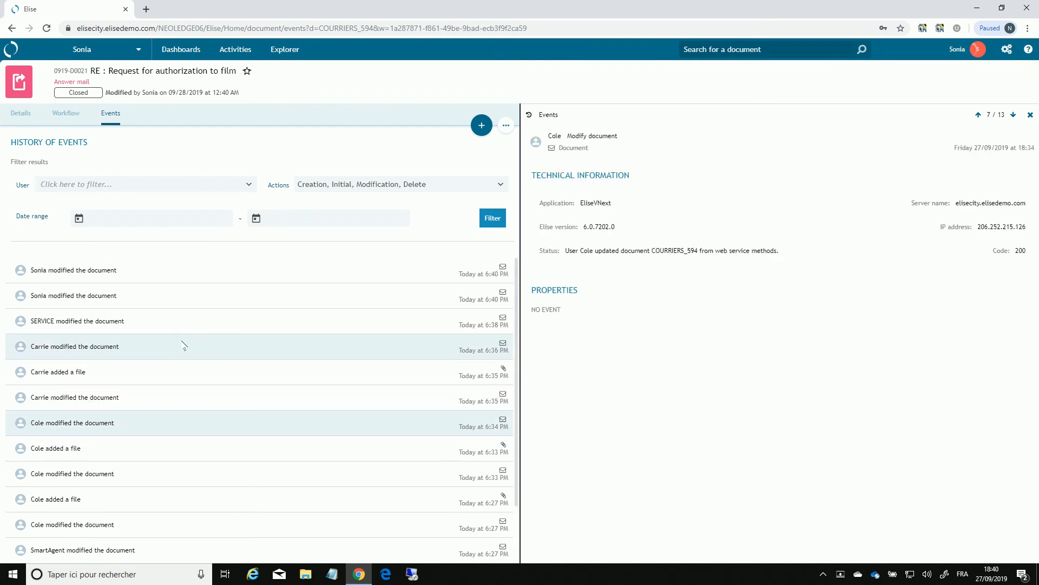
click(180, 50)
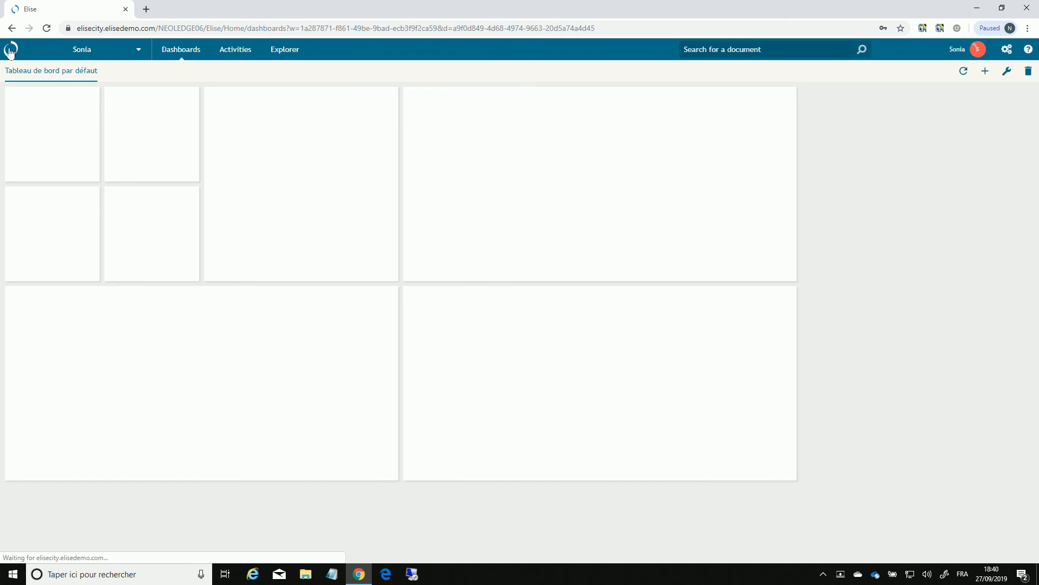